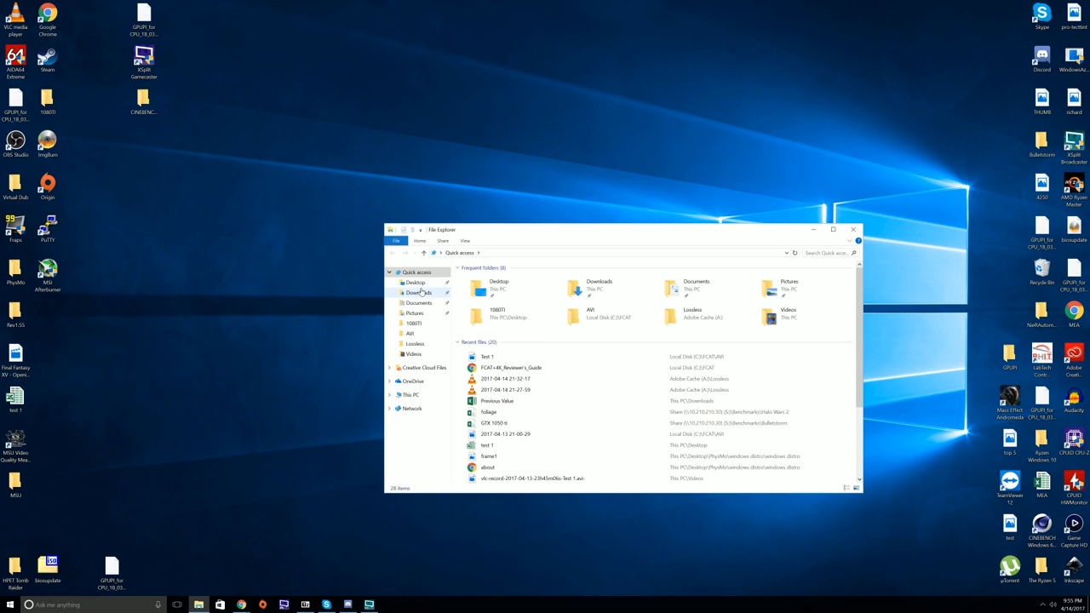
- Review the 64-bit VirtualDub download, then select VirtualDub.exe in Desktop > Virtual Dub
{"action": "left_click", "coordinate": [418, 292]}
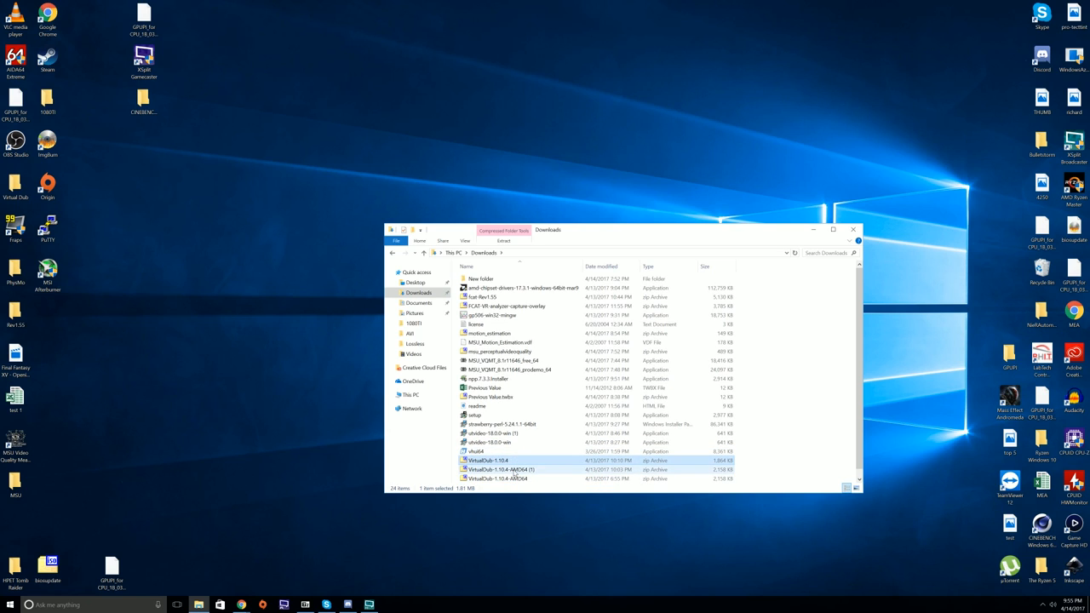
{"action": "left_click", "coordinate": [501, 469]}
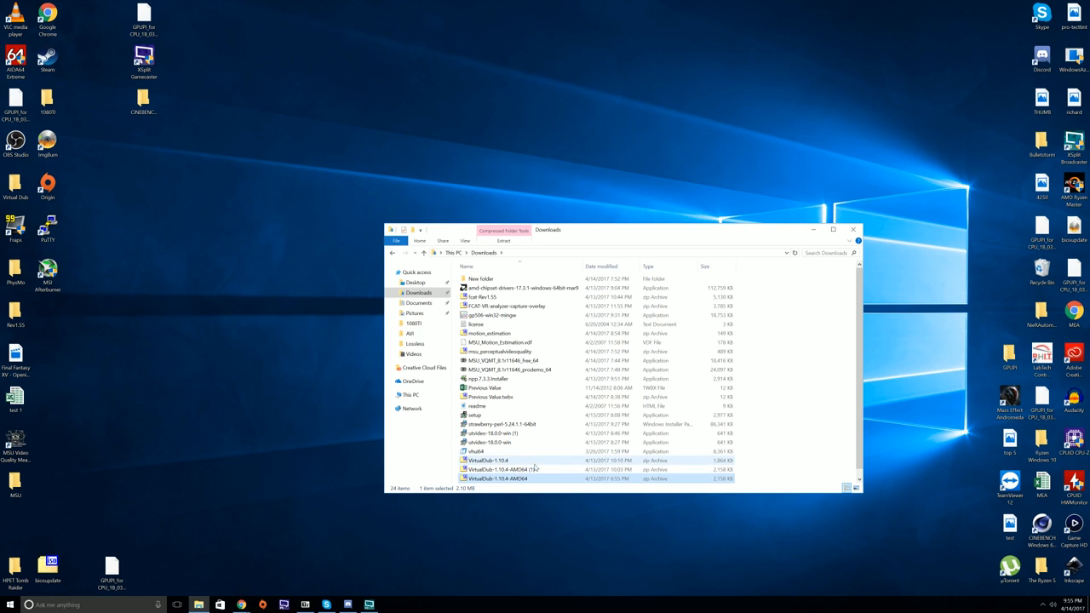
{"action": "mouse_move", "coordinate": [531, 468]}
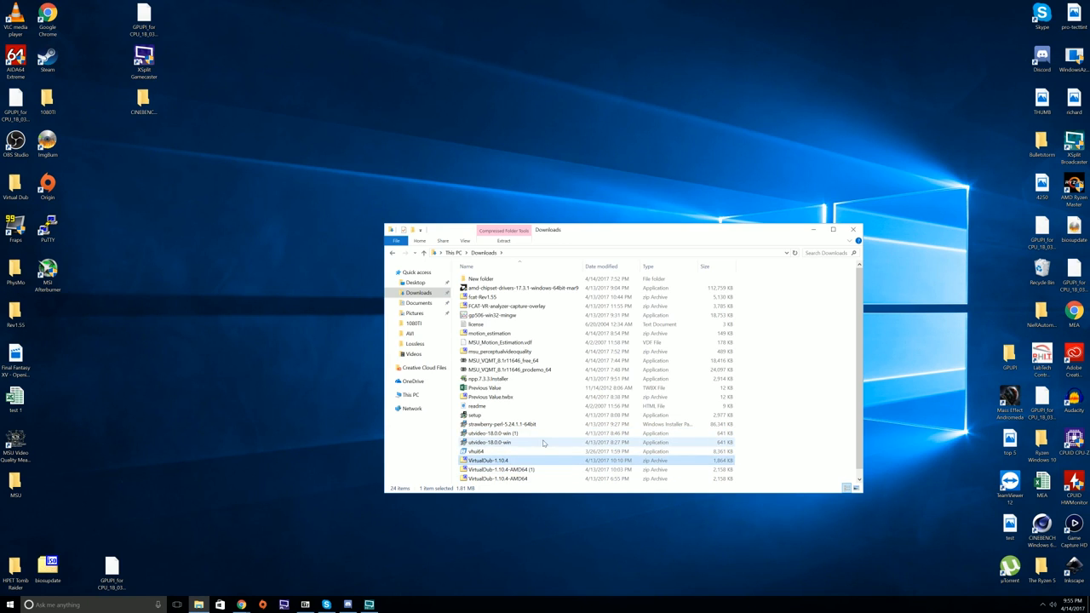
{"action": "mouse_move", "coordinate": [541, 433]}
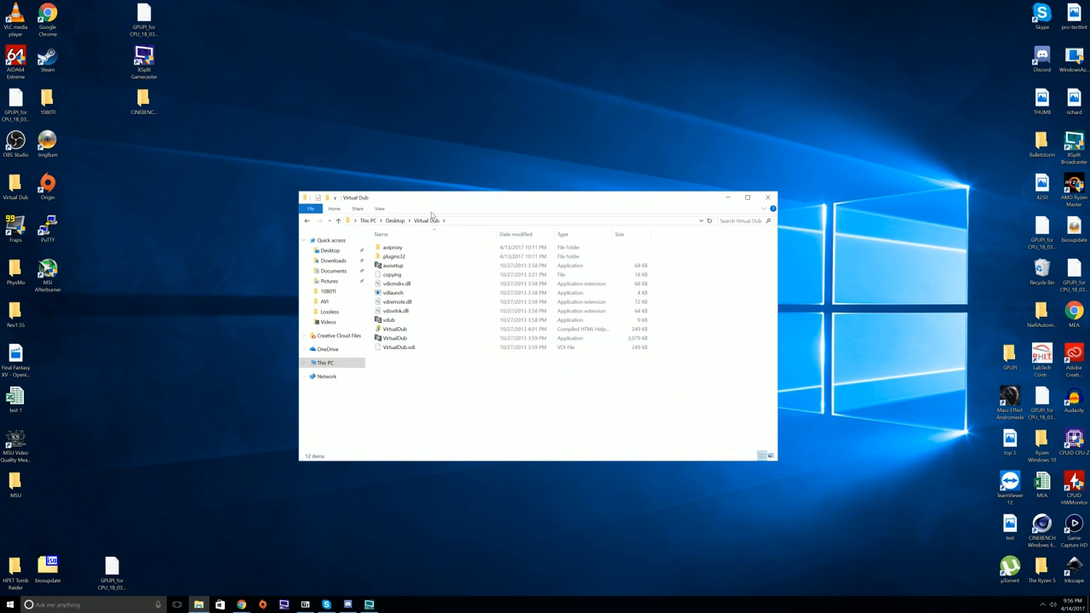
{"action": "left_click", "coordinate": [399, 346]}
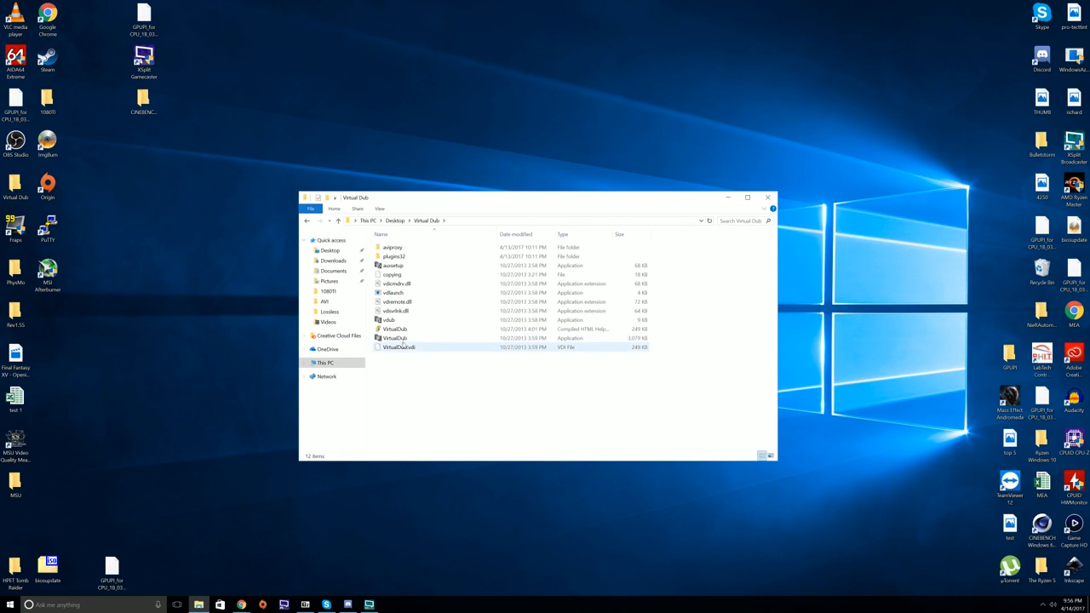
{"action": "left_click", "coordinate": [394, 338]}
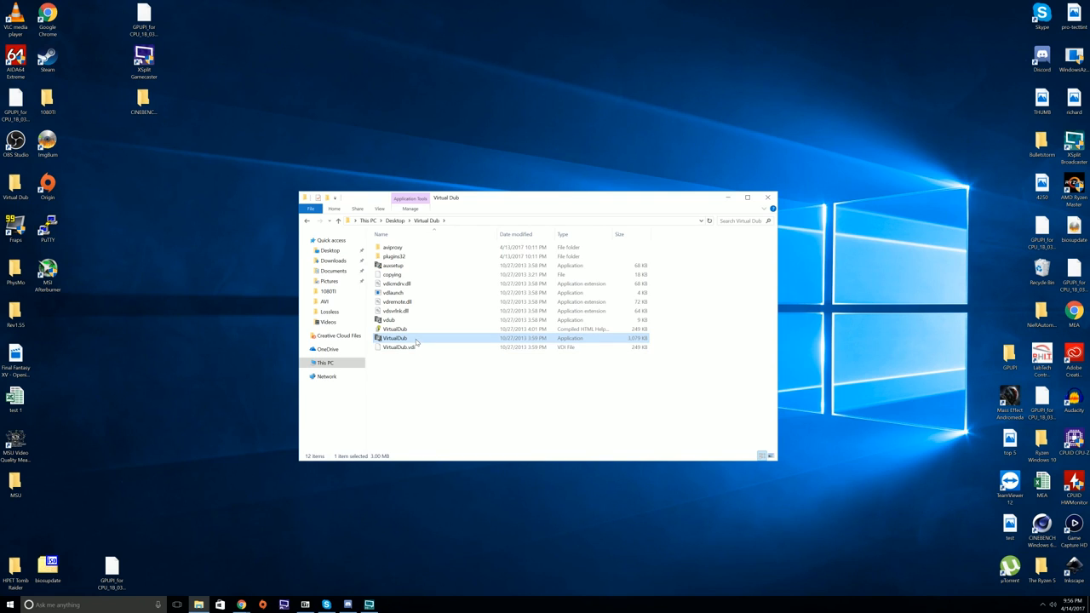
- Launch VirtualDub and set Performance buffering: AVI output 32MB, wave input 8KB
{"action": "double_click", "coordinate": [394, 338]}
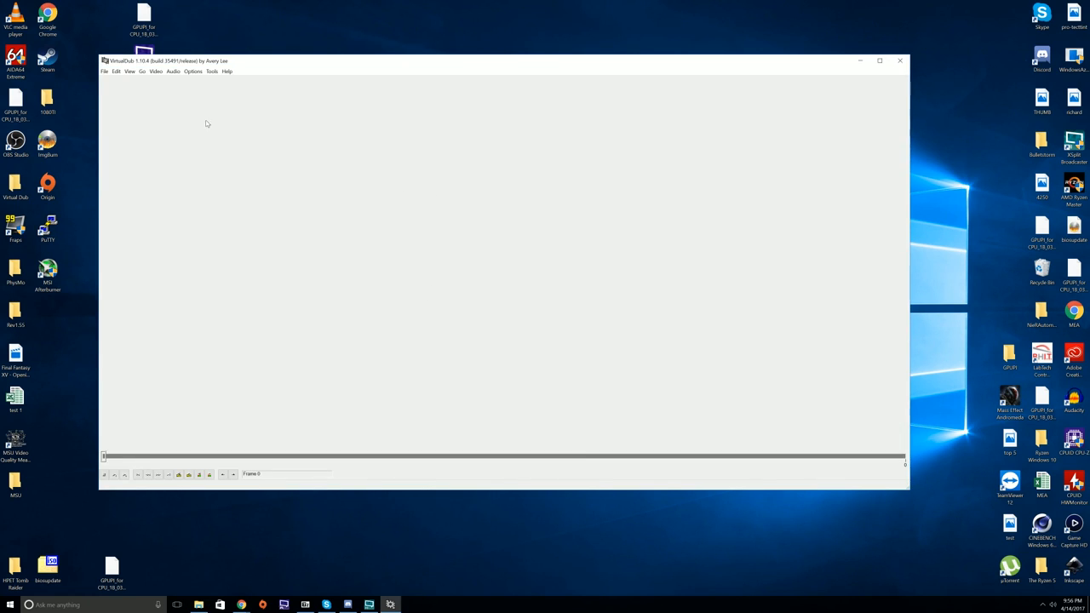
{"action": "mouse_move", "coordinate": [181, 110]}
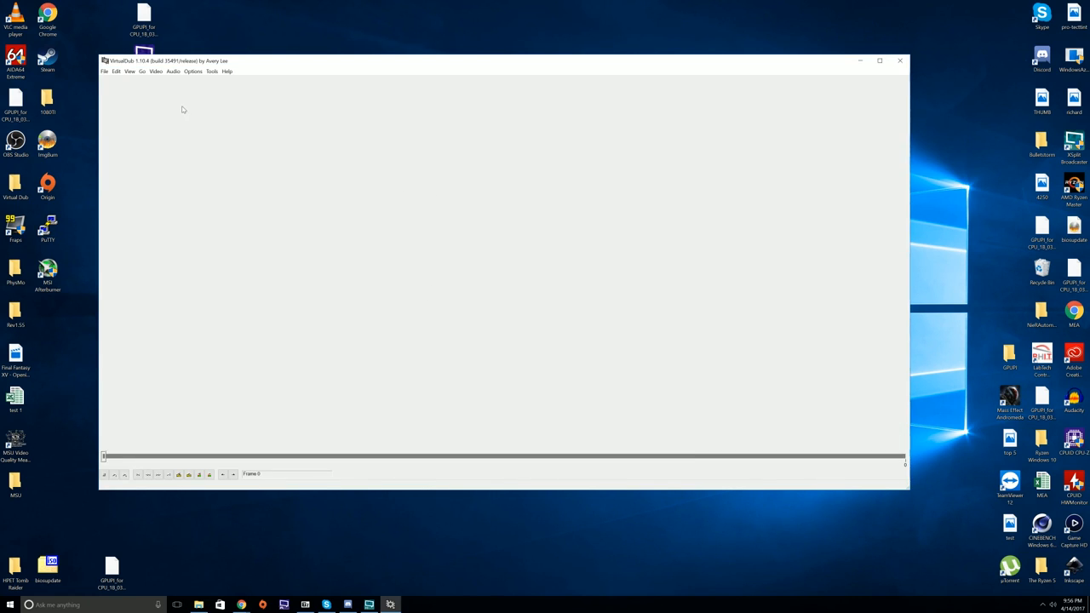
{"action": "left_click", "coordinate": [173, 71]}
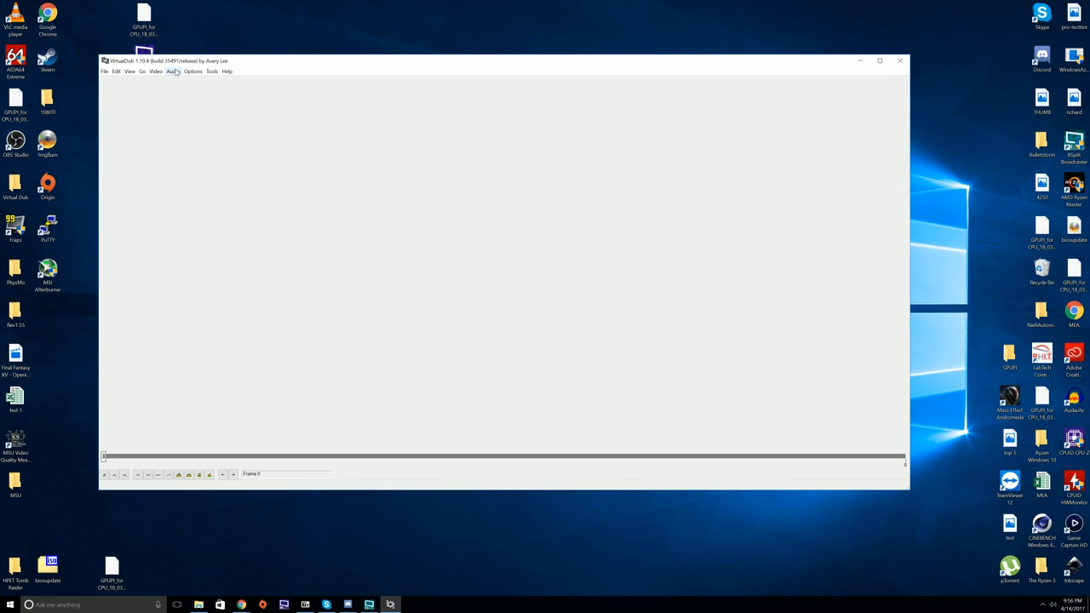
{"action": "left_click", "coordinate": [193, 70]}
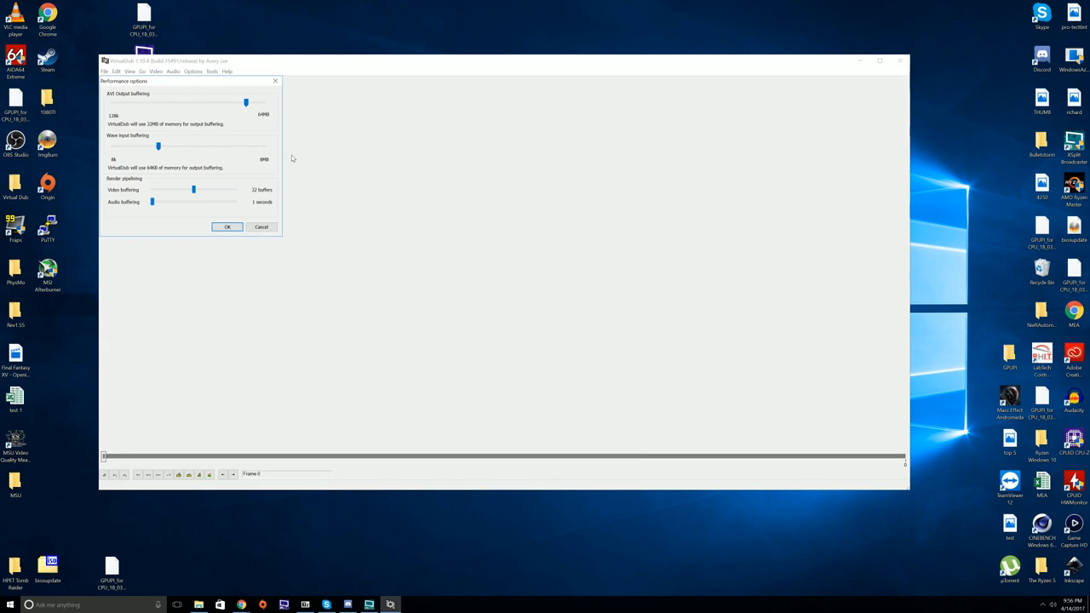
{"action": "left_click_drag", "start_coordinate": [247, 102], "coordinate": [213, 102]}
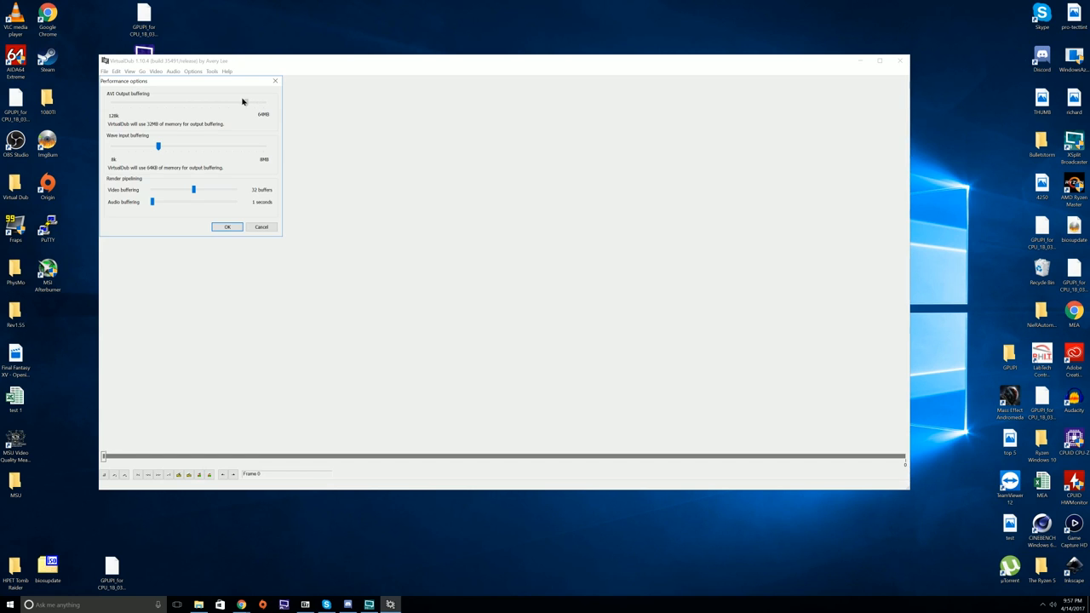
{"action": "left_click_drag", "start_coordinate": [158, 103], "coordinate": [247, 102]}
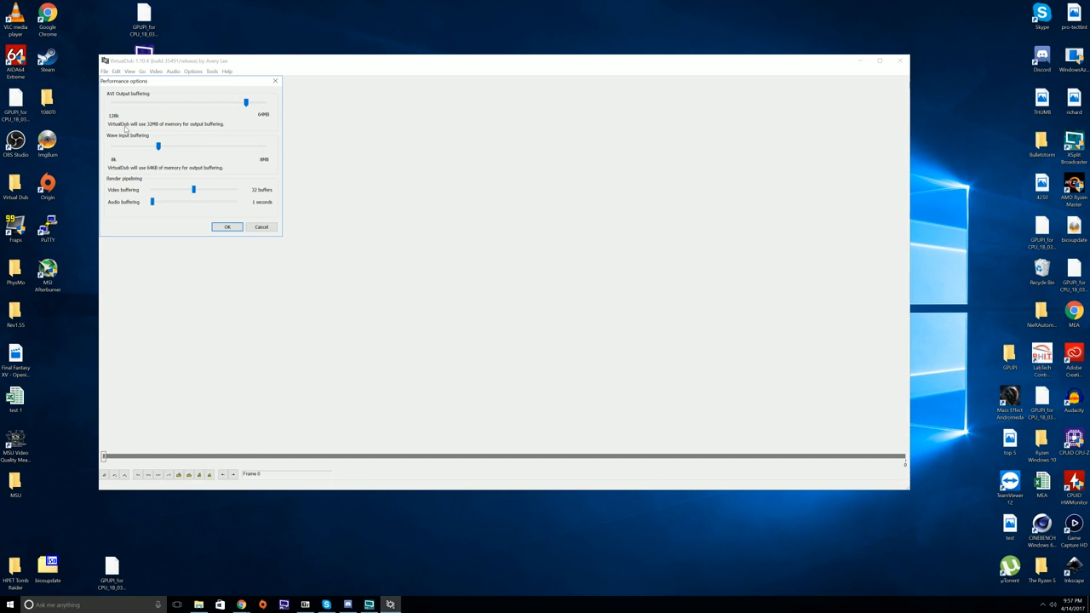
{"action": "mouse_move", "coordinate": [225, 132]}
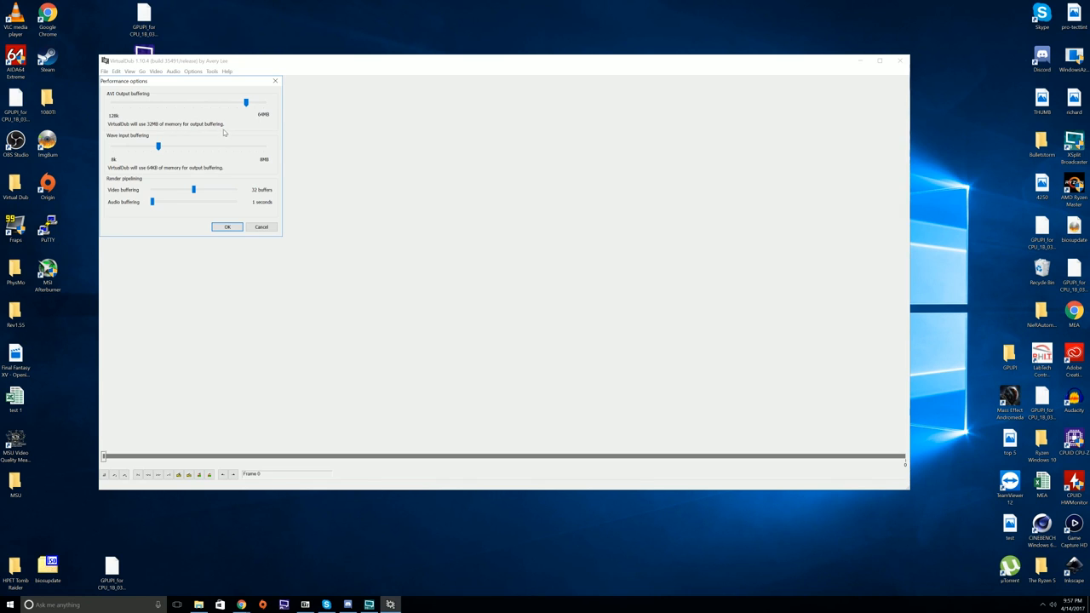
{"action": "mouse_move", "coordinate": [169, 139]}
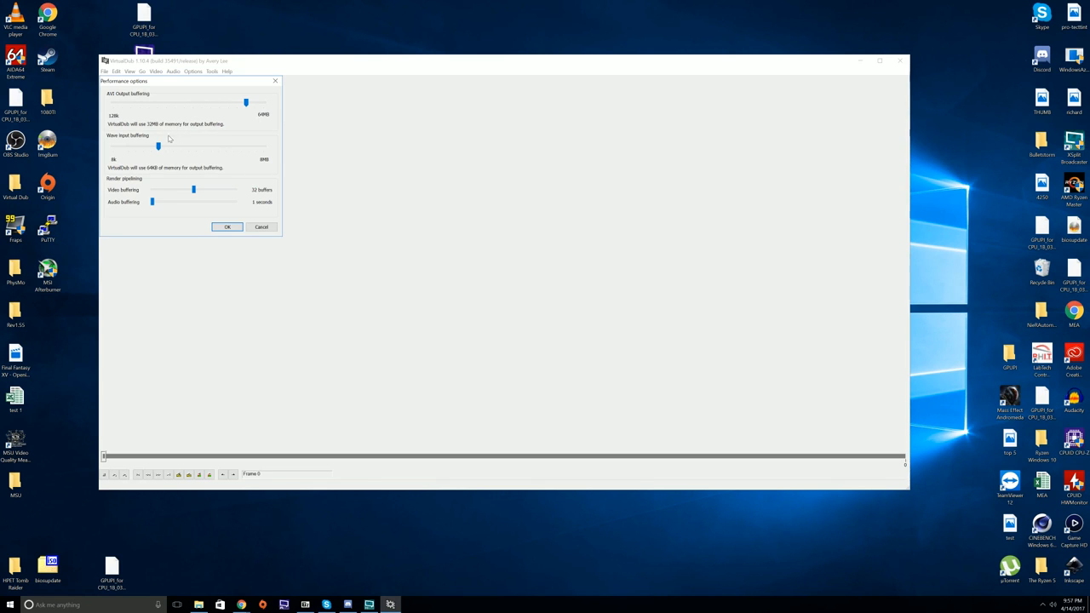
{"action": "mouse_move", "coordinate": [251, 147]}
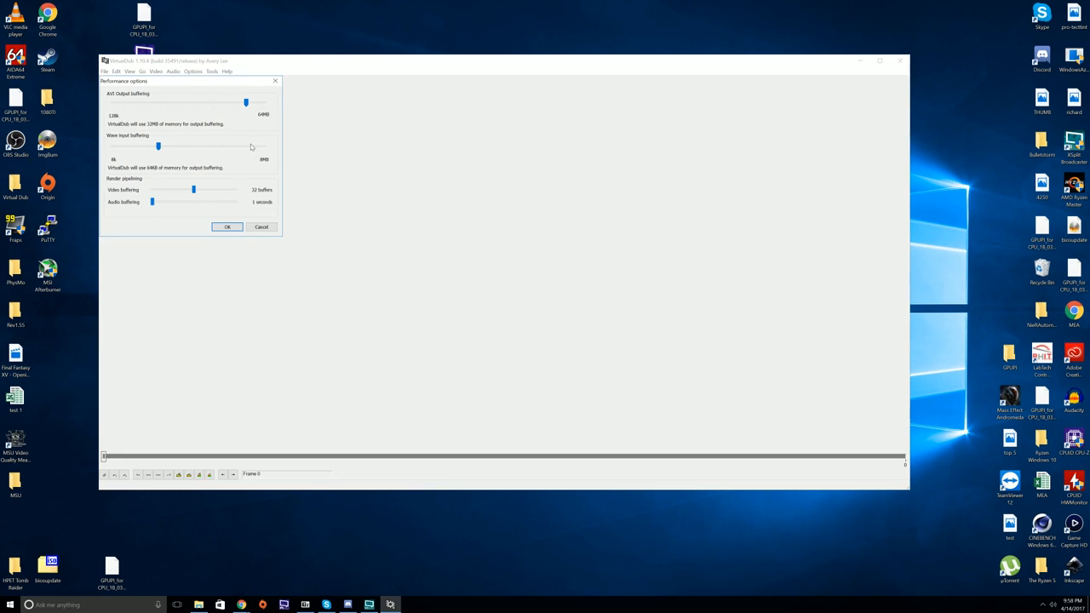
{"action": "mouse_move", "coordinate": [125, 98]}
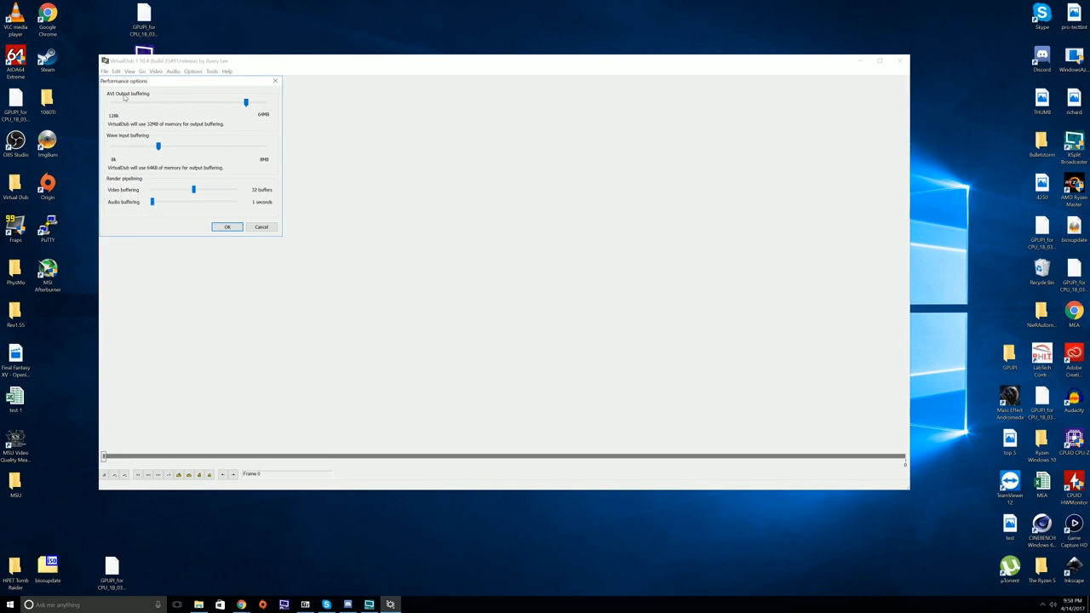
{"action": "mouse_move", "coordinate": [199, 145]}
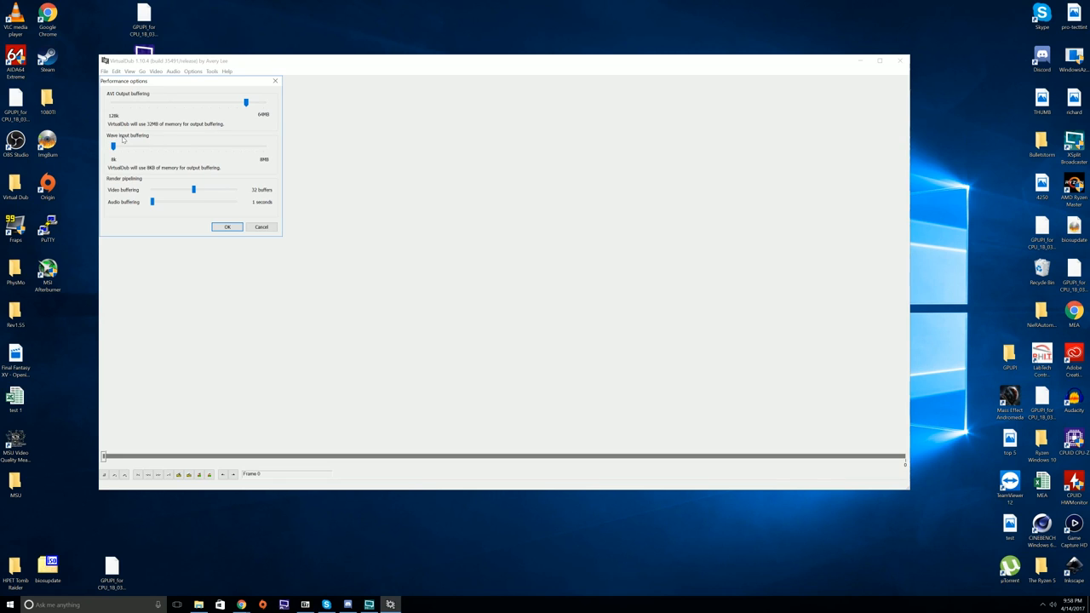
{"action": "mouse_move", "coordinate": [156, 199]}
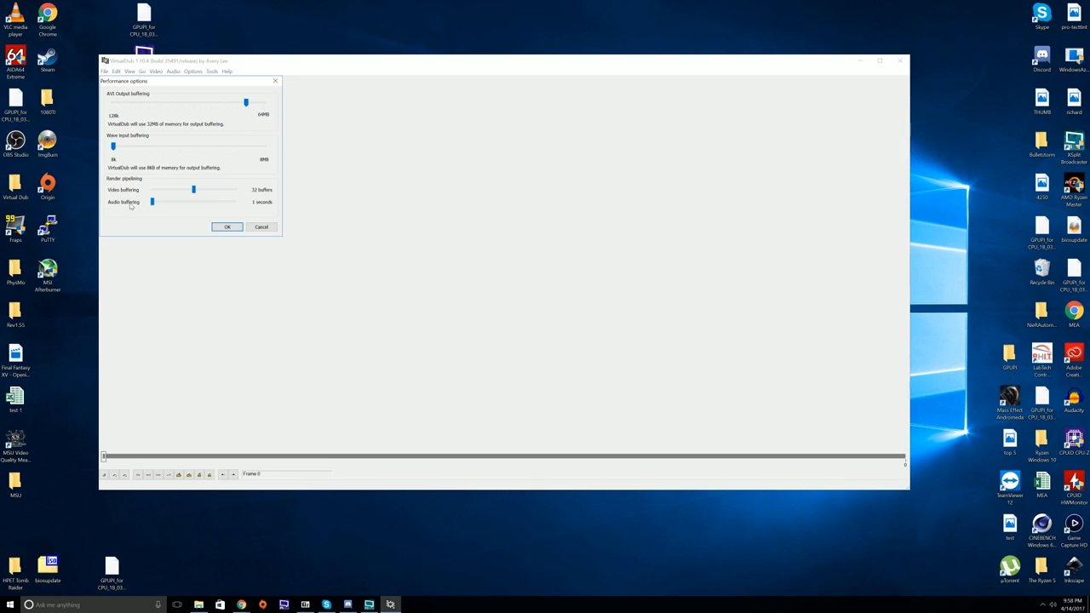
{"action": "mouse_move", "coordinate": [126, 210]}
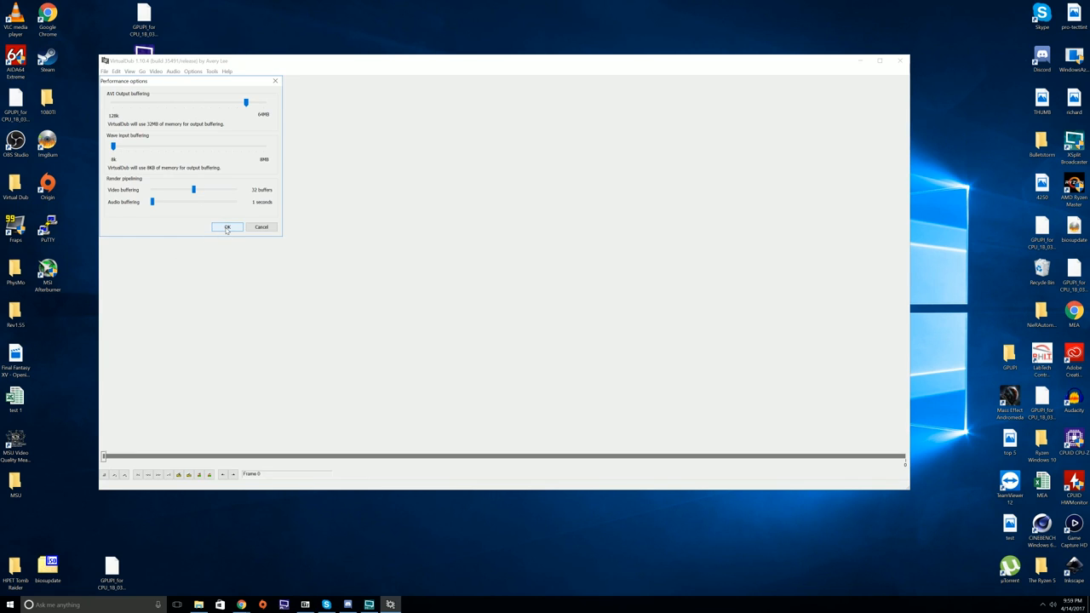
- Accept the performance settings, enter Capture AVI mode, and open the Video menu
{"action": "left_click", "coordinate": [227, 226]}
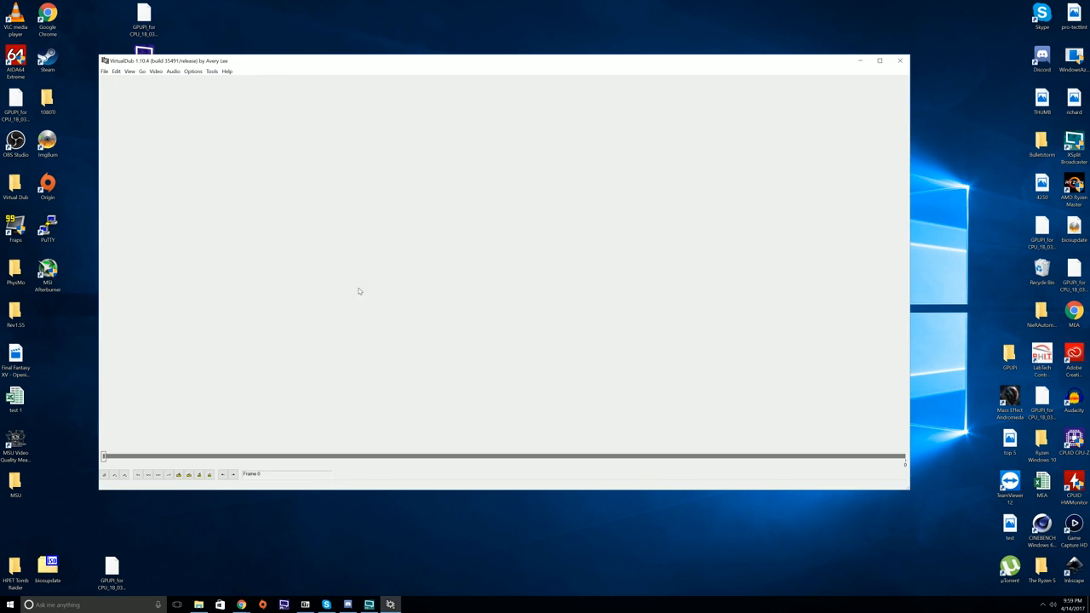
{"action": "mouse_move", "coordinate": [117, 71]}
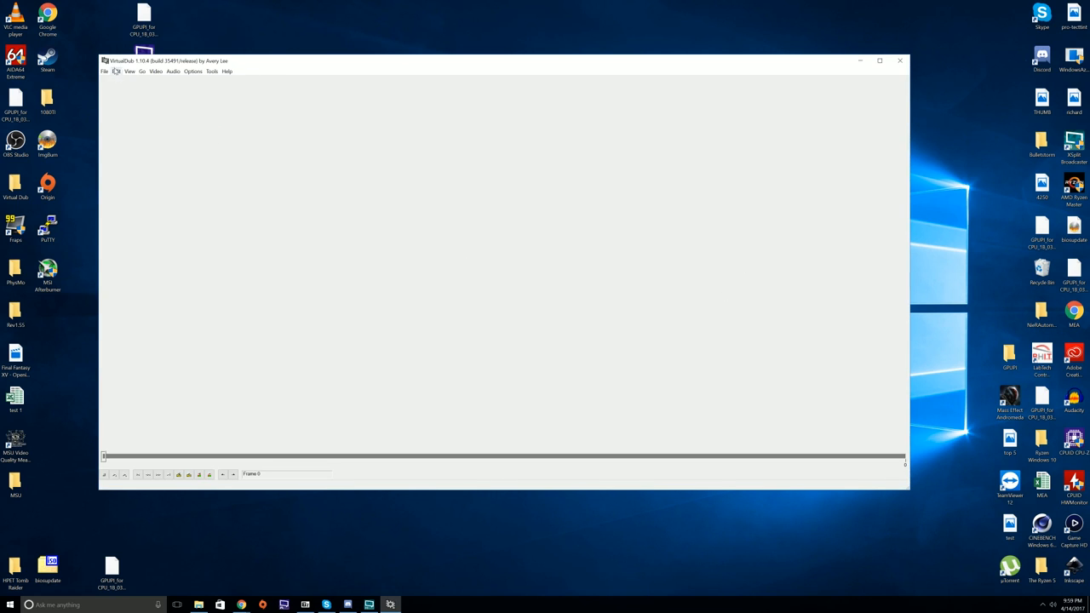
{"action": "left_click", "coordinate": [105, 71]}
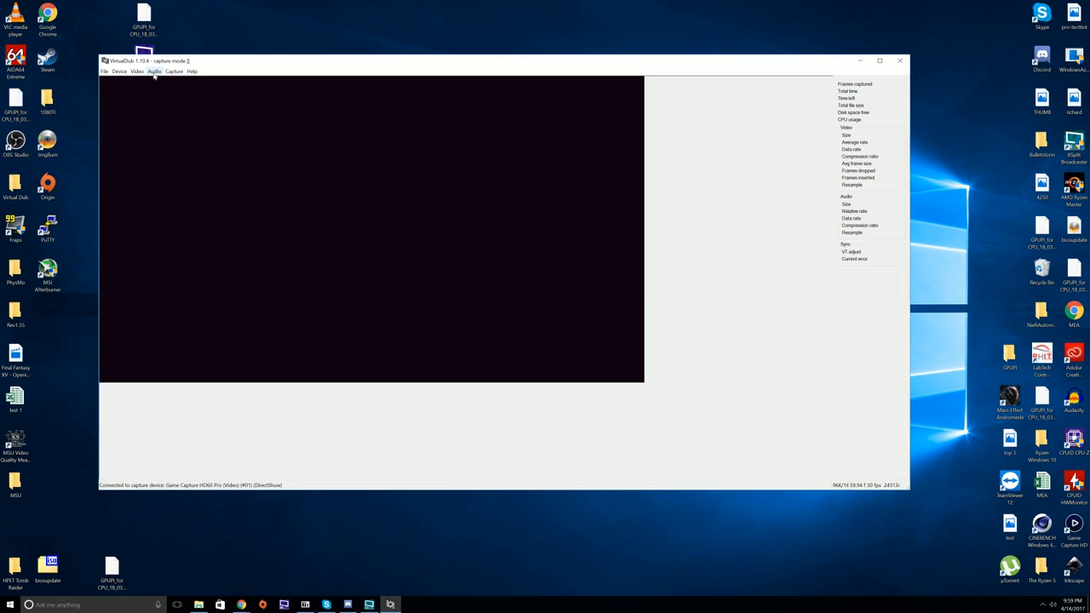
{"action": "mouse_move", "coordinate": [157, 94]}
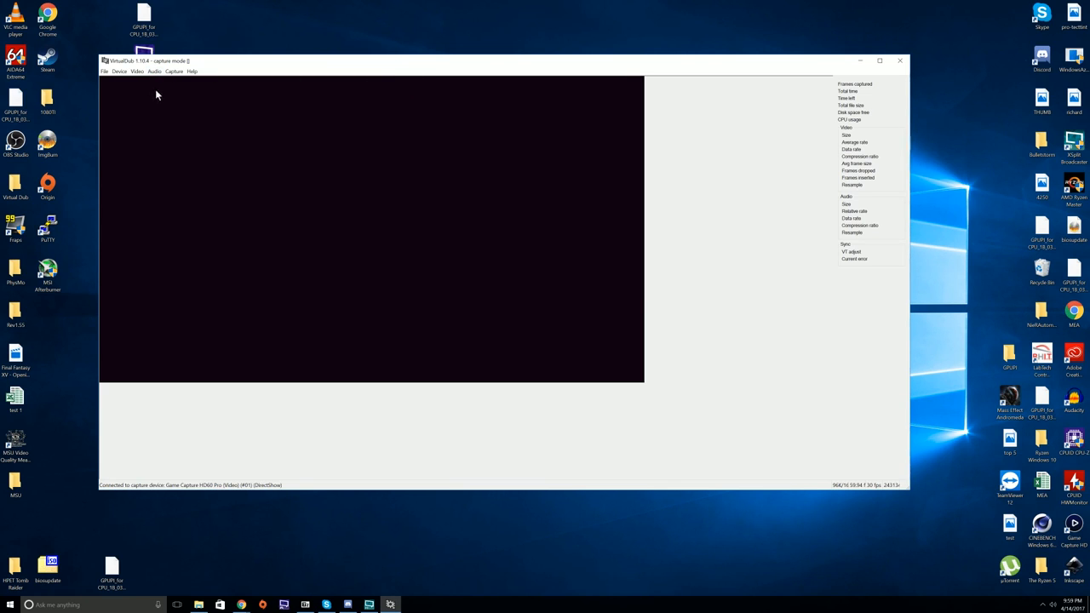
{"action": "mouse_move", "coordinate": [228, 168]}
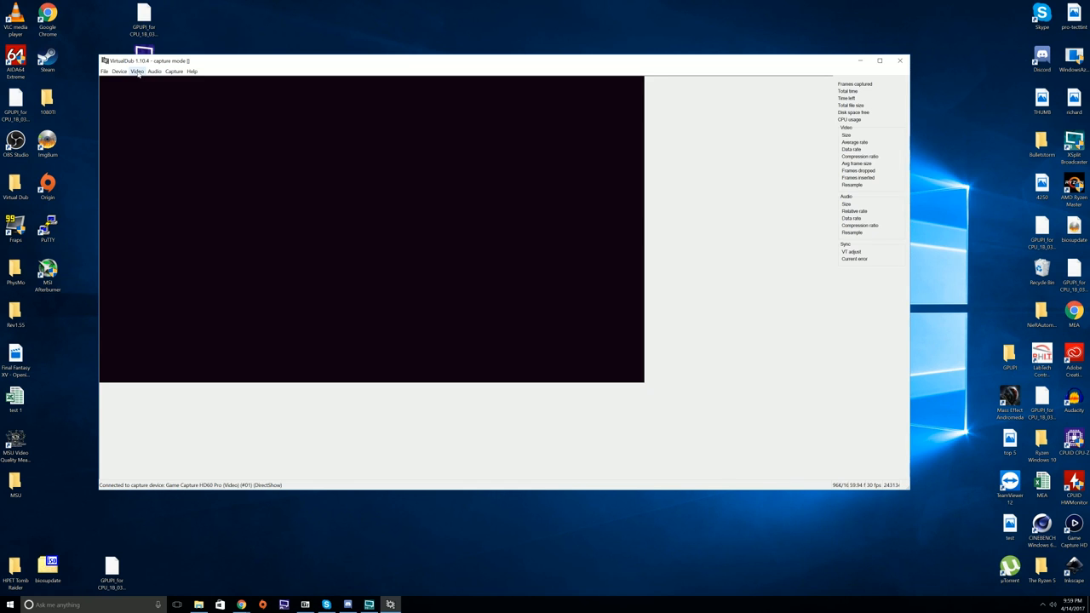
{"action": "left_click", "coordinate": [119, 70]}
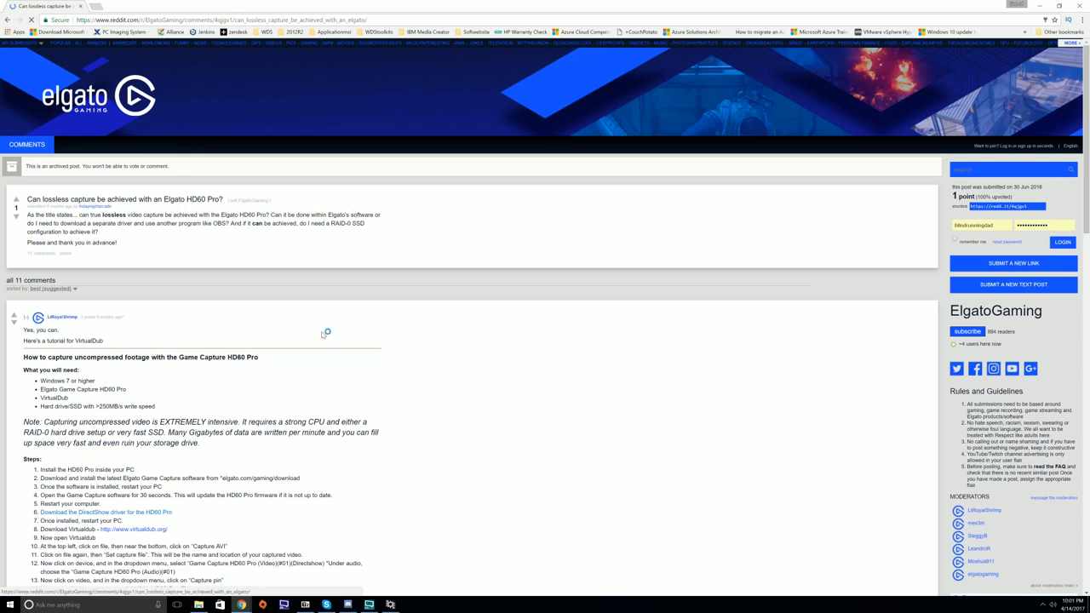
{"action": "scroll", "scroll_direction": "down", "scroll_amount": 3}
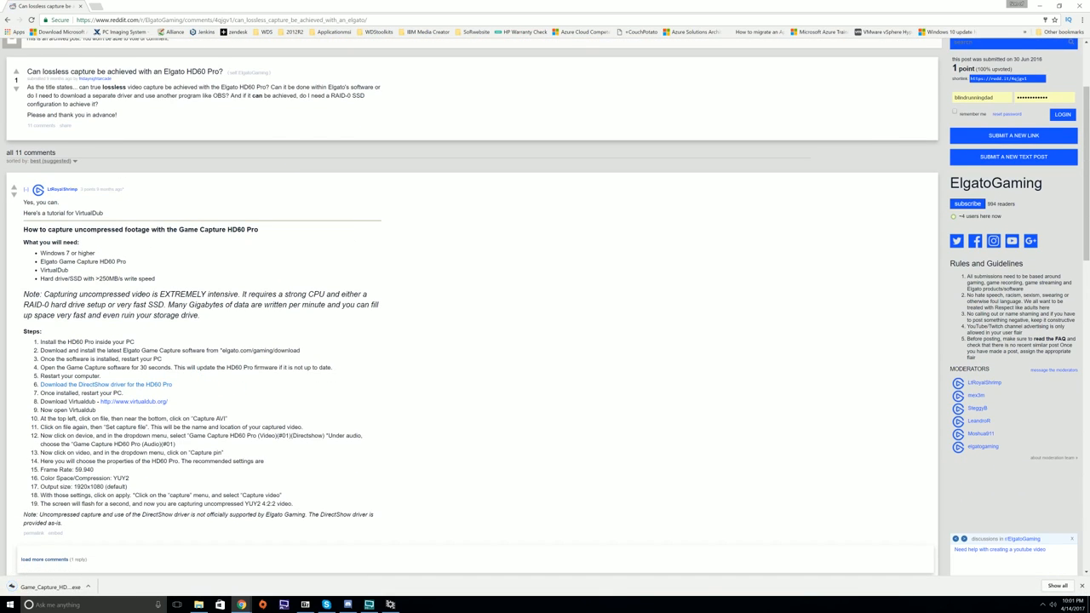
{"action": "mouse_move", "coordinate": [208, 390]}
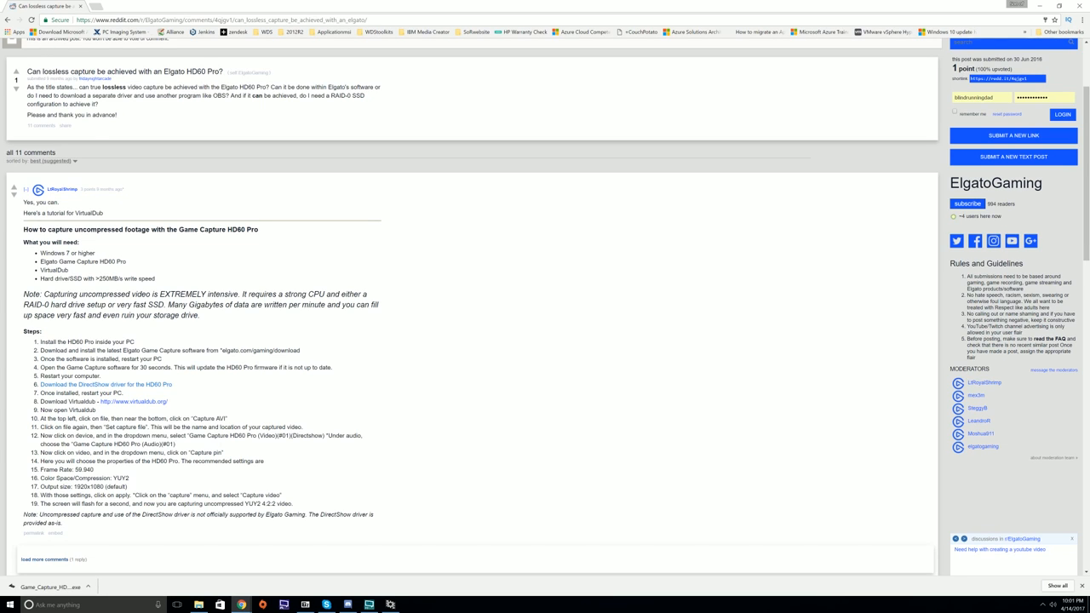
{"action": "scroll", "scroll_direction": "down", "scroll_amount": 3}
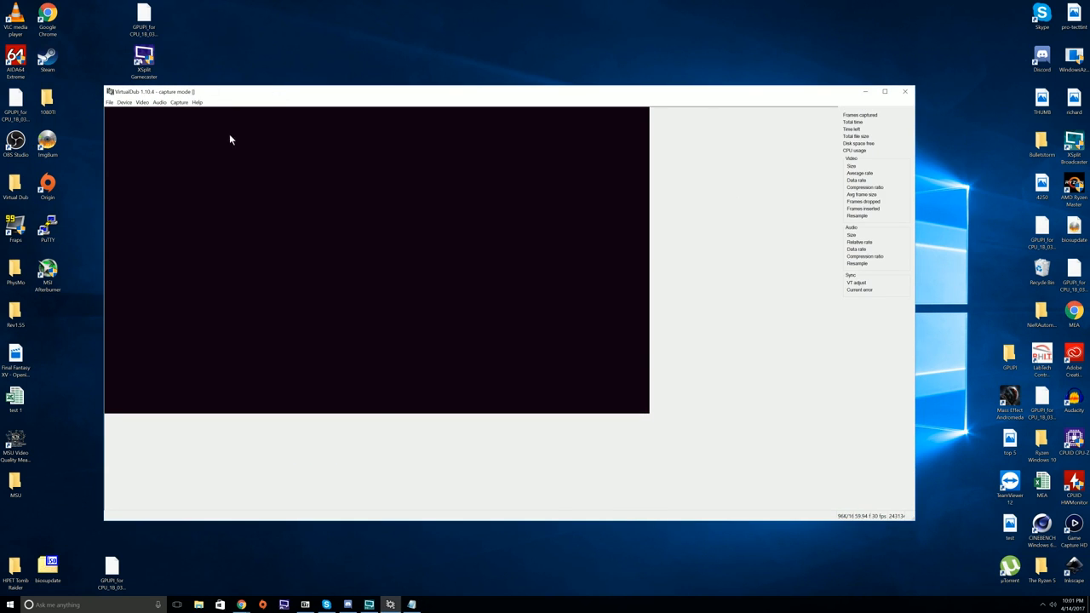
{"action": "mouse_move", "coordinate": [272, 224]}
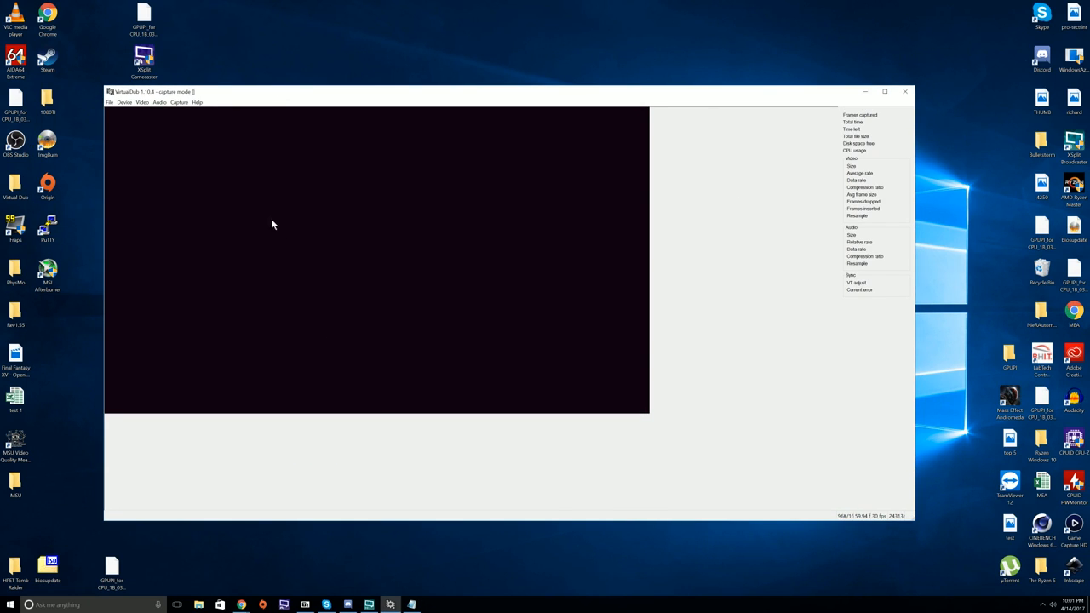
- Set capture Disk I/O to 8MB chunks, 140 buffered chunks, Windows write buffering disabled
{"action": "left_click", "coordinate": [179, 102]}
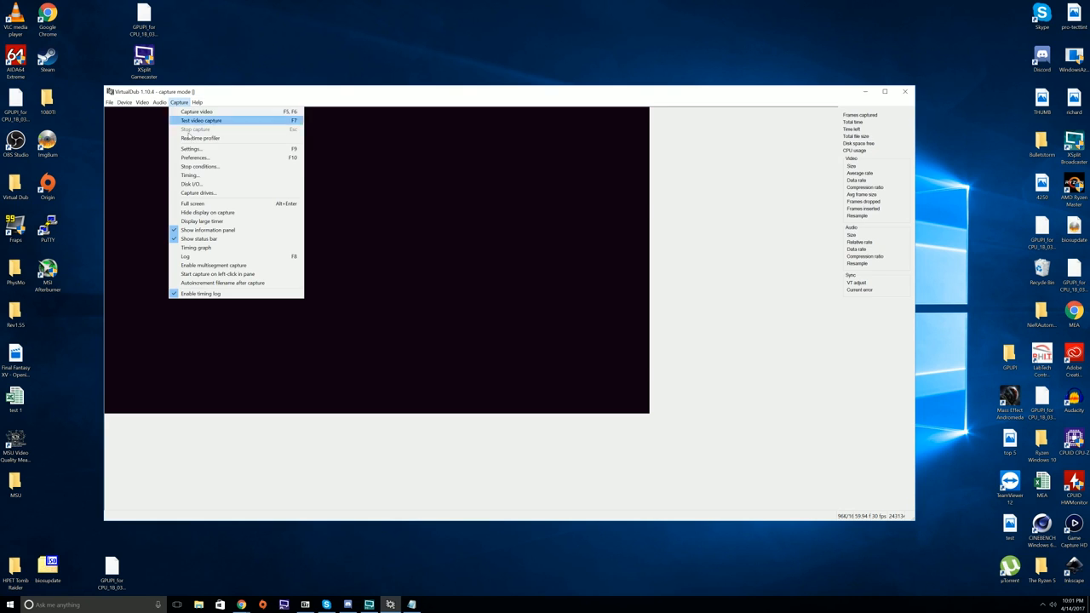
{"action": "left_click", "coordinate": [192, 184]}
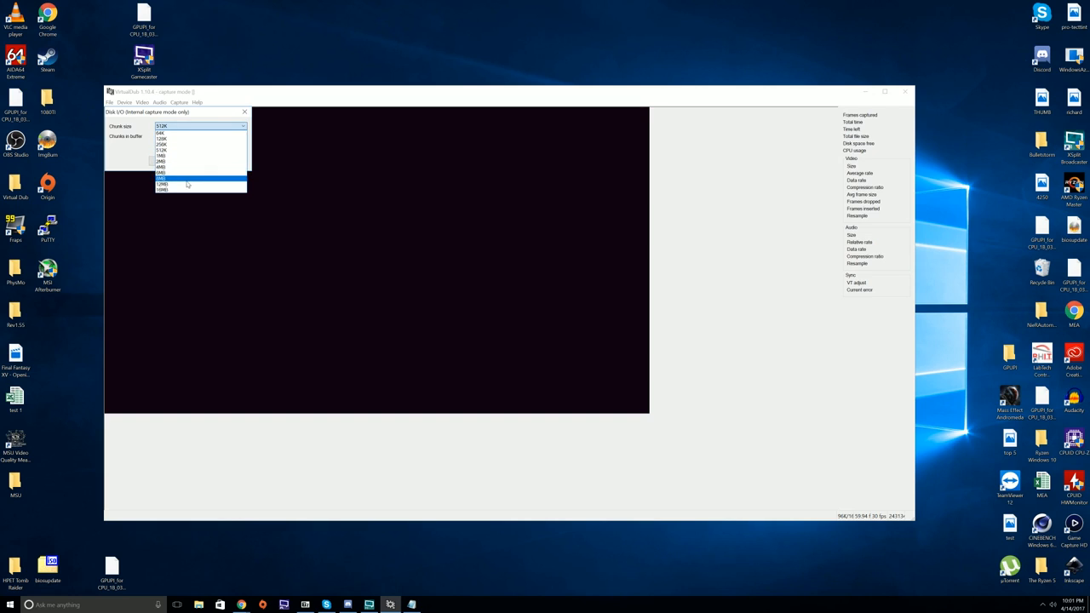
{"action": "left_click", "coordinate": [161, 167]}
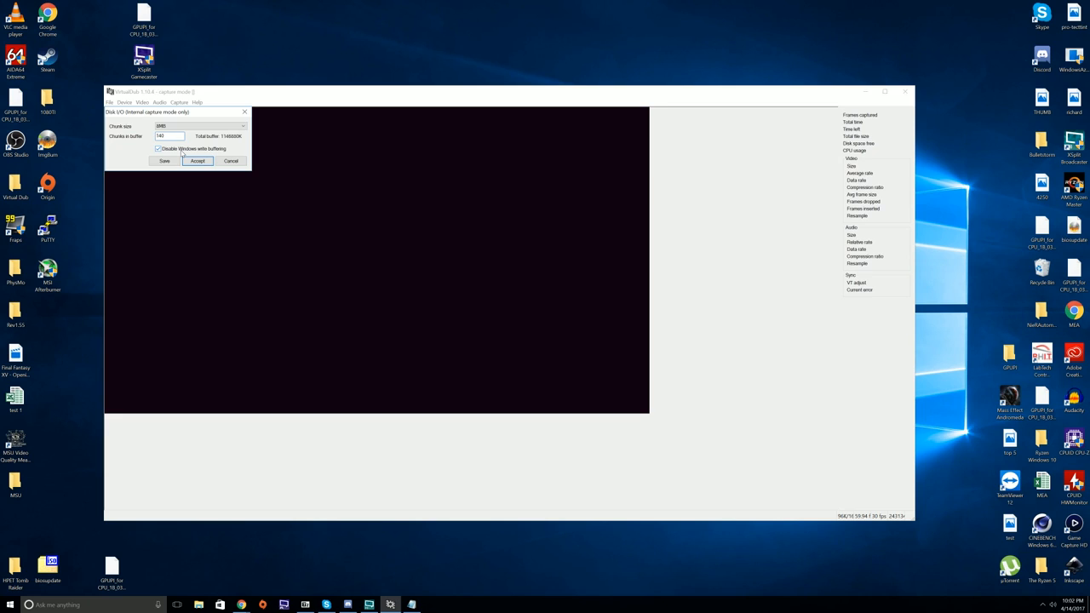
{"action": "left_click", "coordinate": [197, 160]}
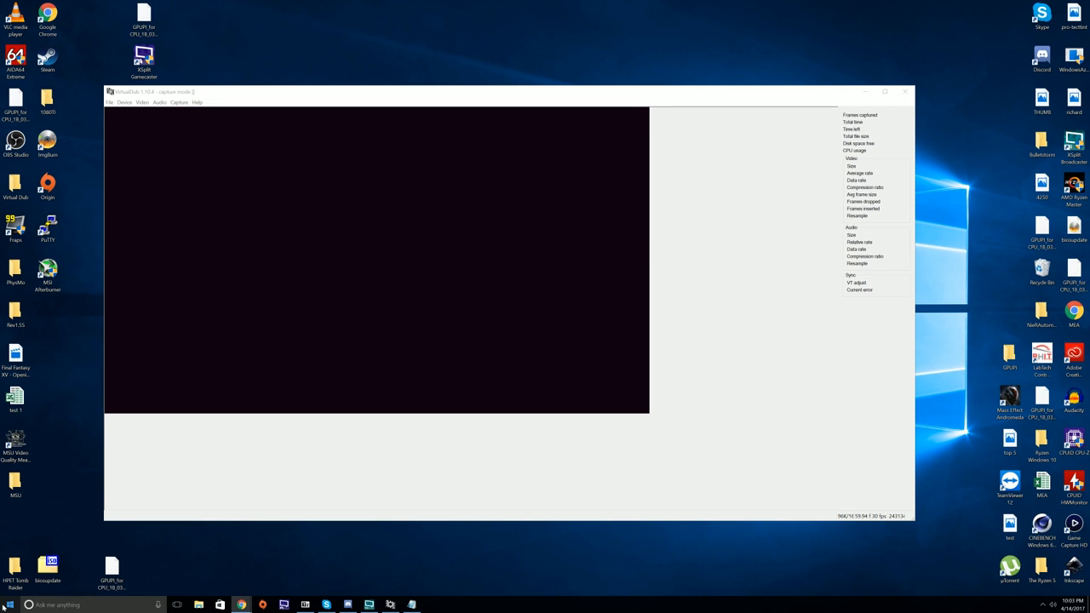
- In Device Manager, disable write caching on the ST4000DM000-1F2168 drive's Policies tab
{"action": "left_click", "coordinate": [9, 604]}
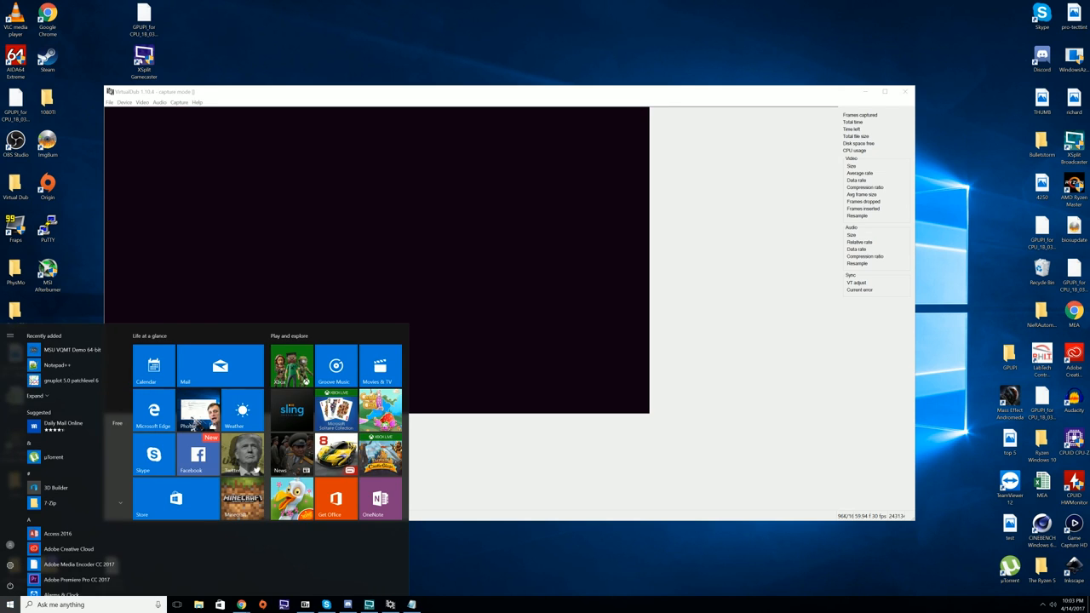
{"action": "type", "text": "devi"}
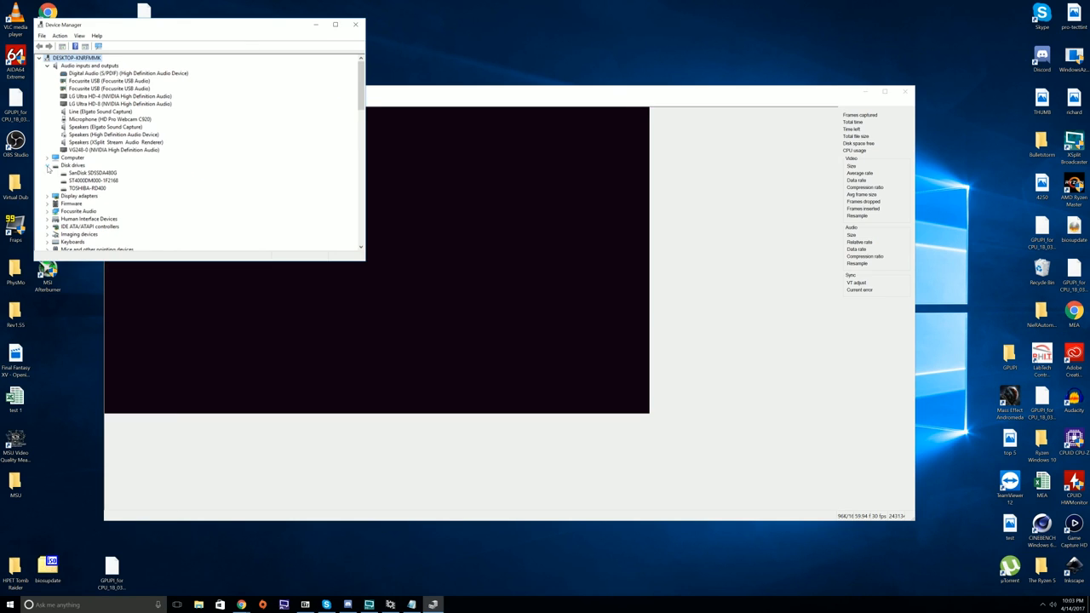
{"action": "left_click", "coordinate": [94, 181]}
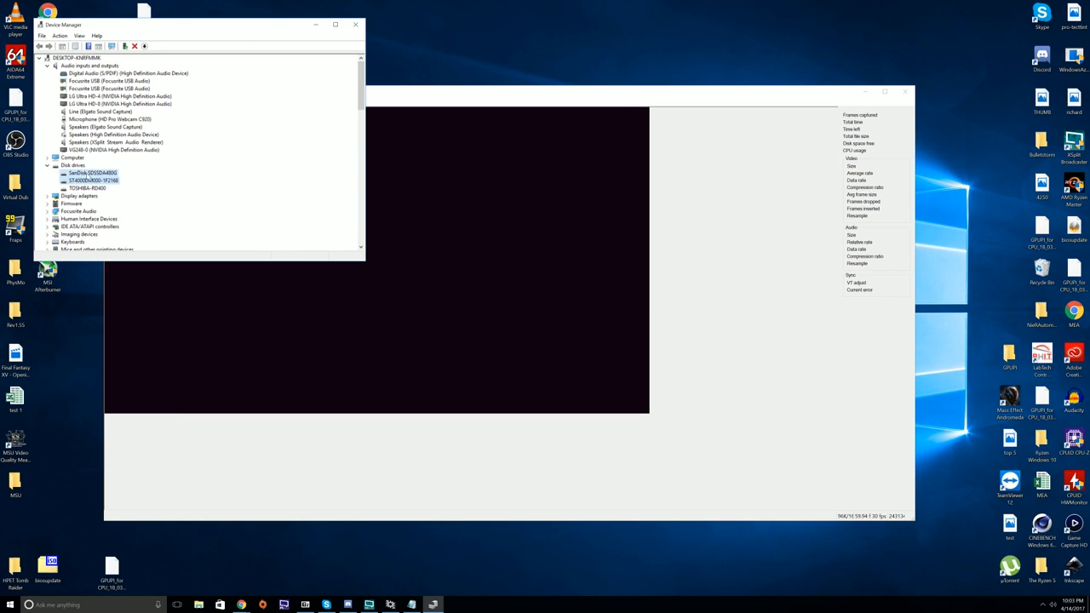
{"action": "right_click", "coordinate": [91, 173]}
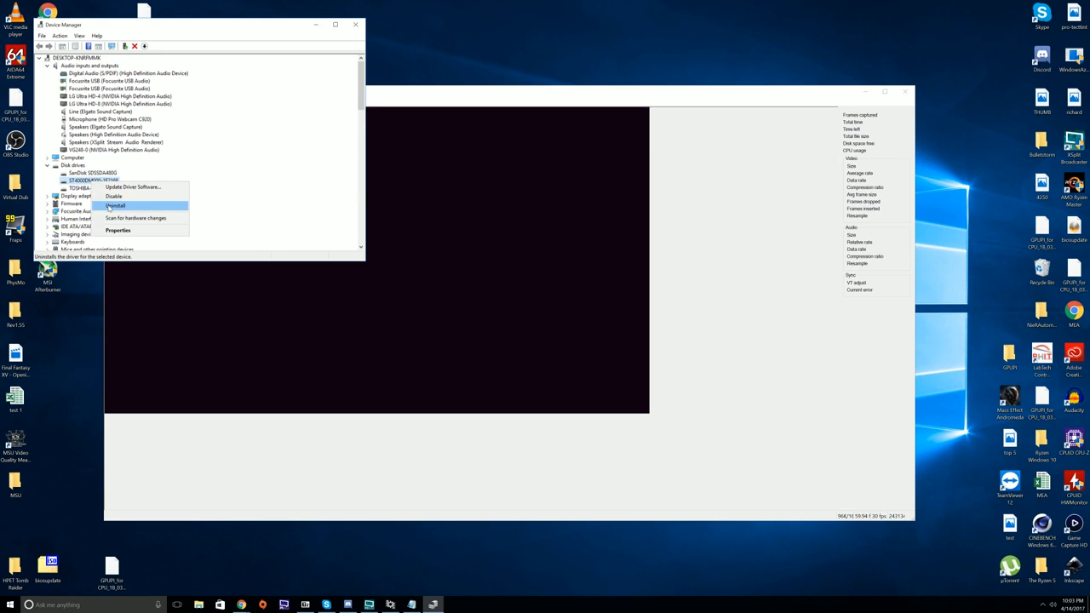
{"action": "left_click", "coordinate": [118, 230]}
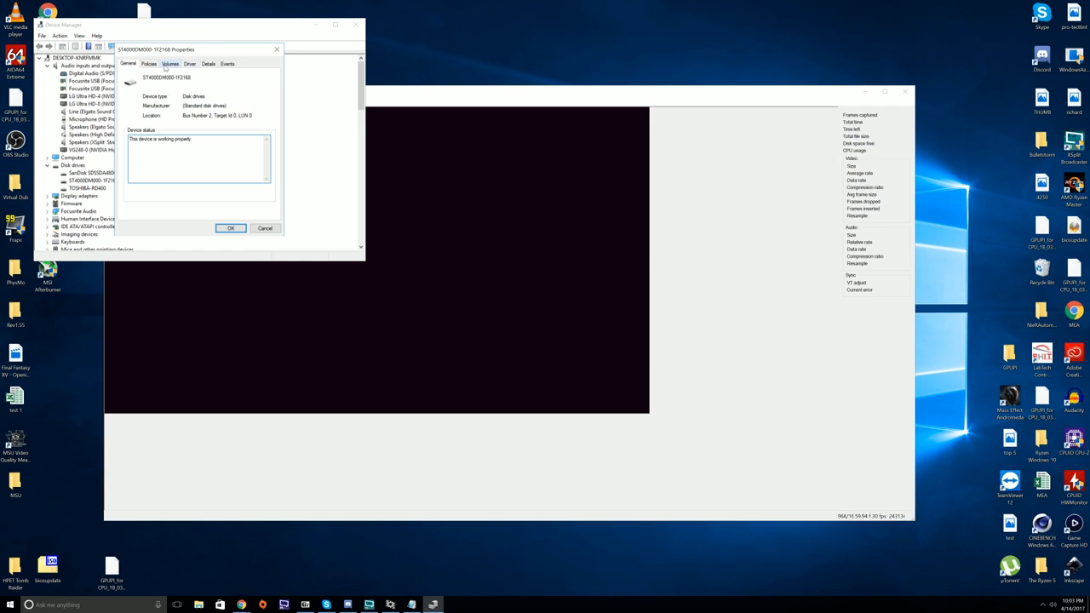
{"action": "left_click", "coordinate": [149, 64]}
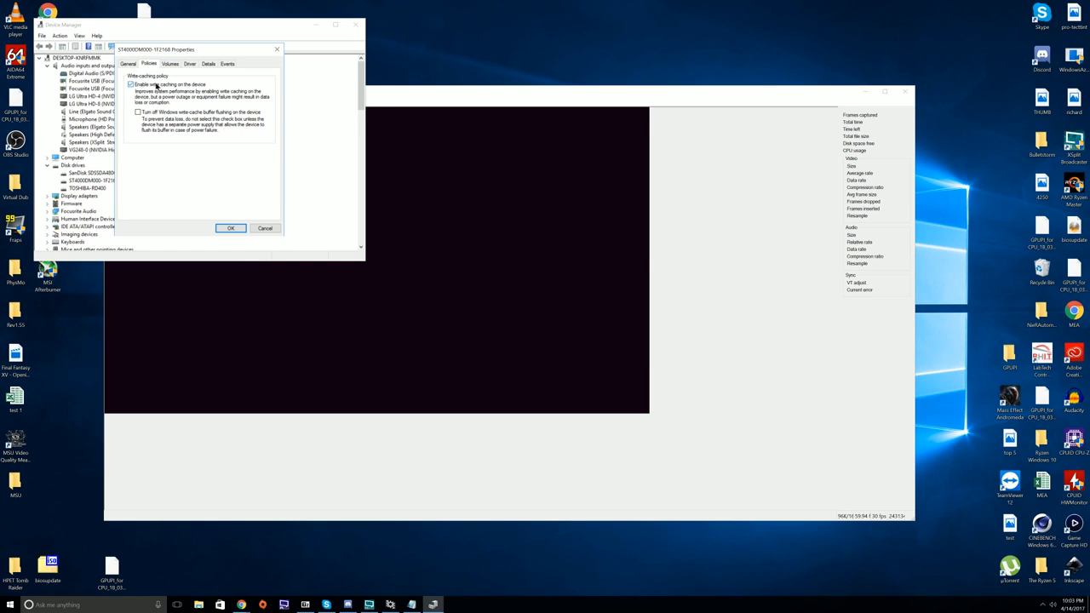
{"action": "left_click", "coordinate": [131, 85]}
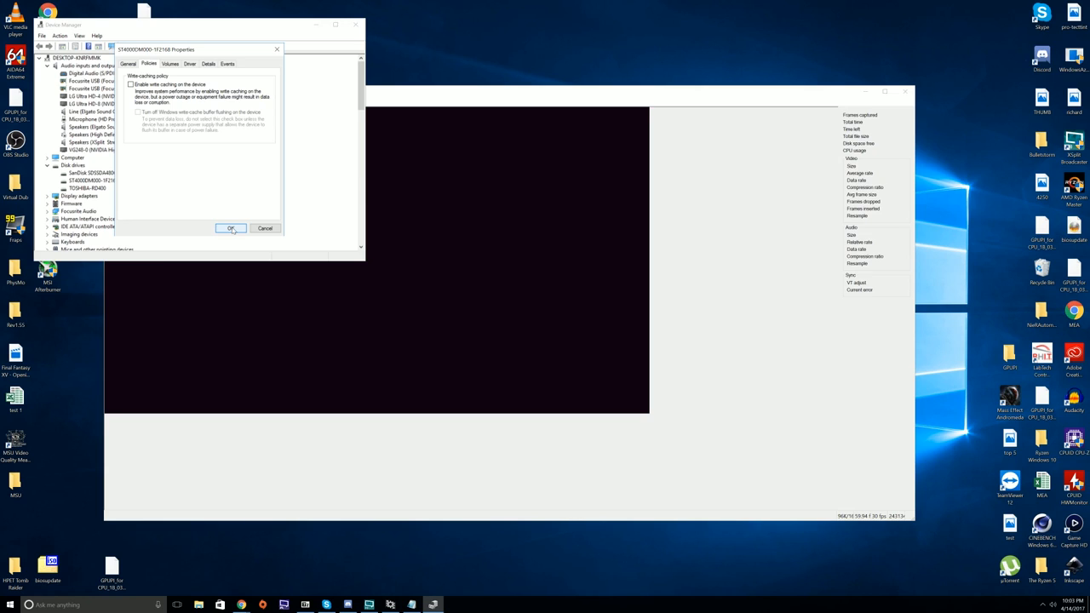
{"action": "left_click", "coordinate": [230, 228]}
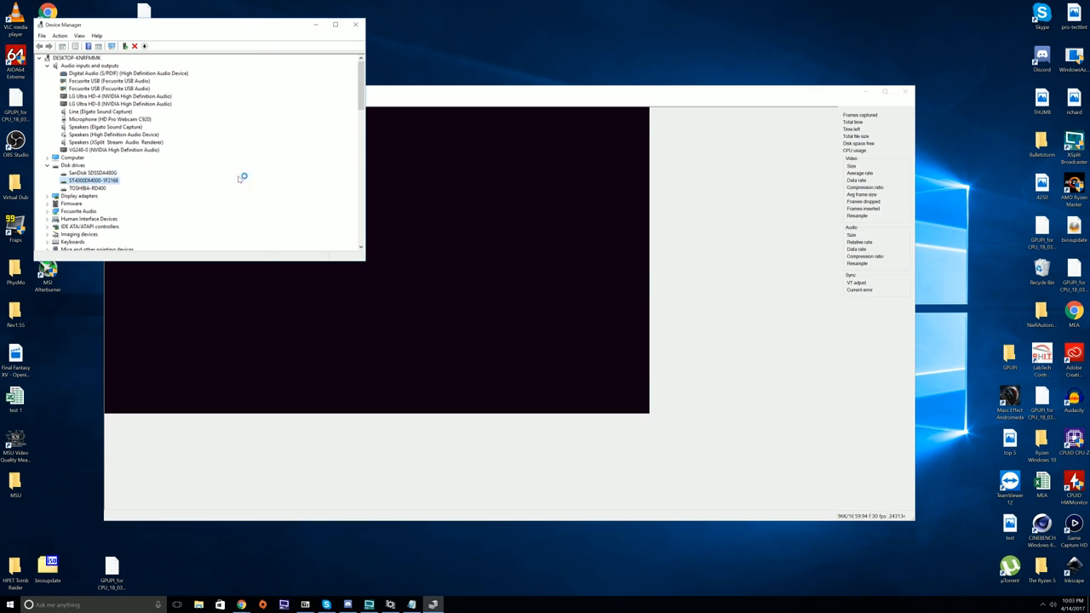
- Change the Capture Settings frame rate from 59.94 to 60.00 fps
{"action": "left_click", "coordinate": [178, 102]}
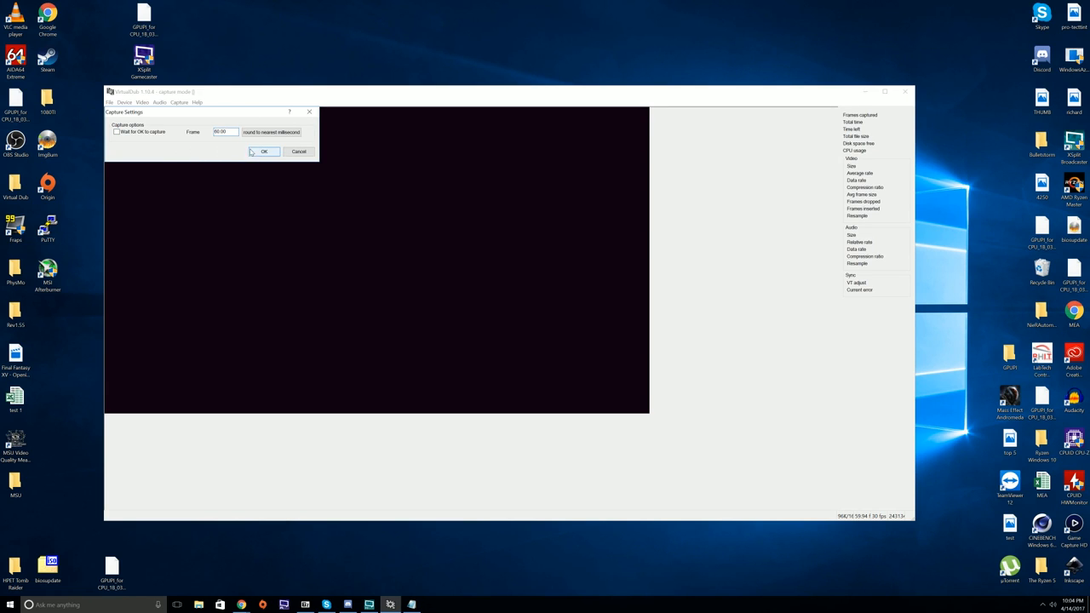
{"action": "left_click", "coordinate": [263, 151]}
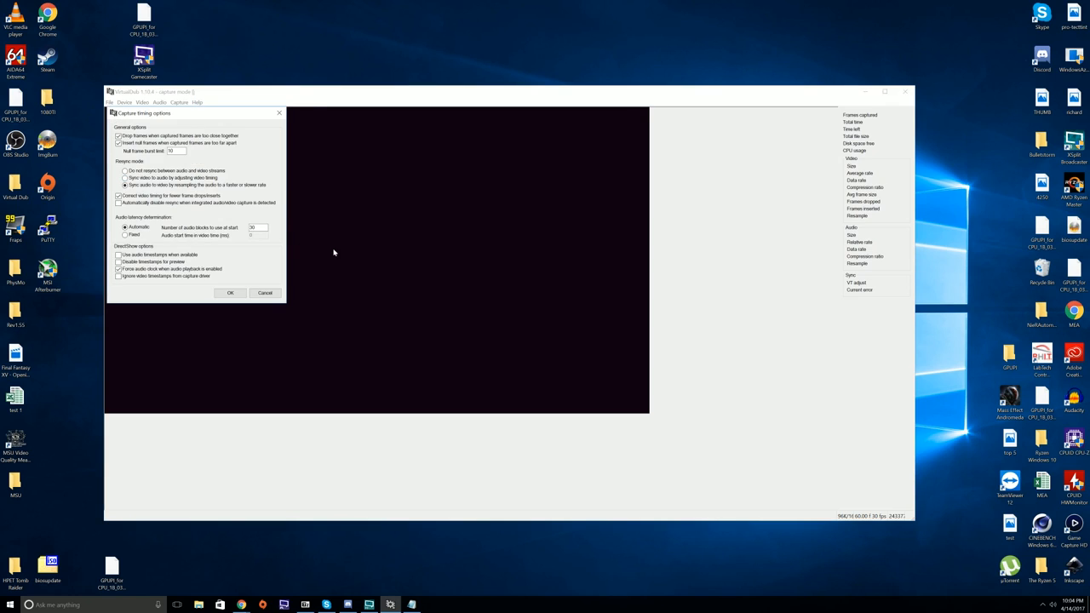
- Accept Capture Timing with frame dropping, null-frame insertion and audio resync left enabled
{"action": "left_click", "coordinate": [125, 185]}
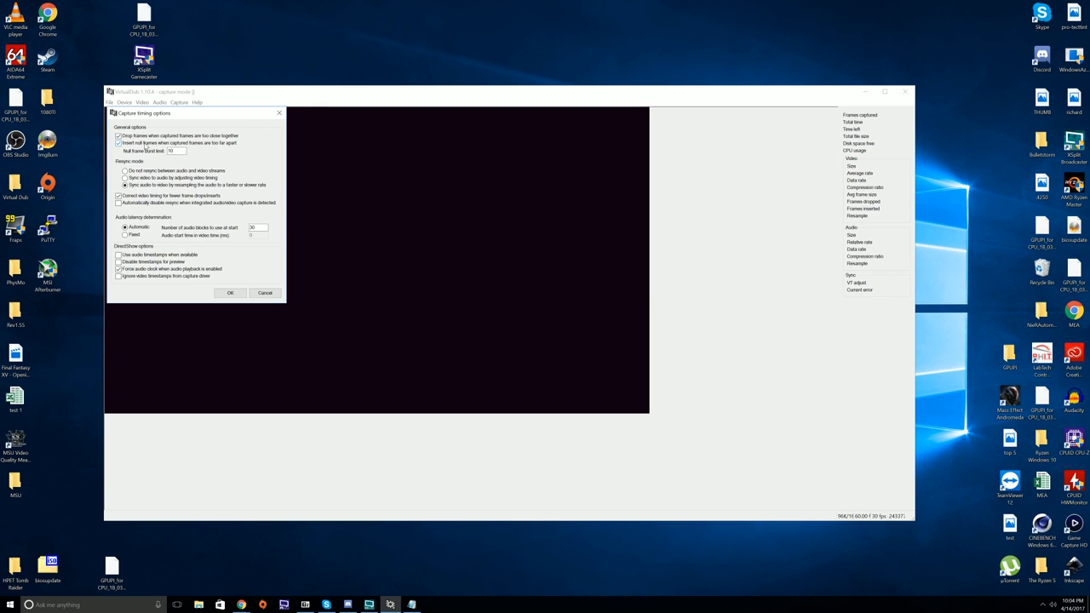
{"action": "mouse_move", "coordinate": [204, 147]}
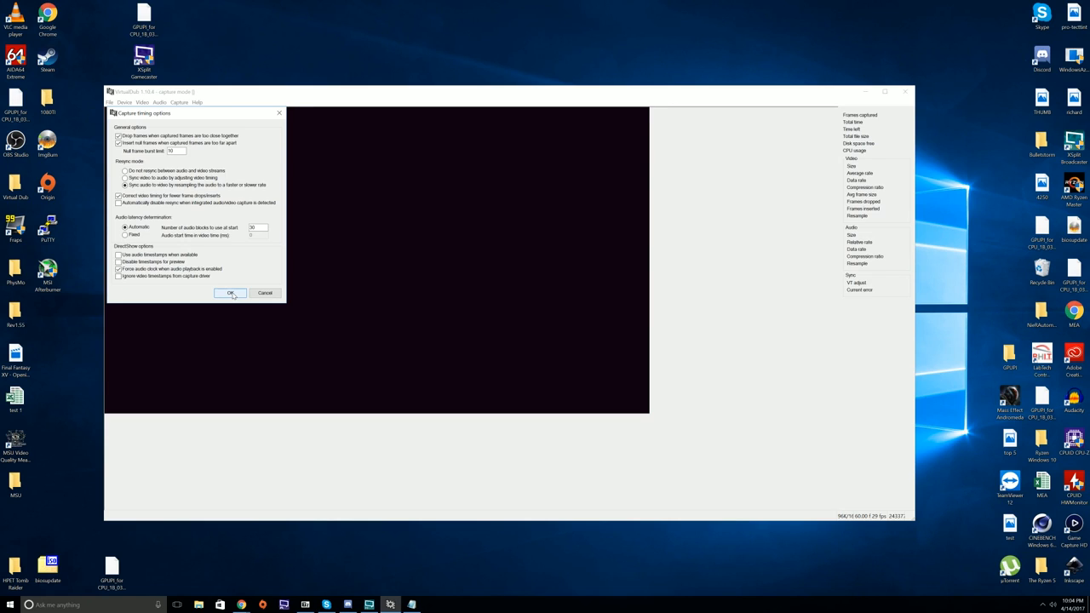
{"action": "left_click", "coordinate": [229, 293]}
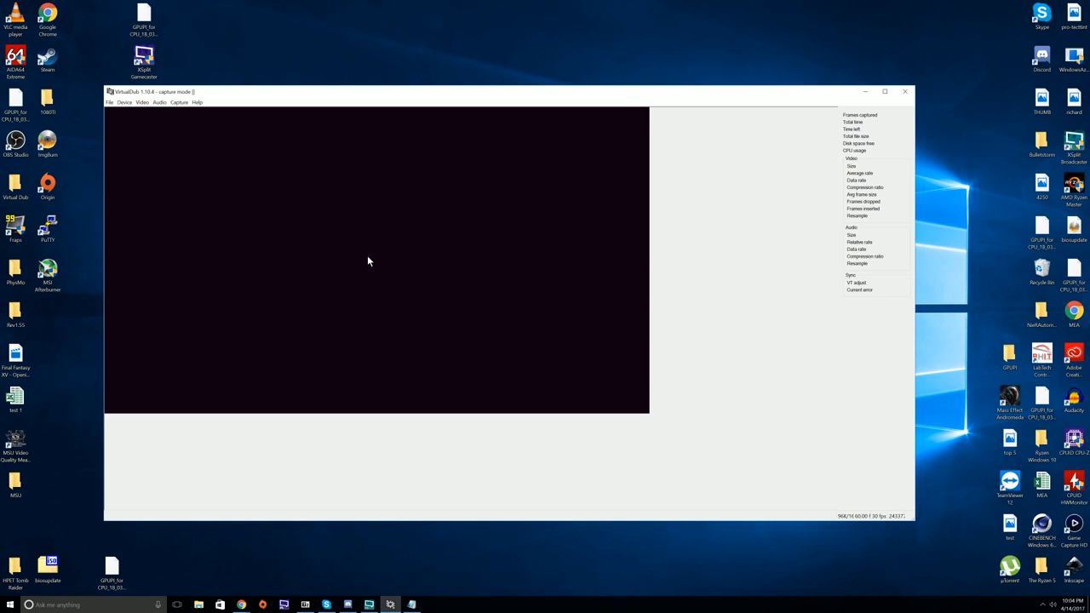
{"action": "mouse_move", "coordinate": [379, 245]}
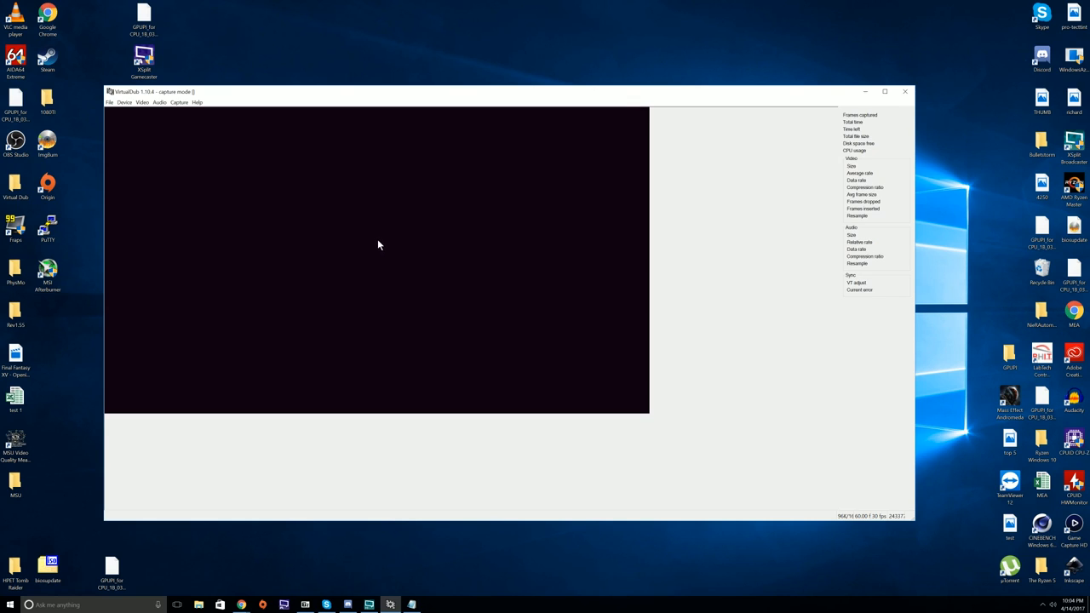
{"action": "mouse_move", "coordinate": [373, 269]}
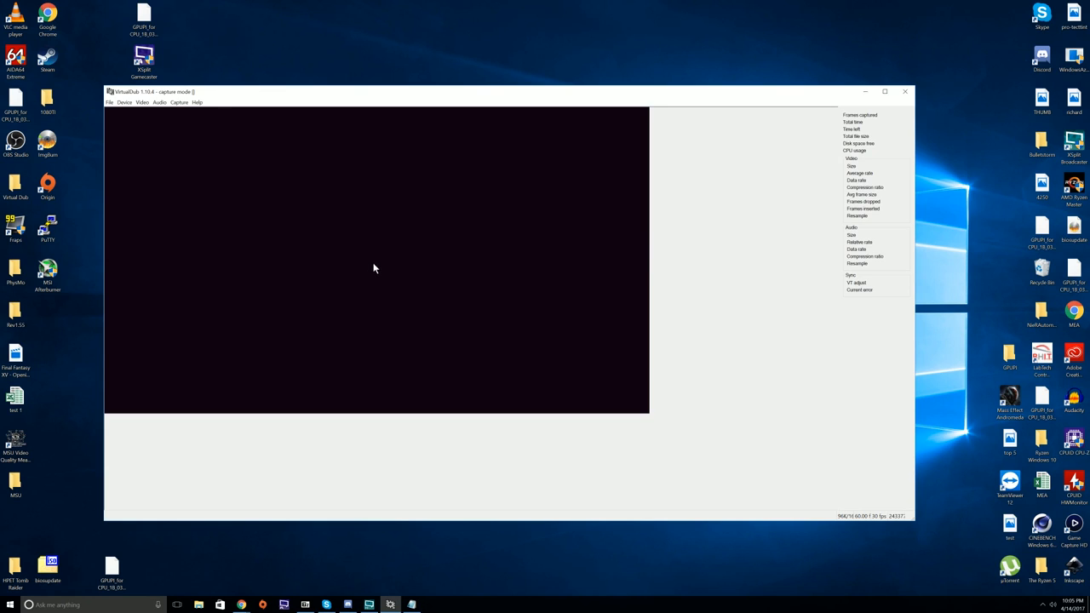
{"action": "mouse_move", "coordinate": [277, 166]}
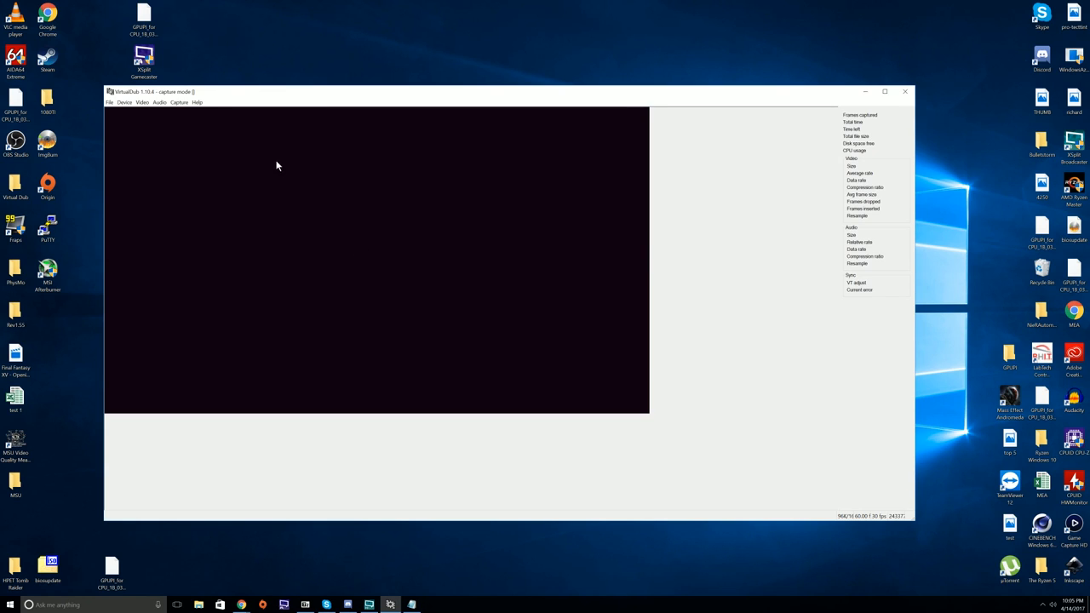
- In Capture pin properties, check the frame rate and keep YUY2 at 1920x1080
{"action": "left_click", "coordinate": [142, 102]}
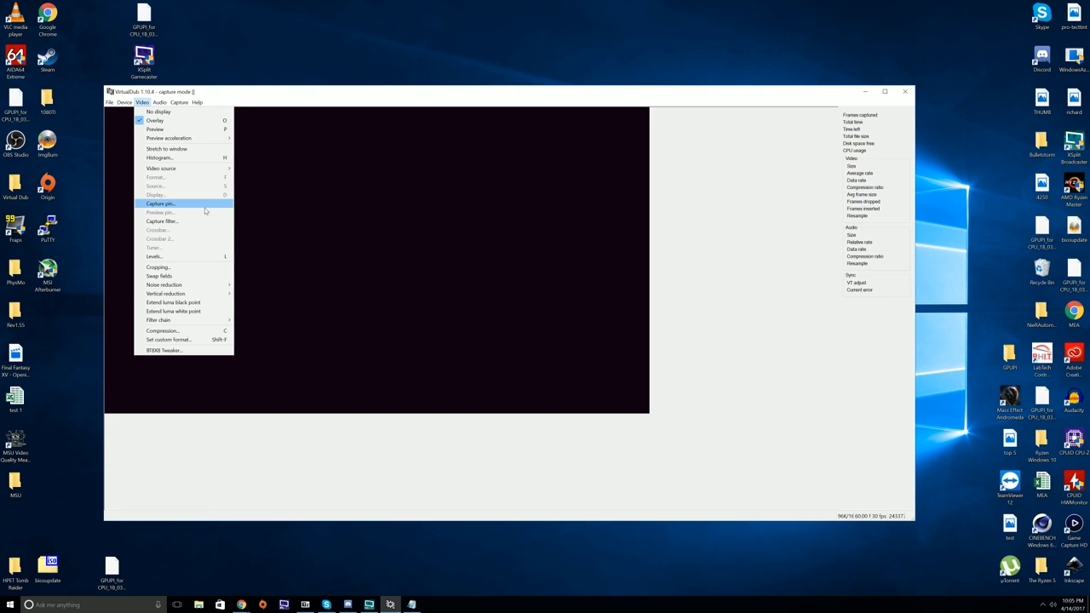
{"action": "mouse_move", "coordinate": [178, 256]}
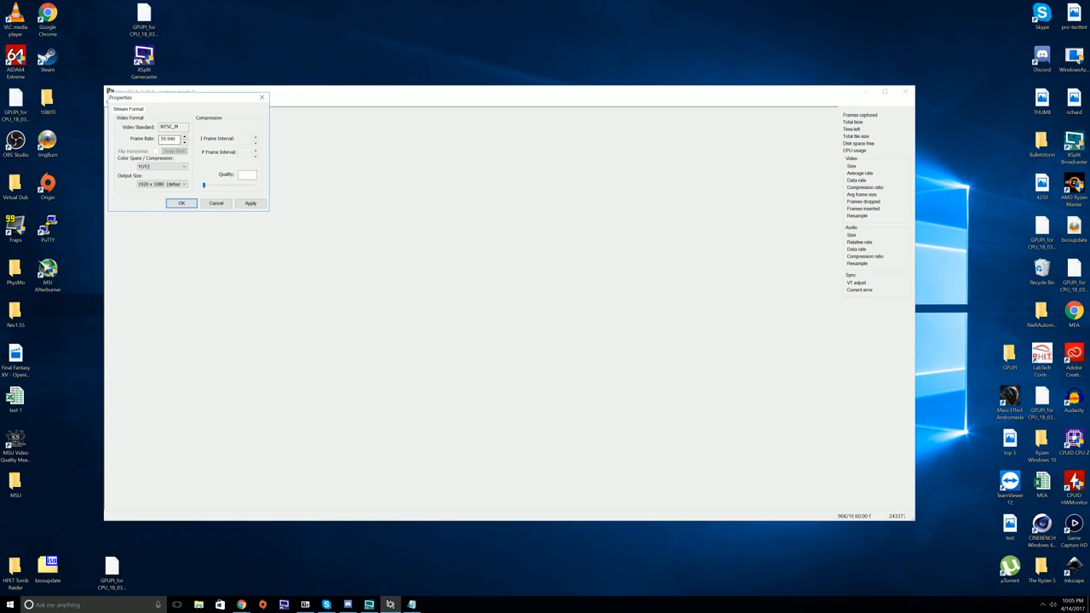
{"action": "triple_click", "coordinate": [168, 138]}
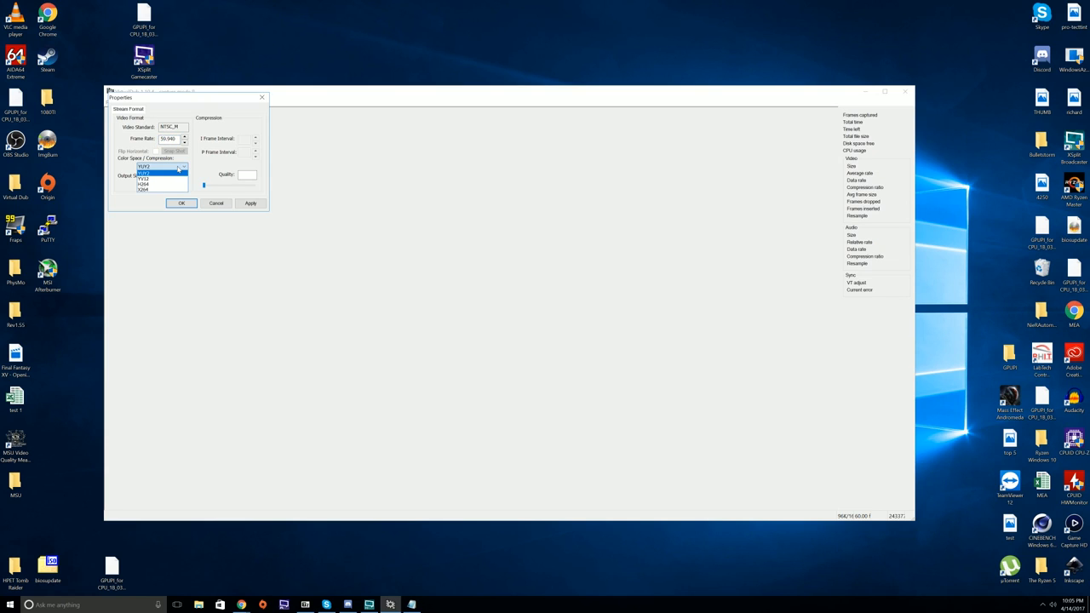
{"action": "left_click", "coordinate": [143, 166]}
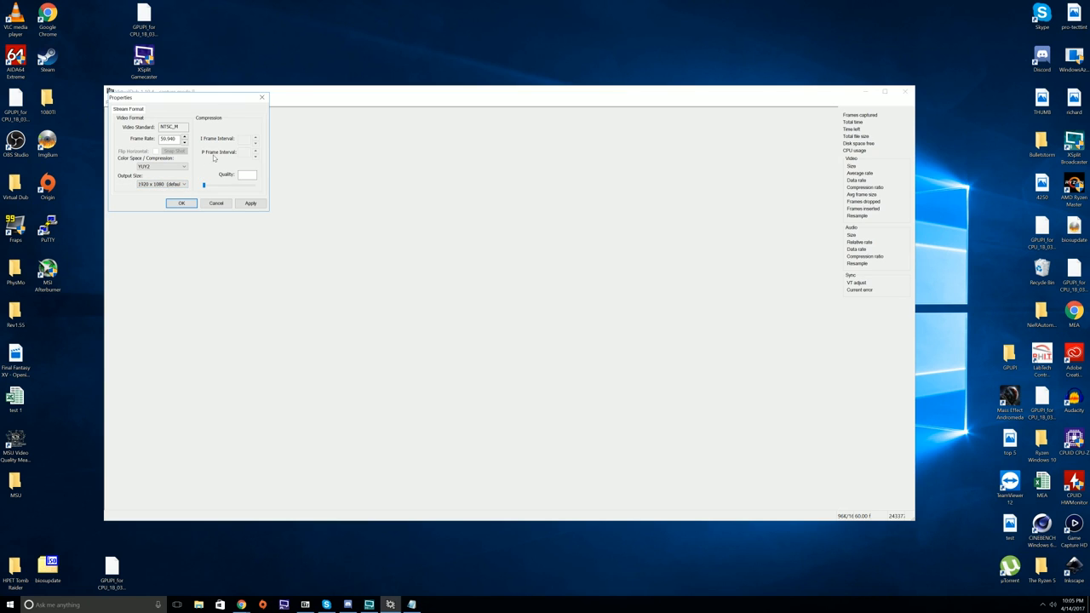
{"action": "left_click", "coordinate": [182, 202]}
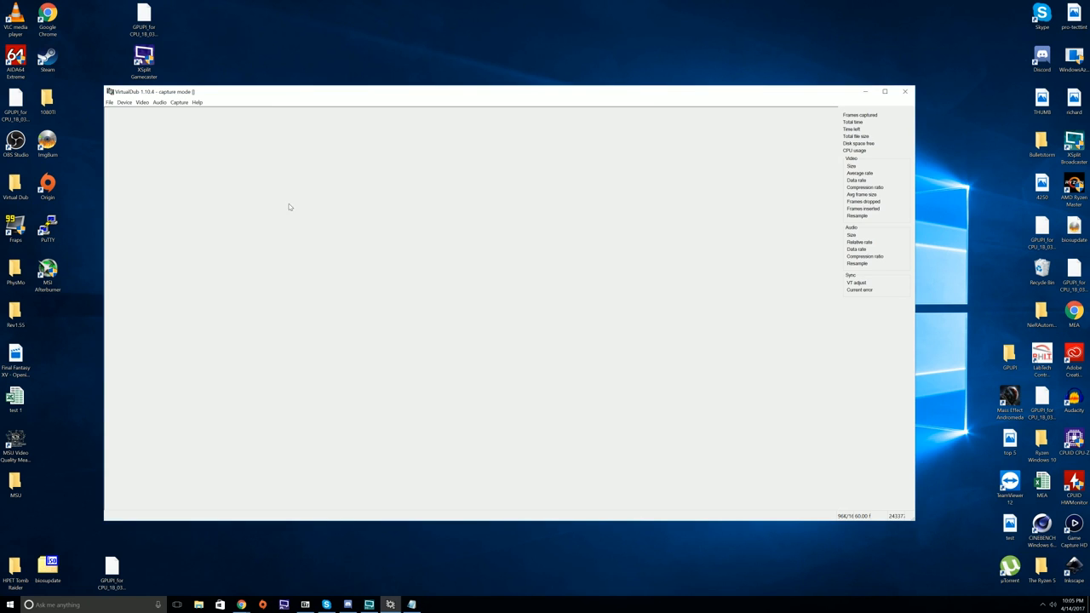
- Choose YUY2 with a custom 1920x1080 size under Video > Set custom format
{"action": "left_click", "coordinate": [142, 102]}
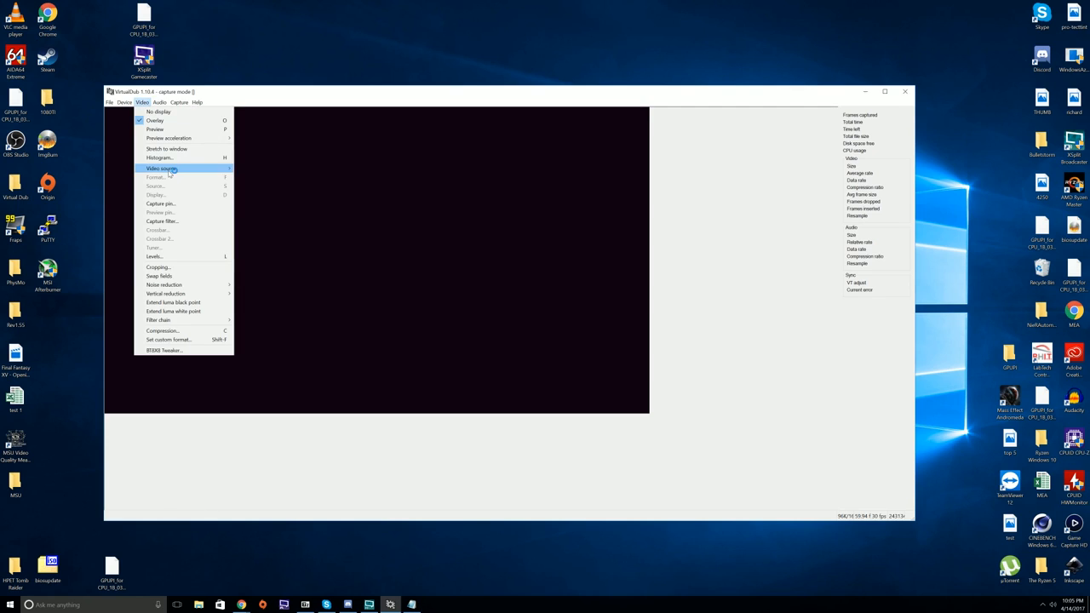
{"action": "mouse_move", "coordinate": [161, 212]}
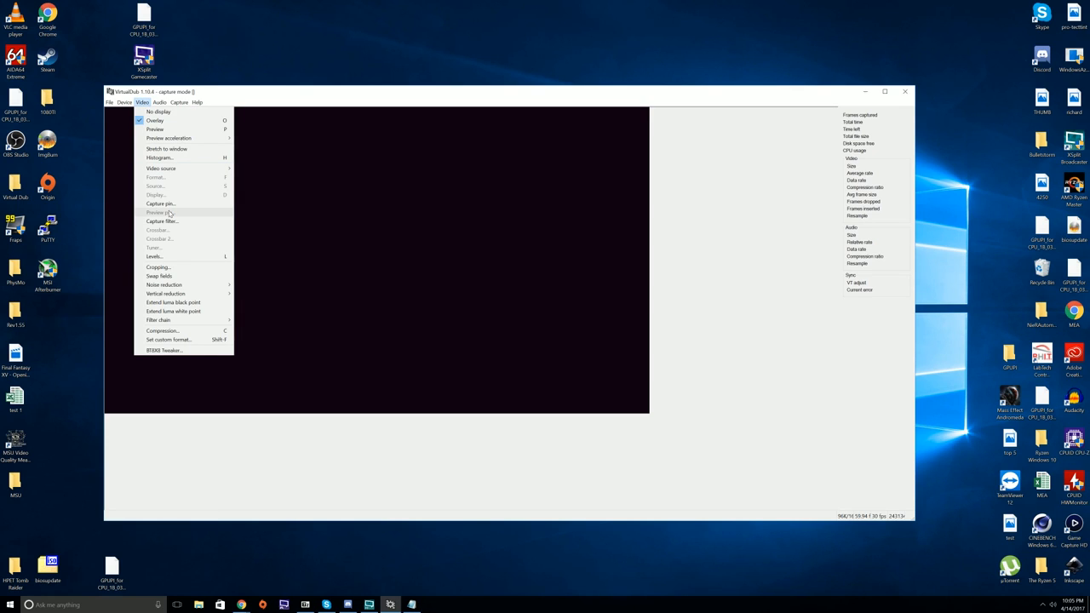
{"action": "left_click", "coordinate": [167, 339]}
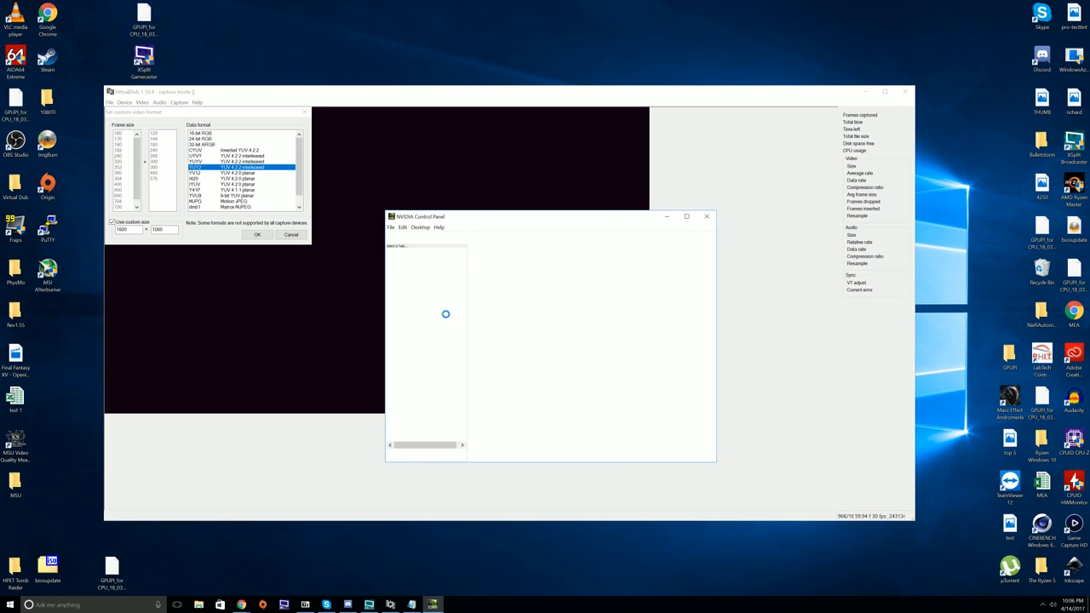
- On NVIDIA's Change resolution page, keep Limited dynamic range and RGB output colour format
{"action": "left_click", "coordinate": [421, 328]}
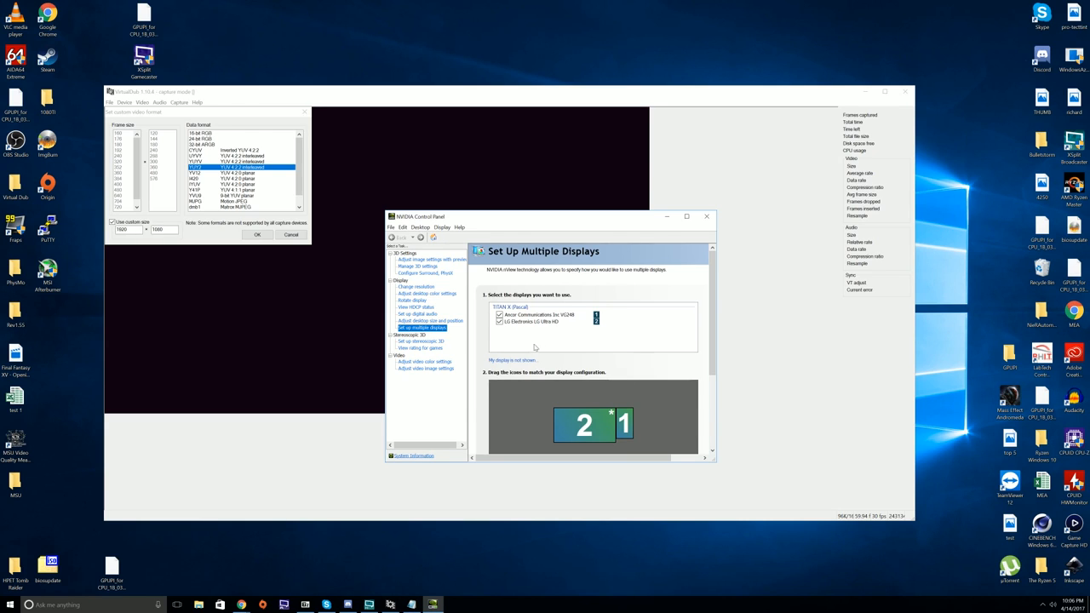
{"action": "left_click", "coordinate": [416, 287]}
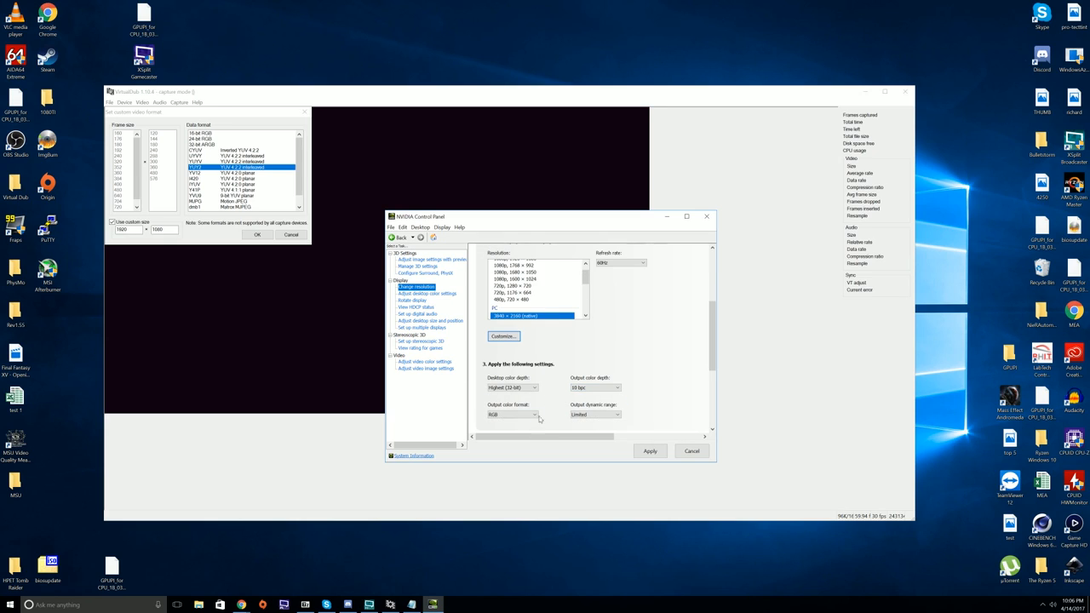
{"action": "left_click", "coordinate": [594, 415]}
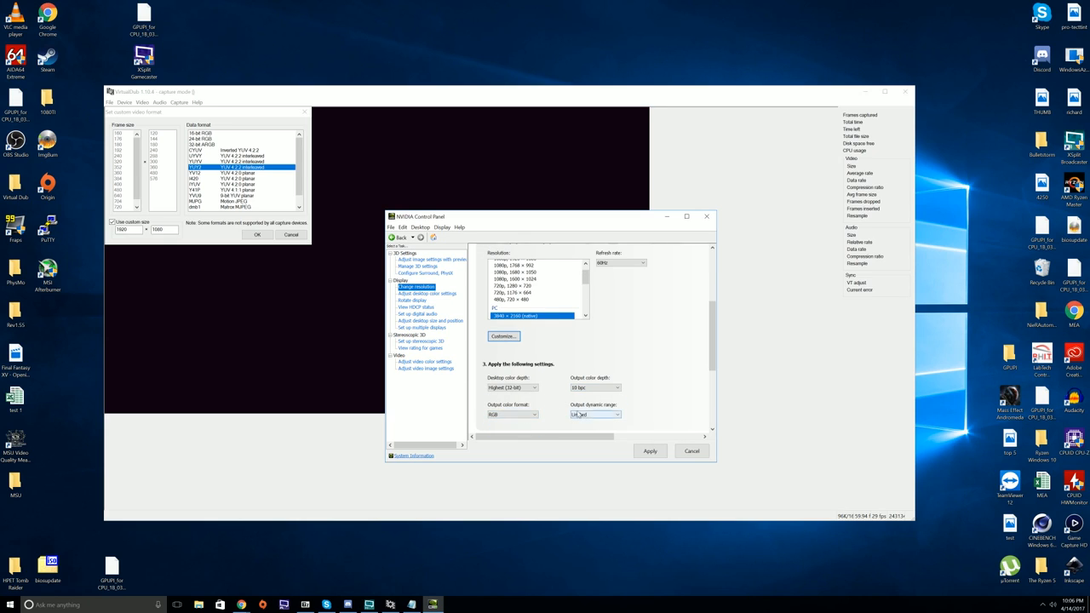
{"action": "left_click", "coordinate": [594, 415]}
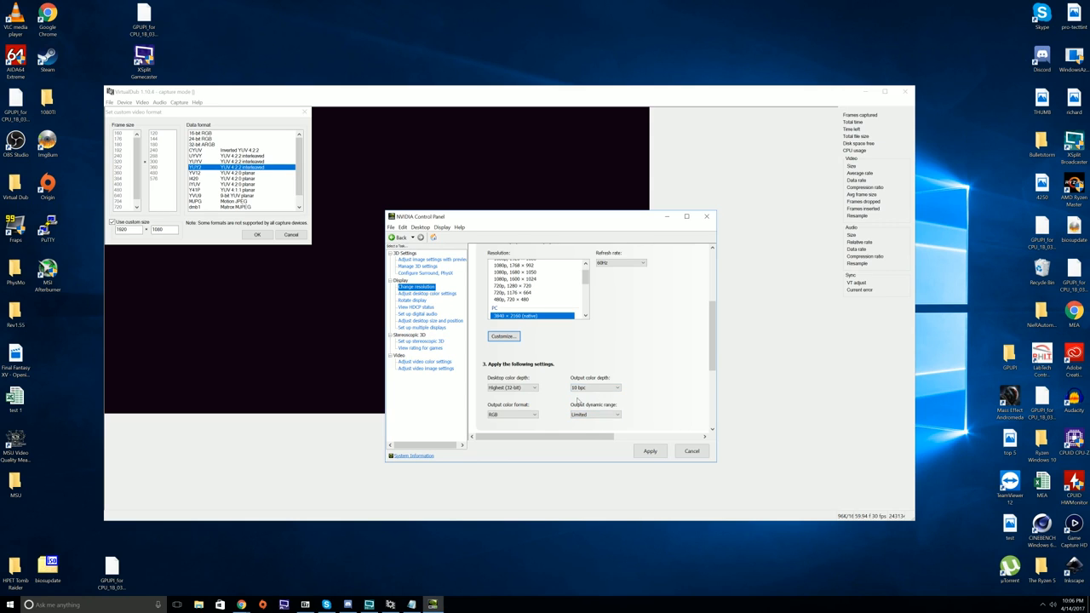
{"action": "left_click", "coordinate": [511, 415]}
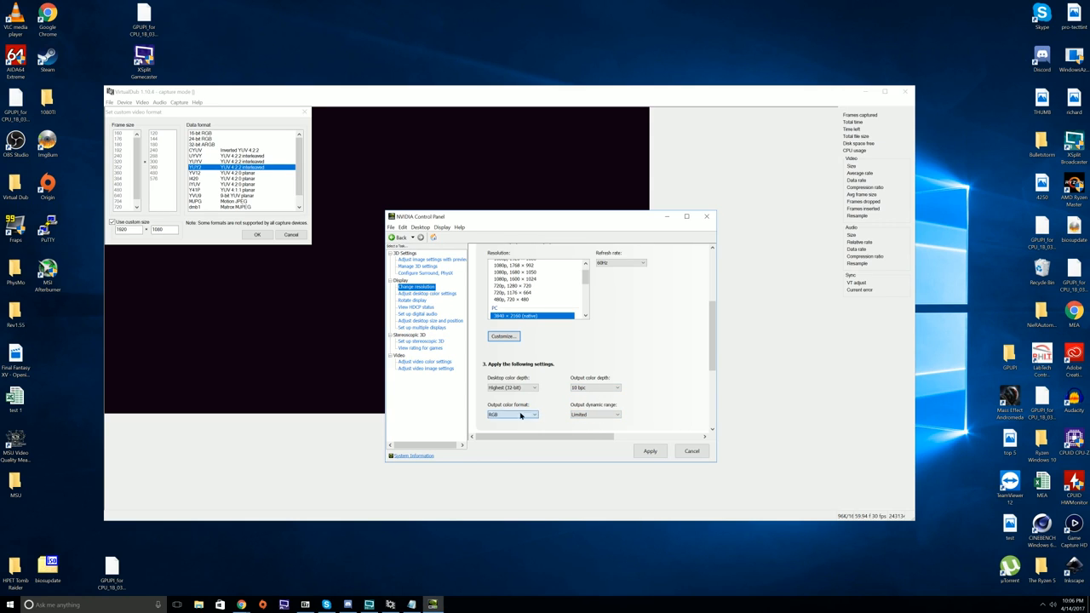
{"action": "left_click", "coordinate": [511, 415]}
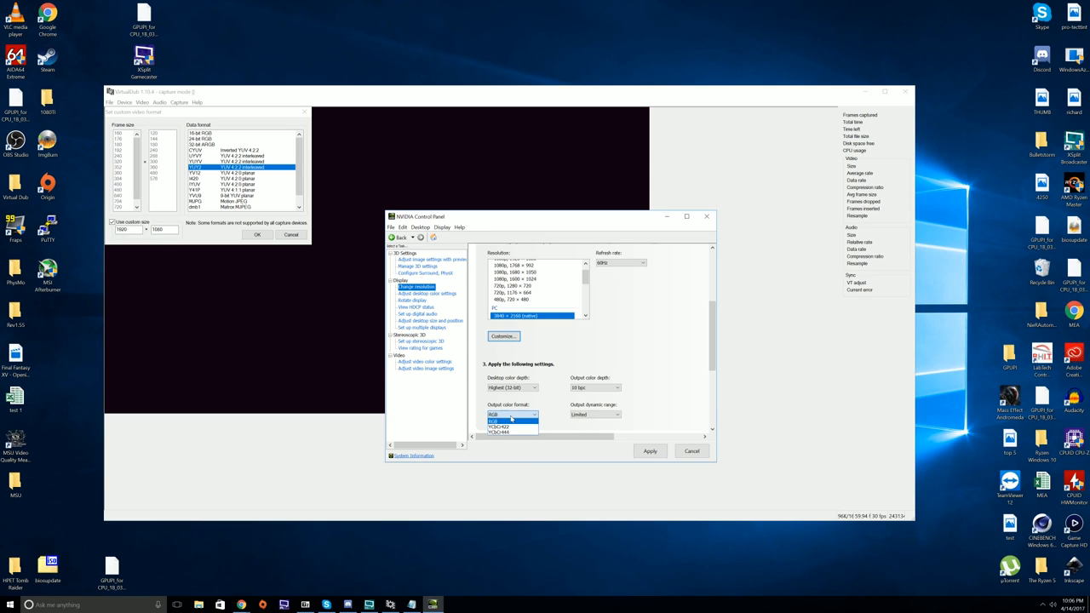
{"action": "left_click", "coordinate": [511, 415]}
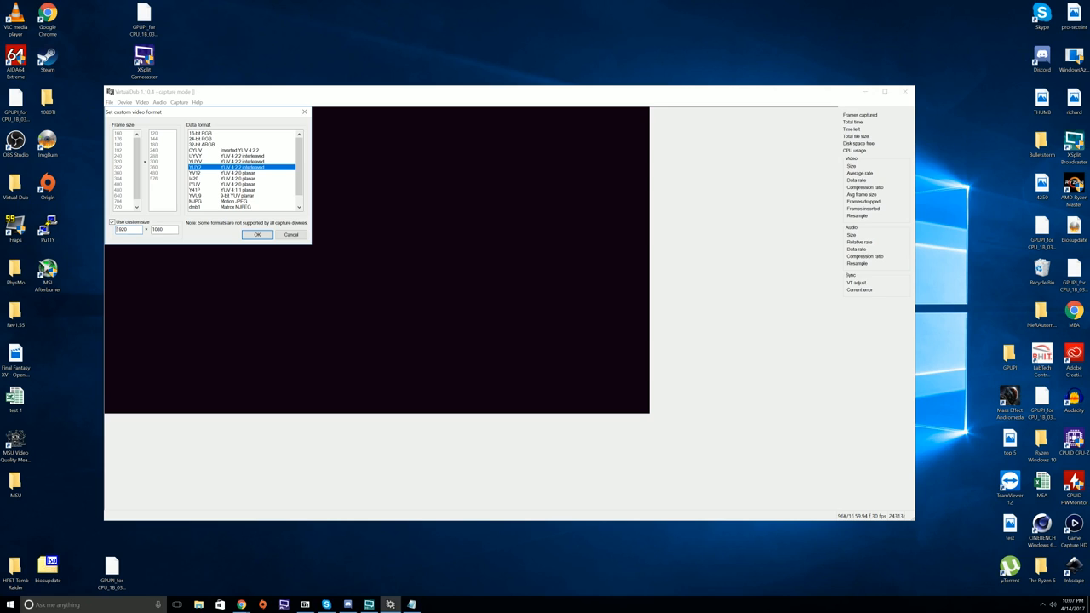
{"action": "mouse_move", "coordinate": [860, 520]}
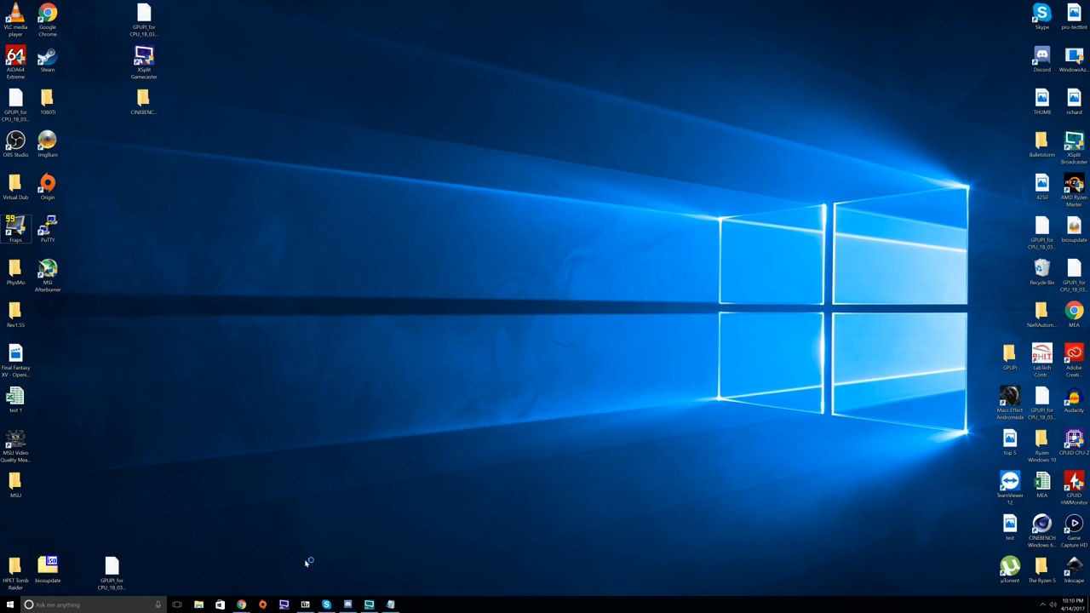
- Switch VirtualDub into AVI capture mode from the File menu
{"action": "left_click", "coordinate": [198, 605]}
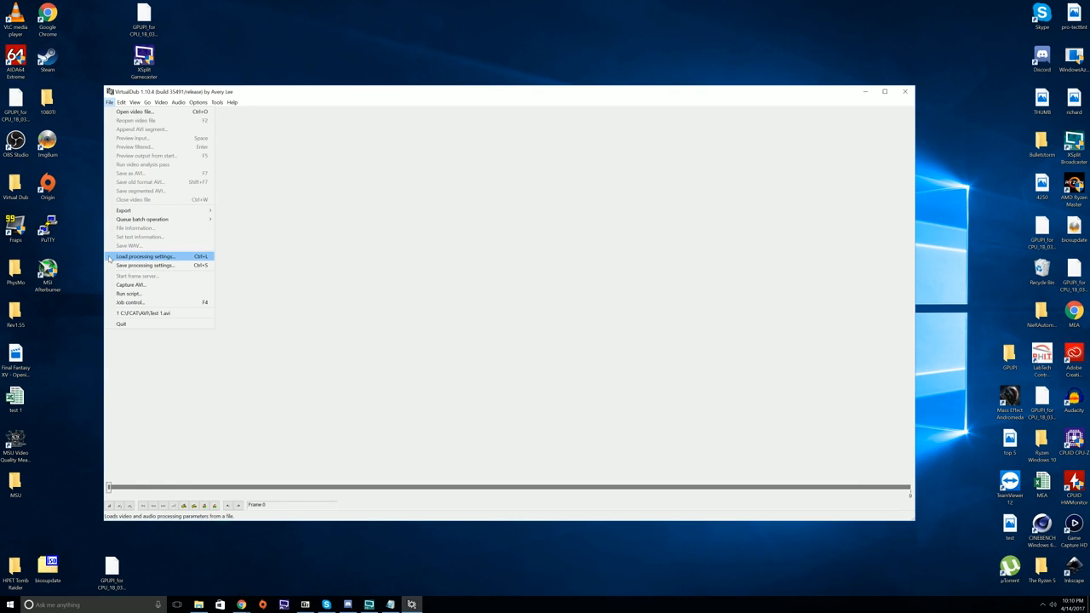
{"action": "mouse_move", "coordinate": [130, 284]}
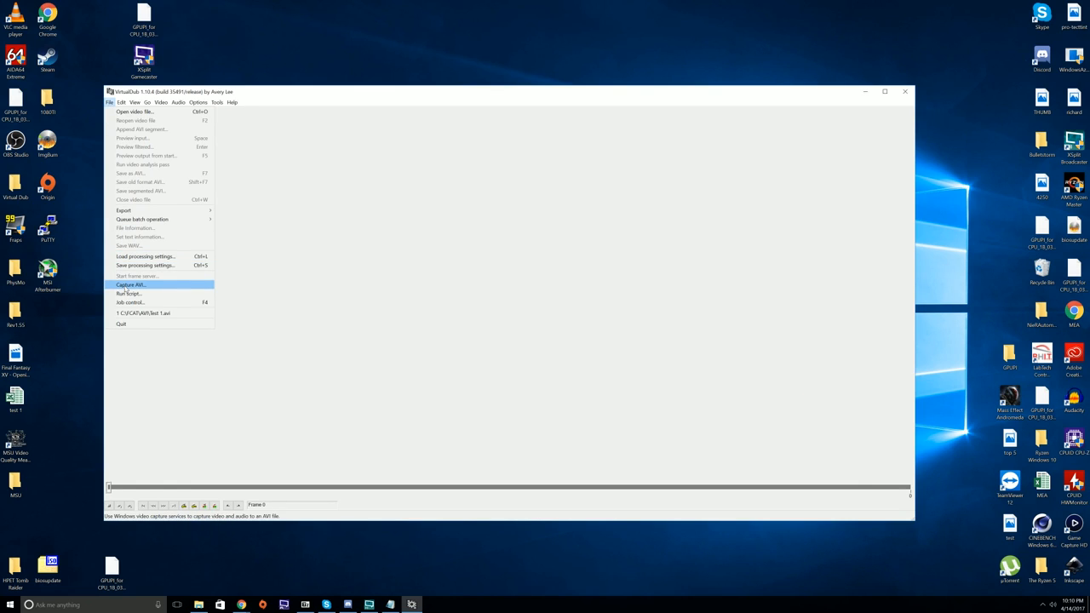
{"action": "left_click", "coordinate": [130, 284]}
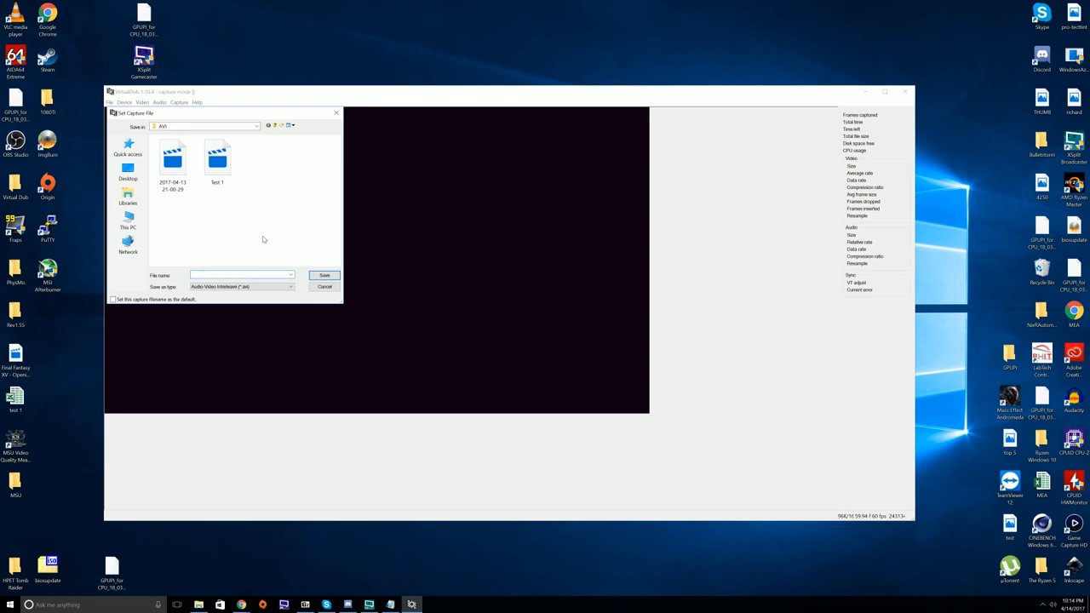
- Save new captures as 'test 2.avi' in the AVI folder, then open the Capture menu
{"action": "type", "text": "test2"}
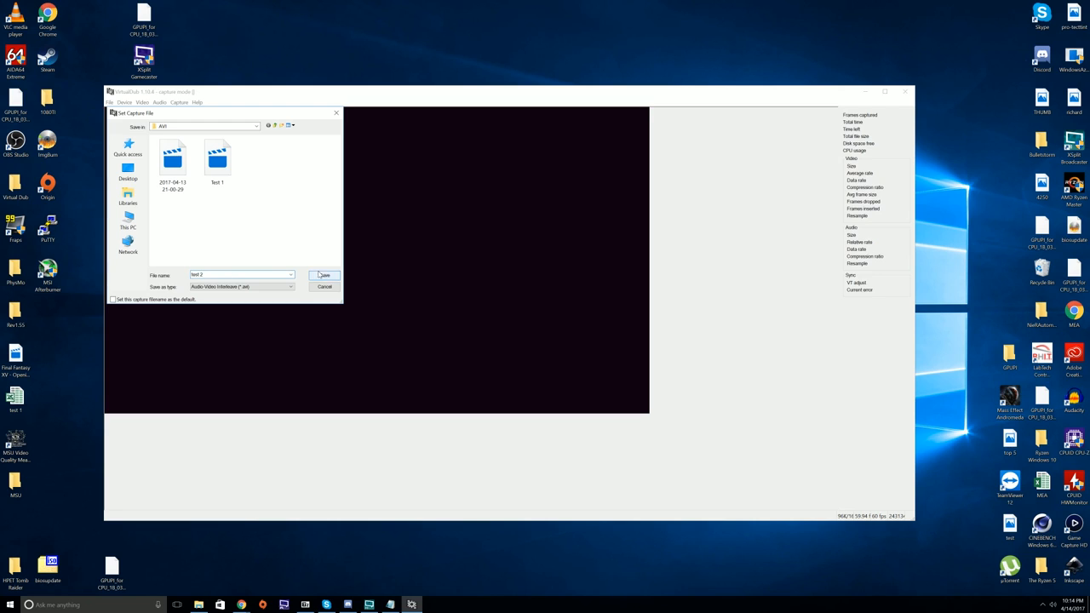
{"action": "left_click", "coordinate": [324, 274]}
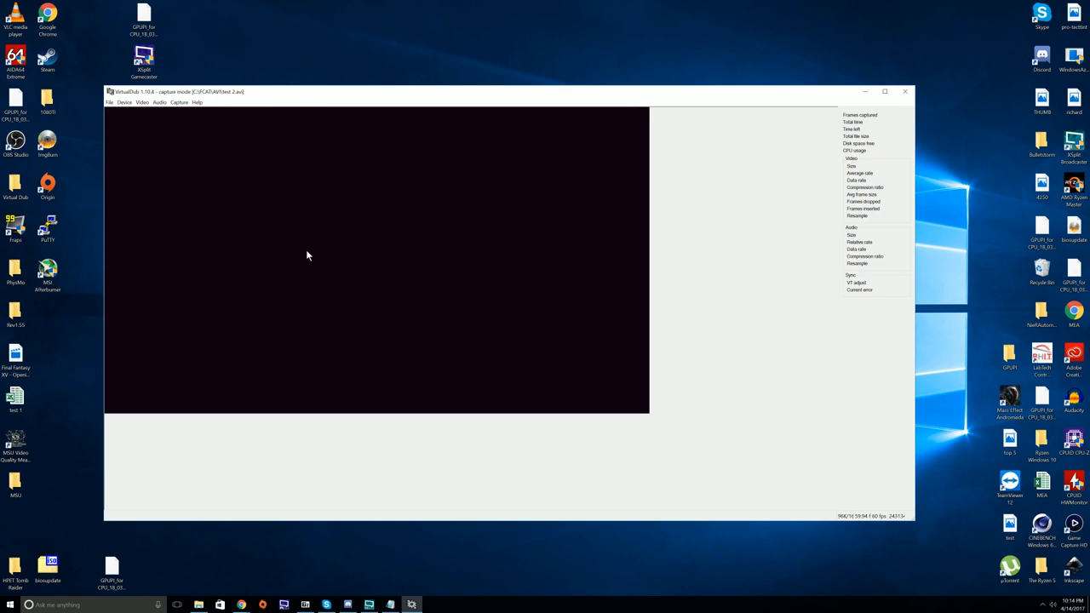
{"action": "left_click", "coordinate": [142, 102]}
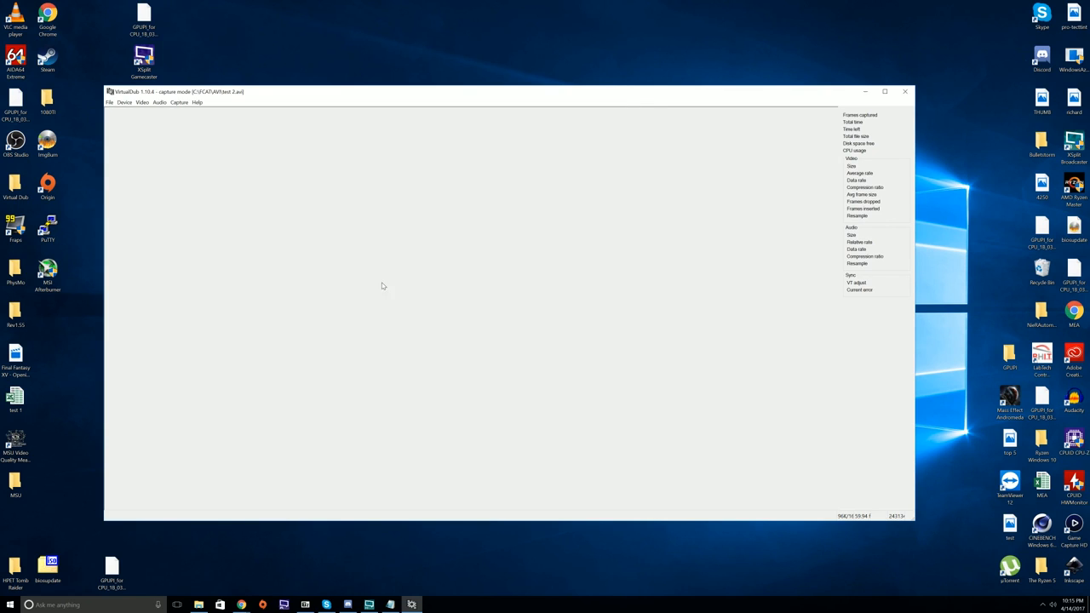
{"action": "mouse_move", "coordinate": [384, 288]}
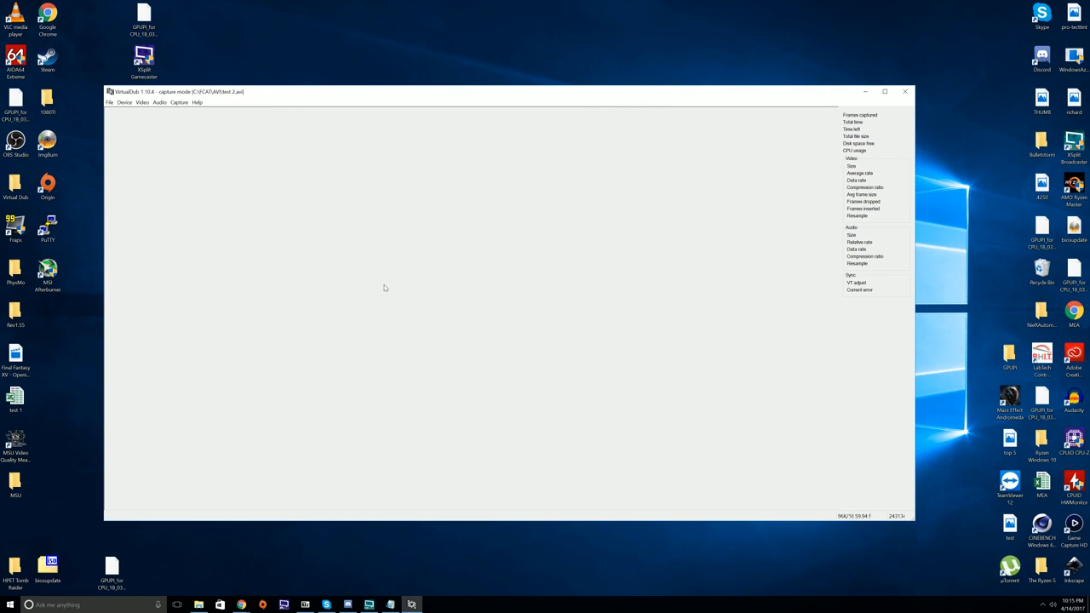
{"action": "left_click", "coordinate": [179, 102]}
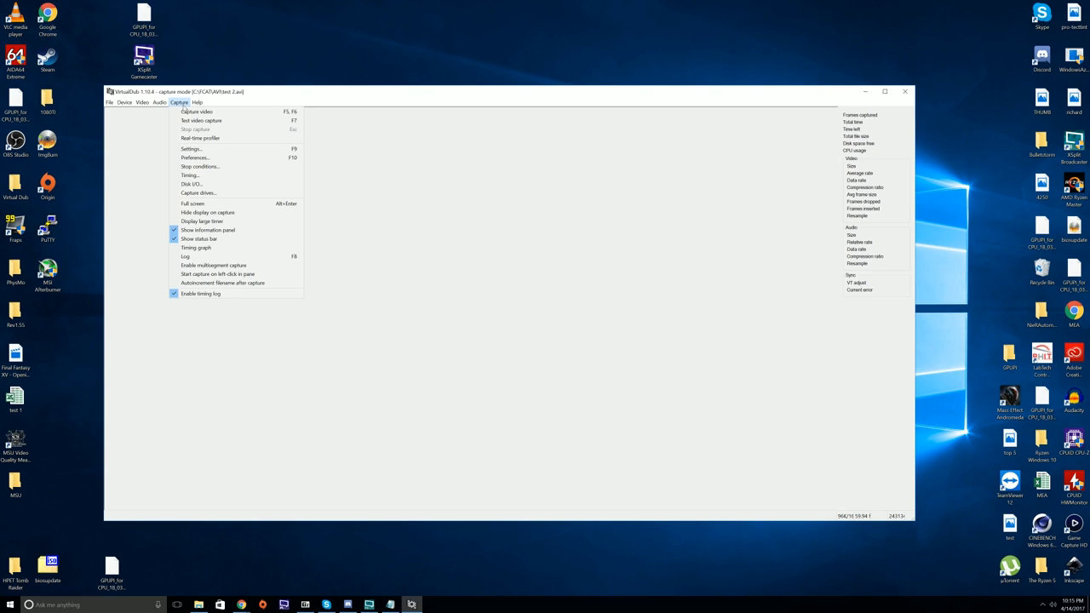
{"action": "mouse_move", "coordinate": [196, 112]}
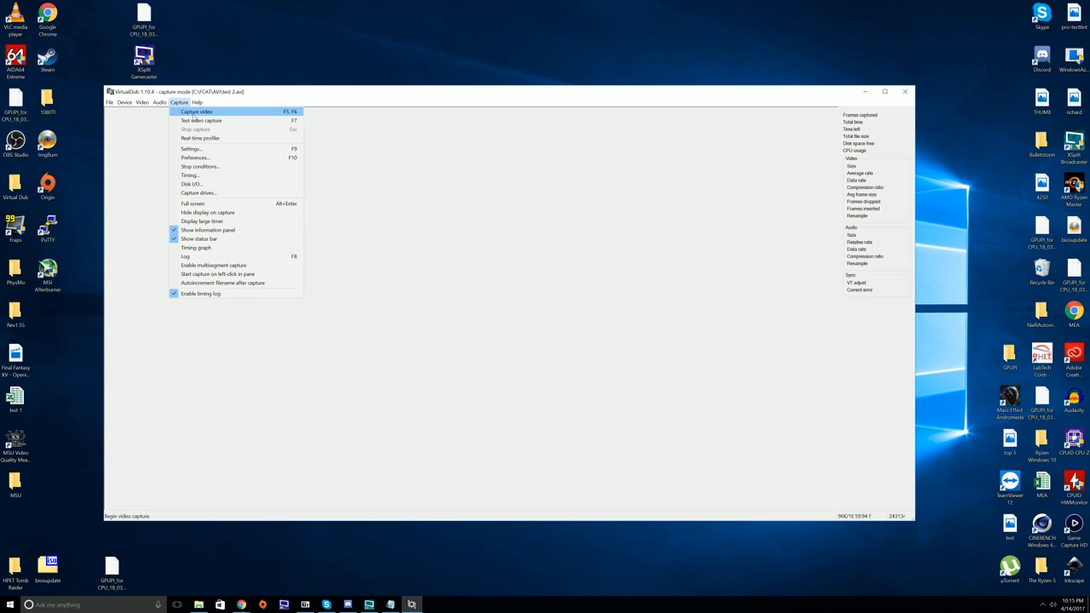
- Start recording video into test 2.avi with Capture video (F5)
{"action": "left_click", "coordinate": [196, 112]}
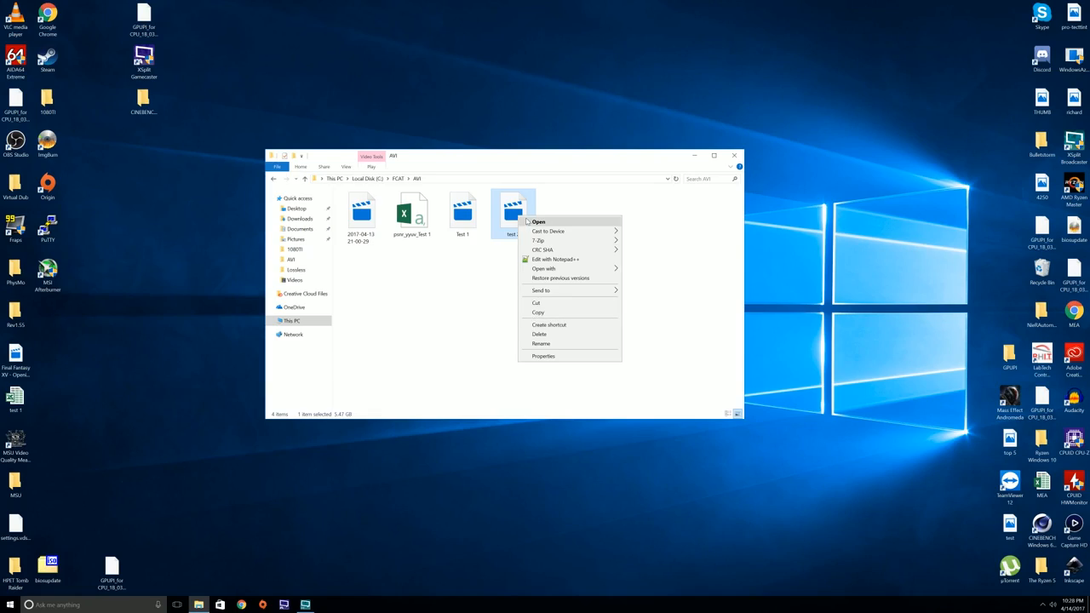
{"action": "mouse_move", "coordinate": [555, 259]}
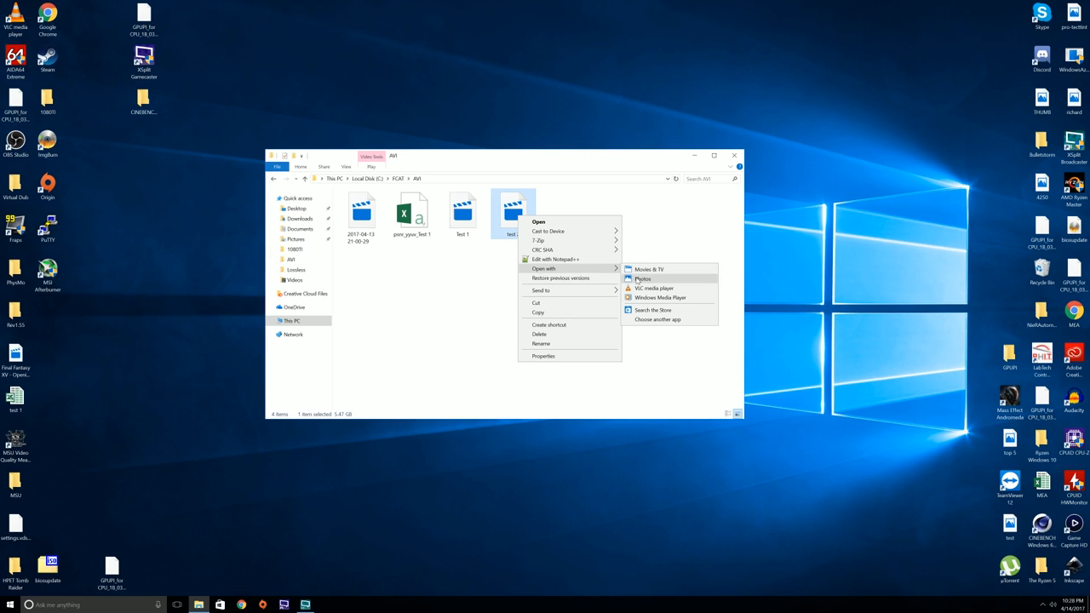
{"action": "mouse_move", "coordinate": [649, 269]}
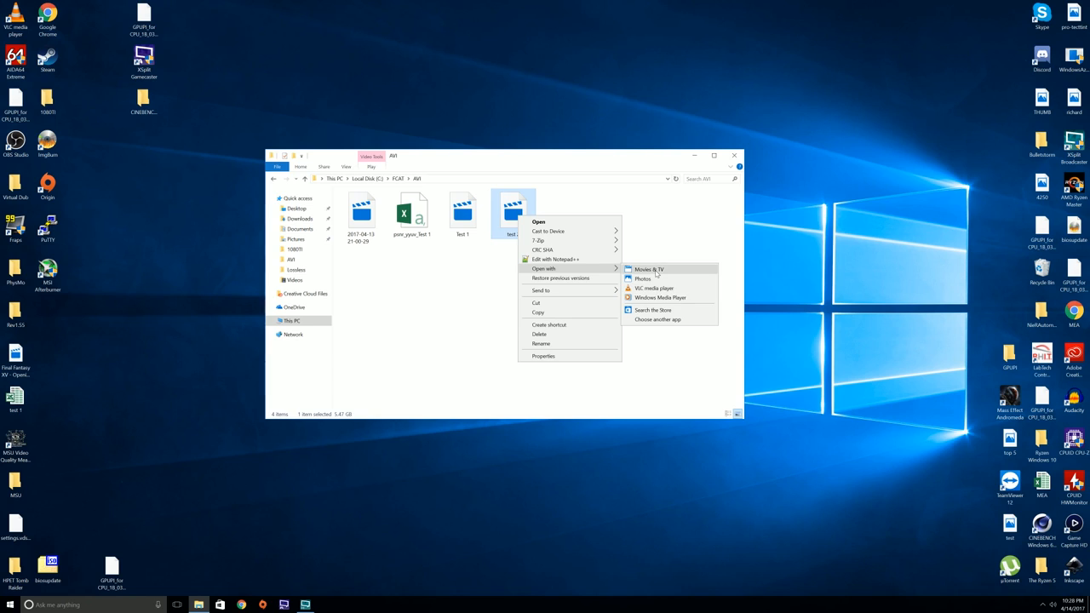
{"action": "mouse_move", "coordinate": [654, 274]}
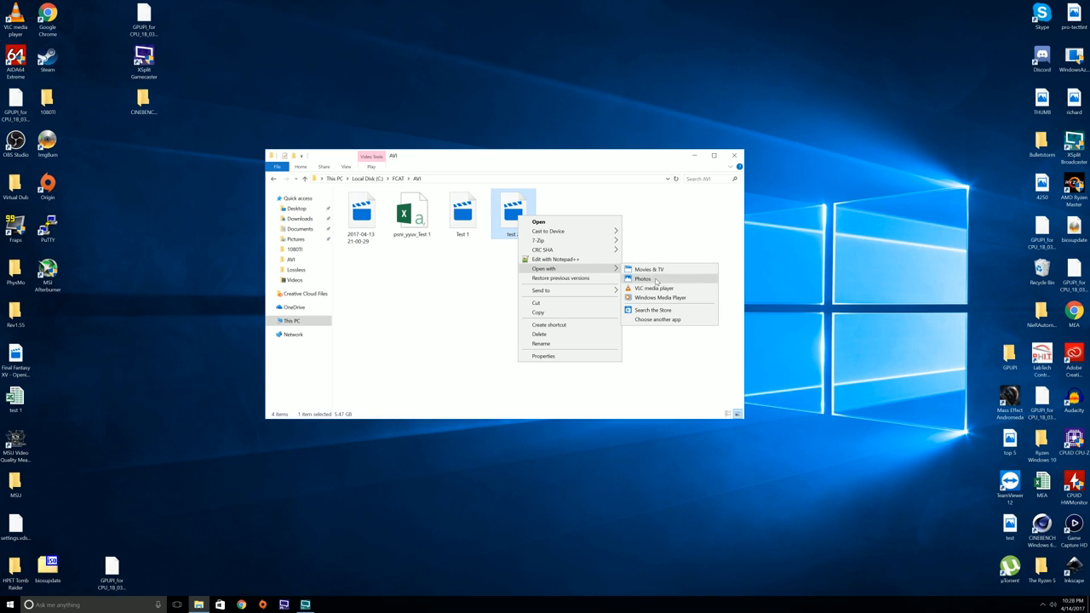
- Play test 2.avi from File Explorer in VLC media player
{"action": "left_click", "coordinate": [654, 288]}
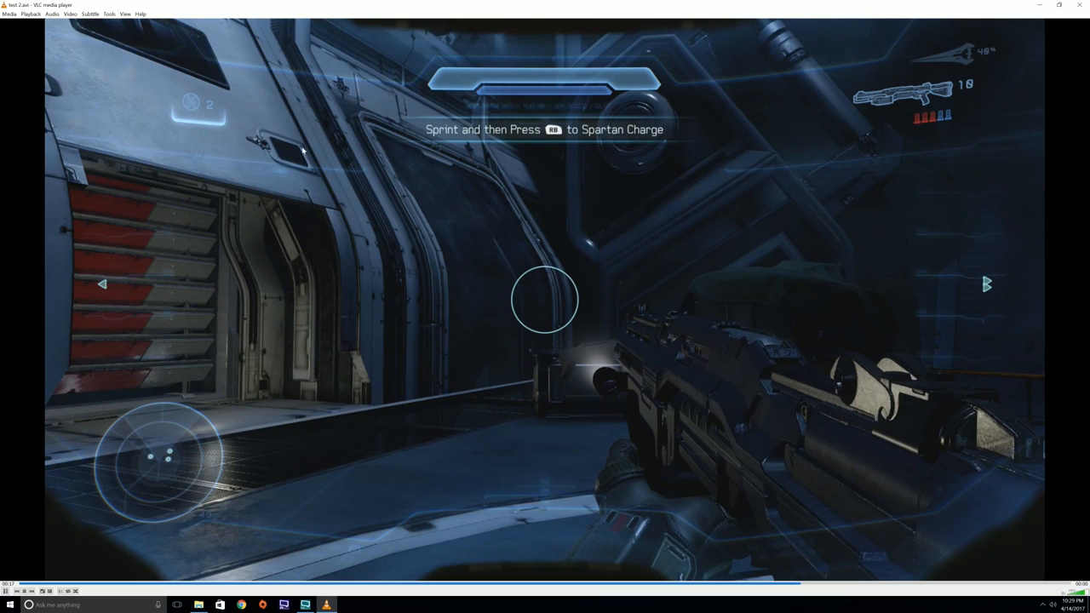
- Check test 2's codec information (YUY2, 1920×1080, 59.94 fps), then close VLC
{"action": "left_click", "coordinate": [108, 14]}
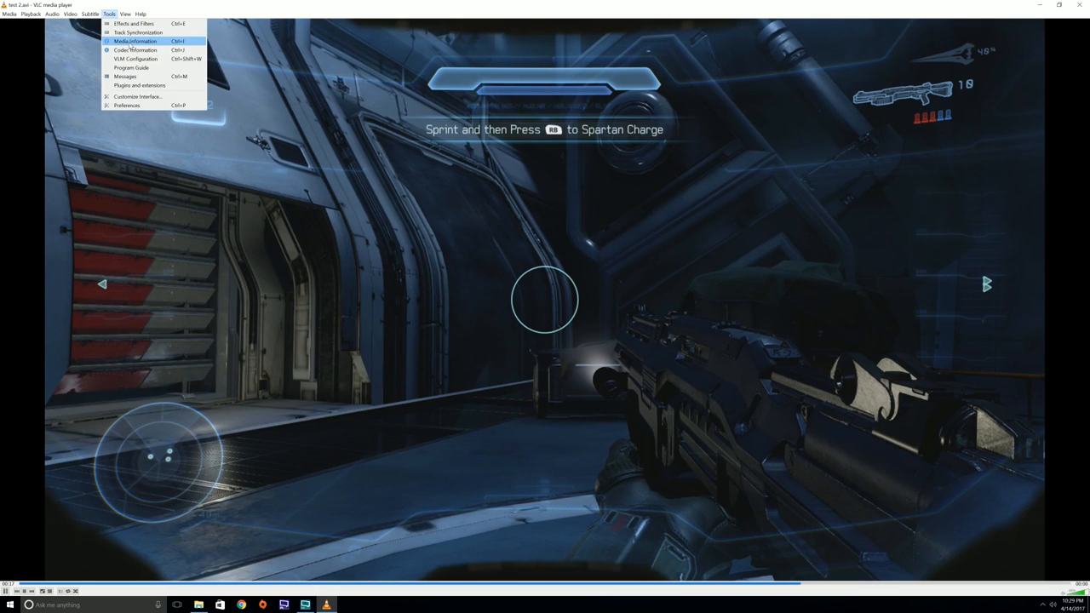
{"action": "mouse_move", "coordinate": [135, 50]}
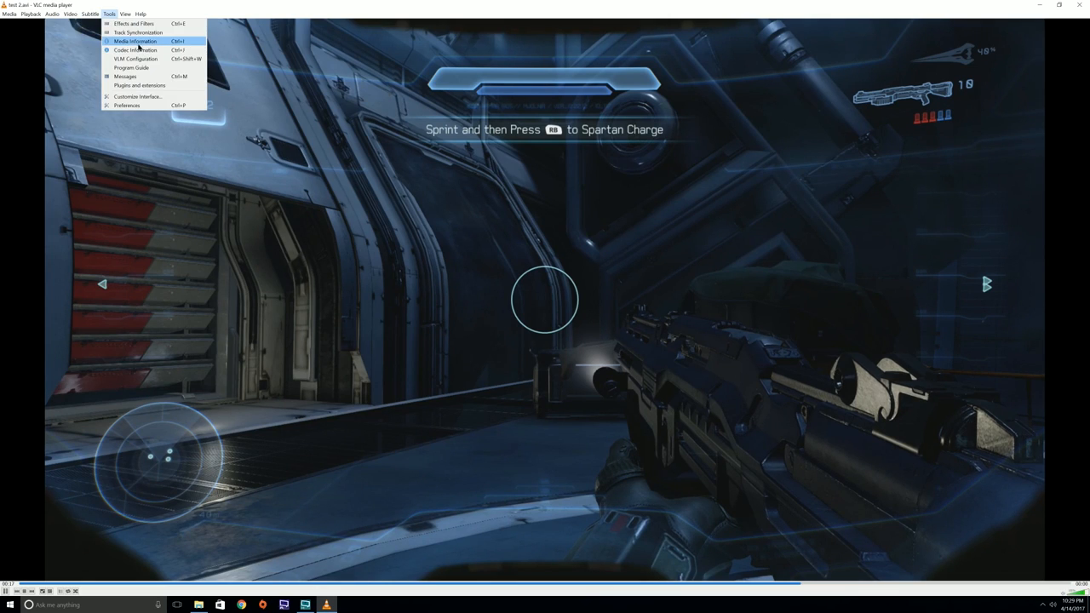
{"action": "left_click", "coordinate": [135, 40]}
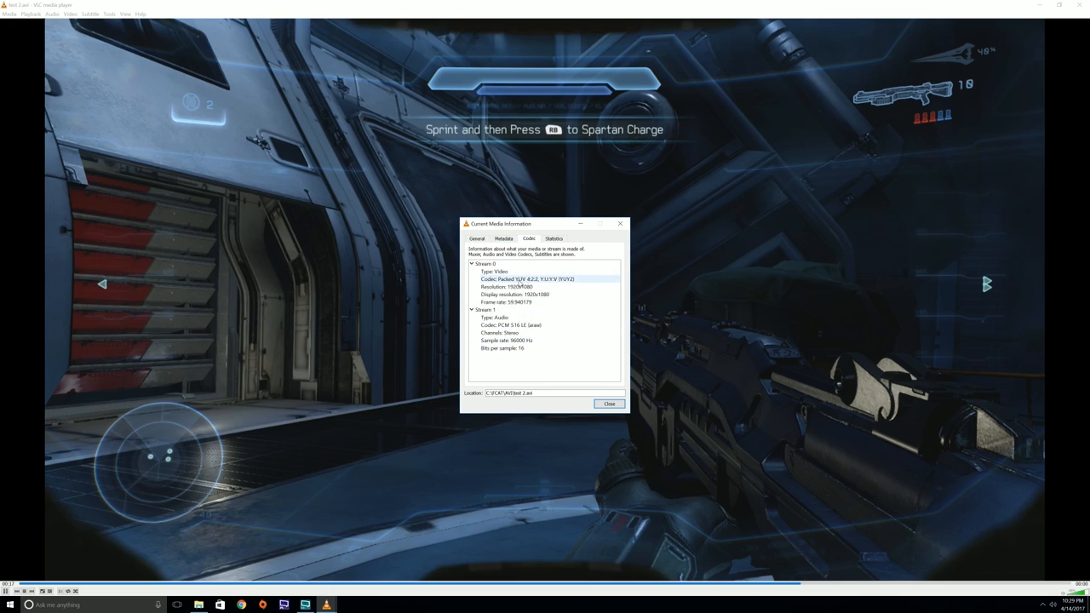
{"action": "mouse_move", "coordinate": [551, 283]}
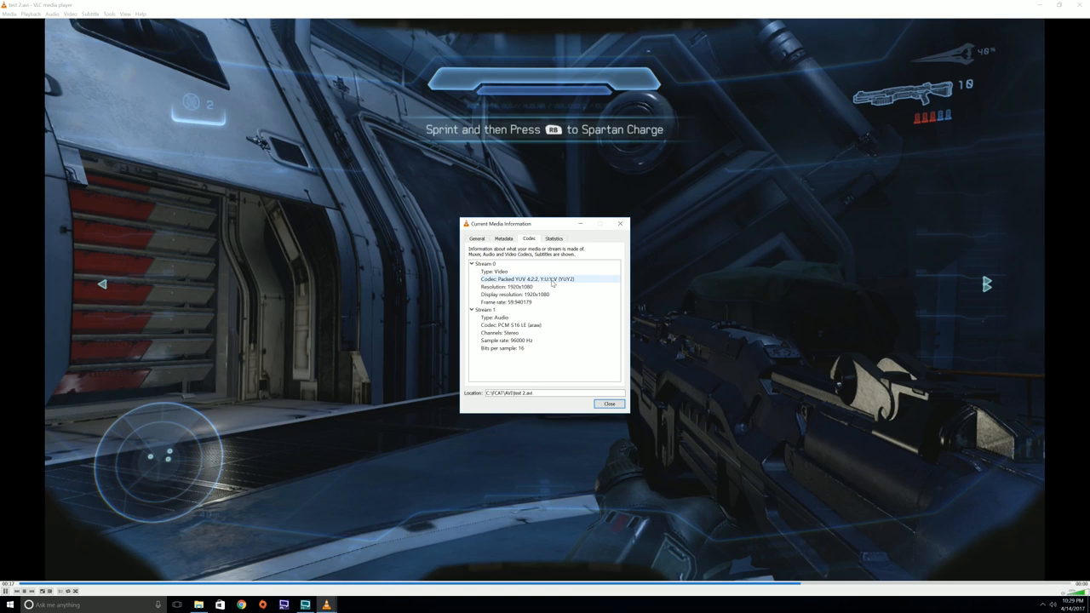
{"action": "left_click", "coordinate": [609, 402]}
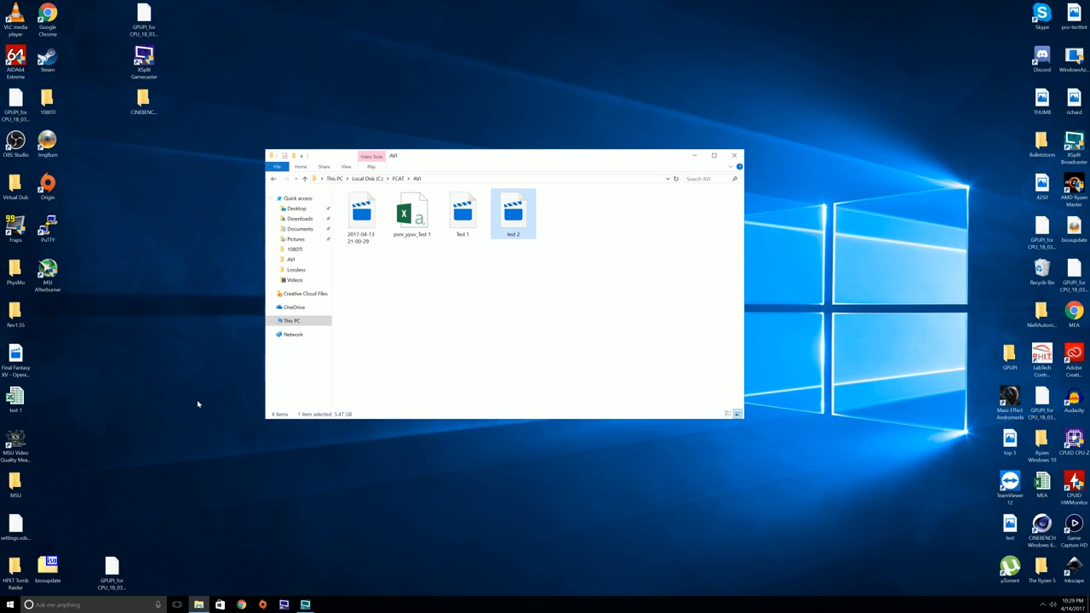
{"action": "mouse_move", "coordinate": [387, 239]}
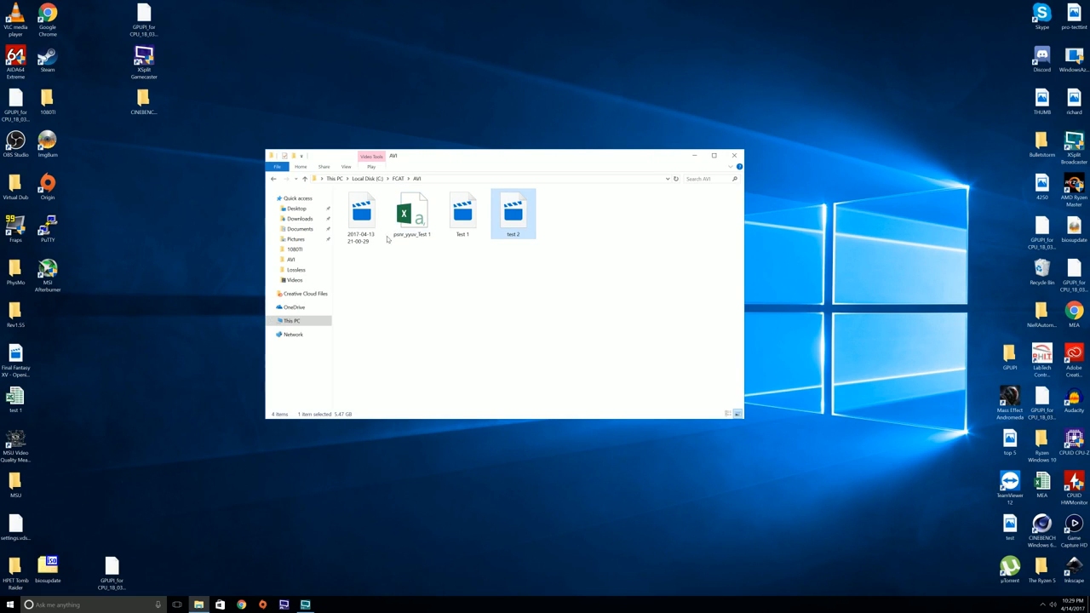
- Open the Virtual Dub folder on the Desktop to reach the VirtualDub application
{"action": "left_click", "coordinate": [295, 249]}
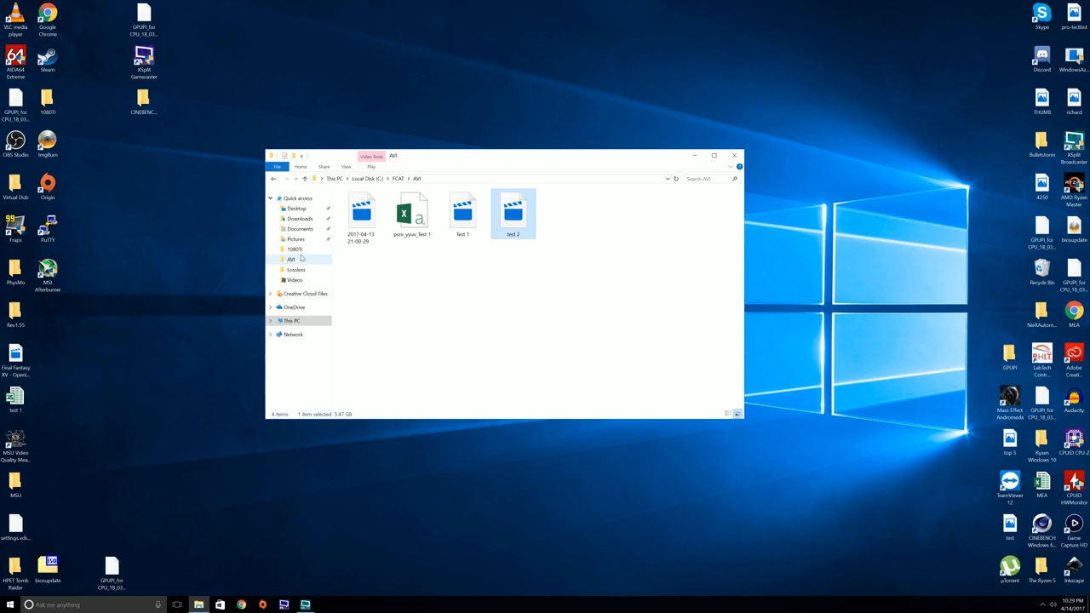
{"action": "left_click", "coordinate": [296, 207]}
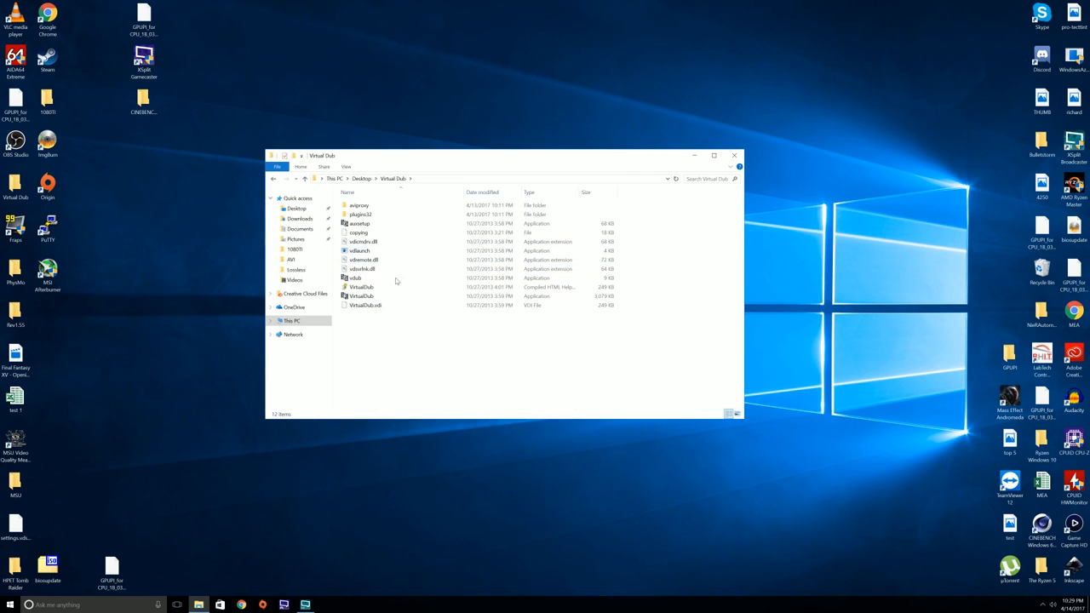
{"action": "mouse_move", "coordinate": [378, 296]}
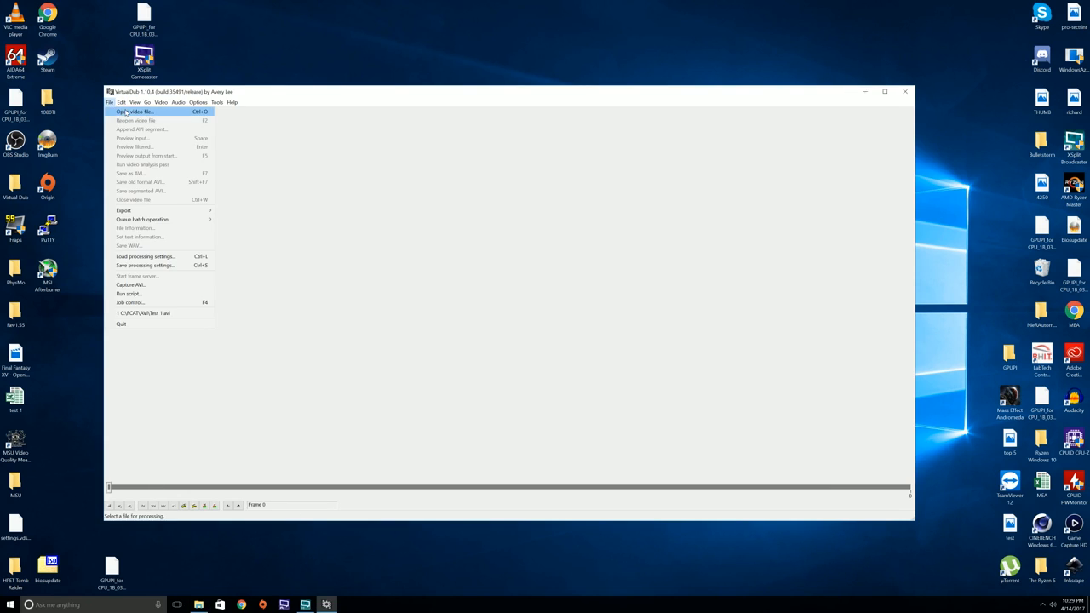
- Open Test 1.avi from the AVI folder as a video file in VirtualDub
{"action": "left_click", "coordinate": [134, 111]}
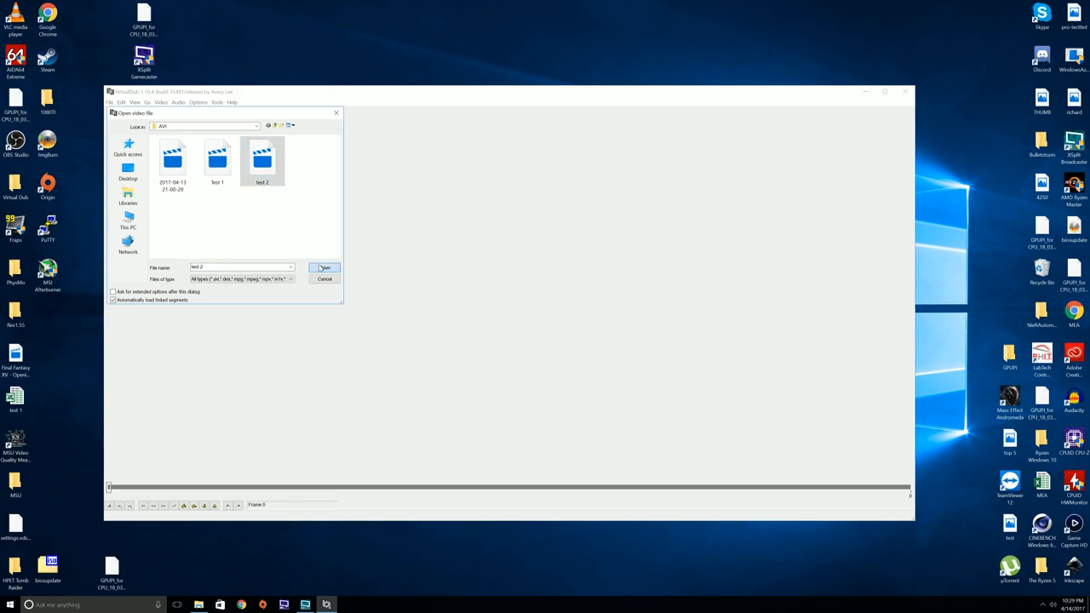
{"action": "left_click", "coordinate": [325, 268]}
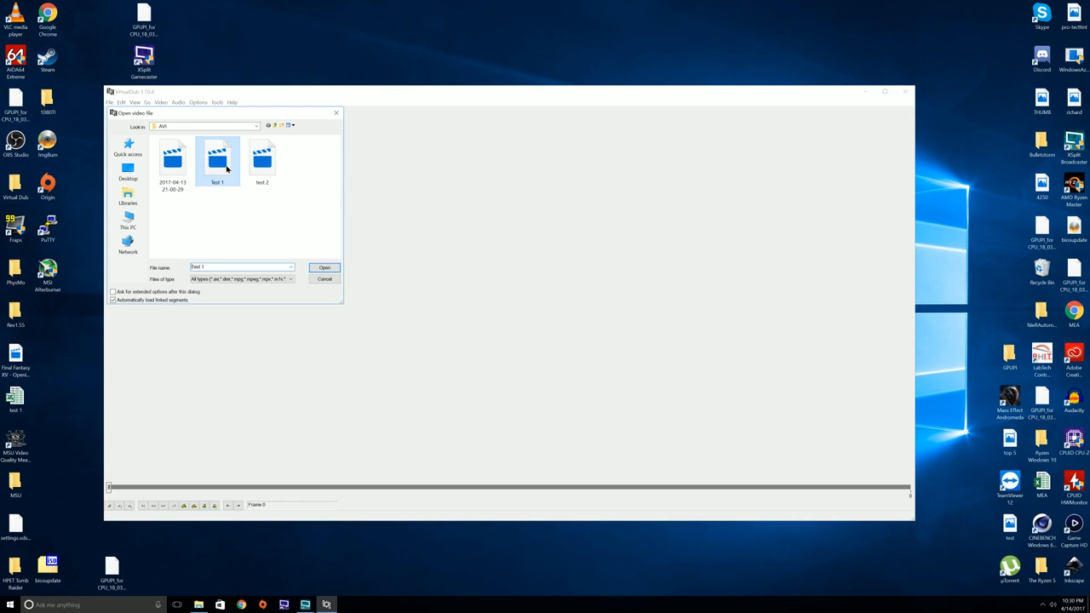
{"action": "left_click", "coordinate": [324, 267]}
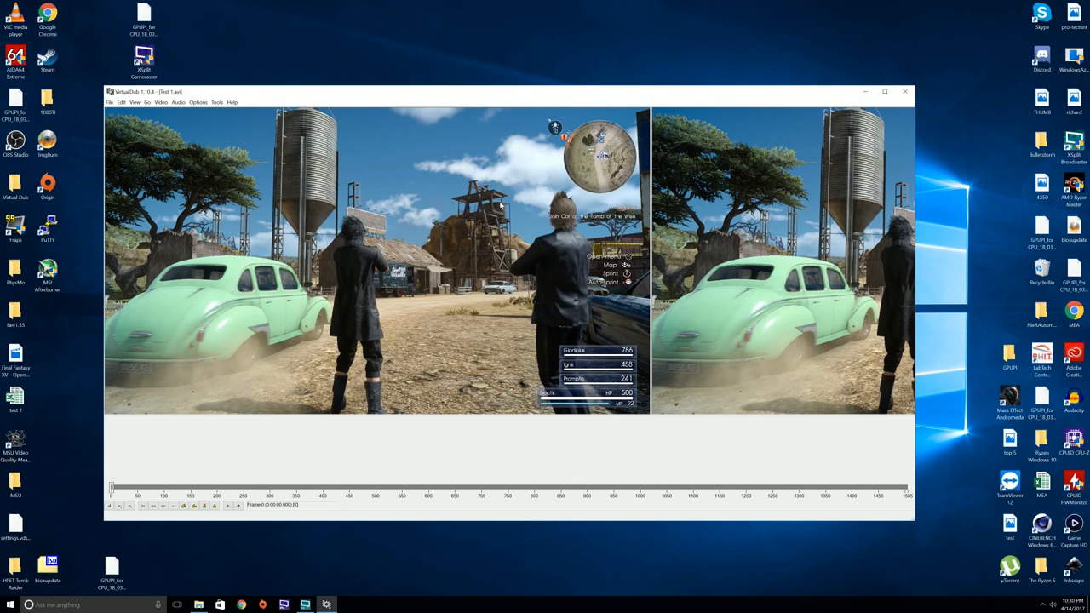
{"action": "mouse_move", "coordinate": [307, 518]}
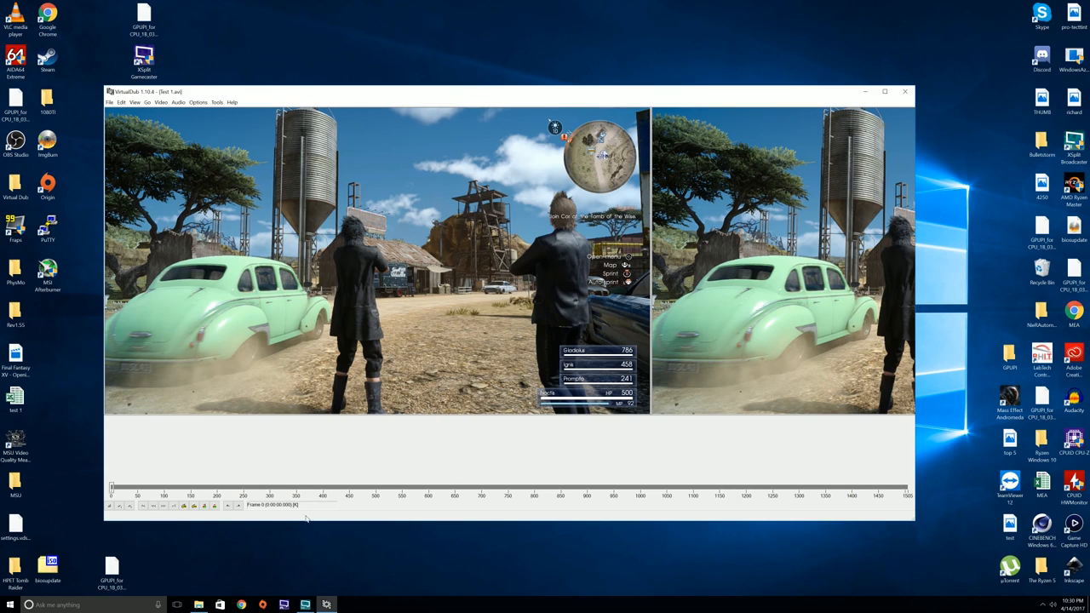
{"action": "mouse_move", "coordinate": [256, 522]}
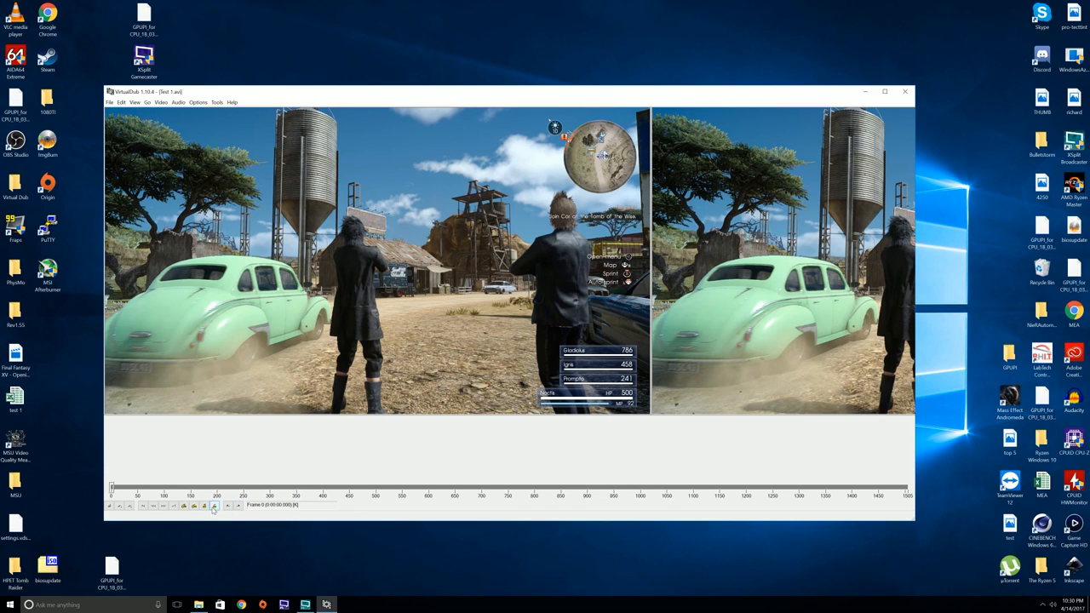
- Try the timeline toolbar buttons, leaving a frame range start marked at frame 0
{"action": "left_click", "coordinate": [238, 505]}
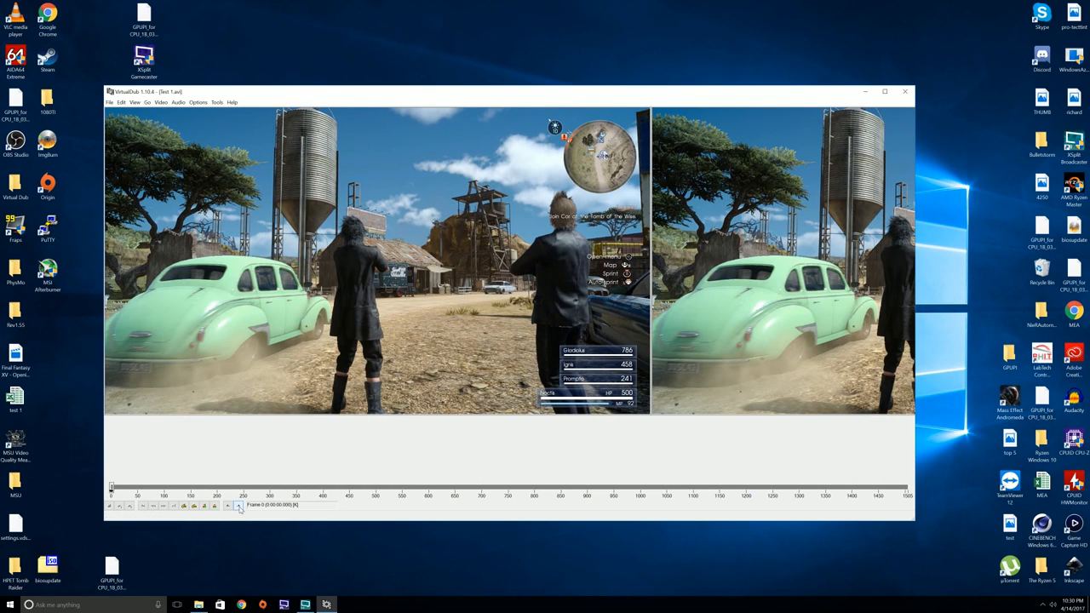
{"action": "left_click", "coordinate": [239, 506]}
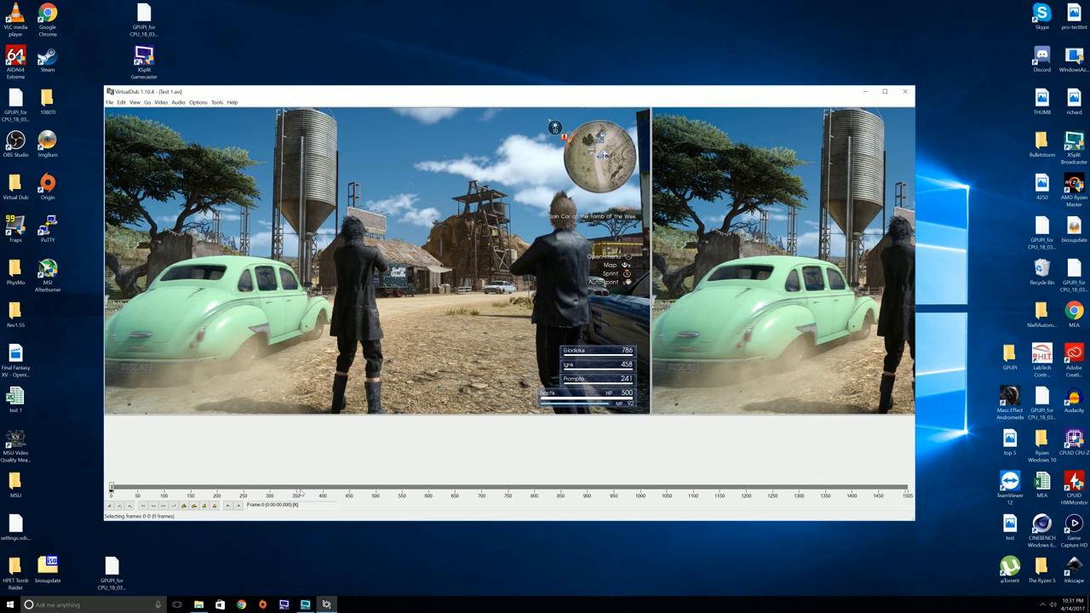
{"action": "mouse_move", "coordinate": [953, 500]}
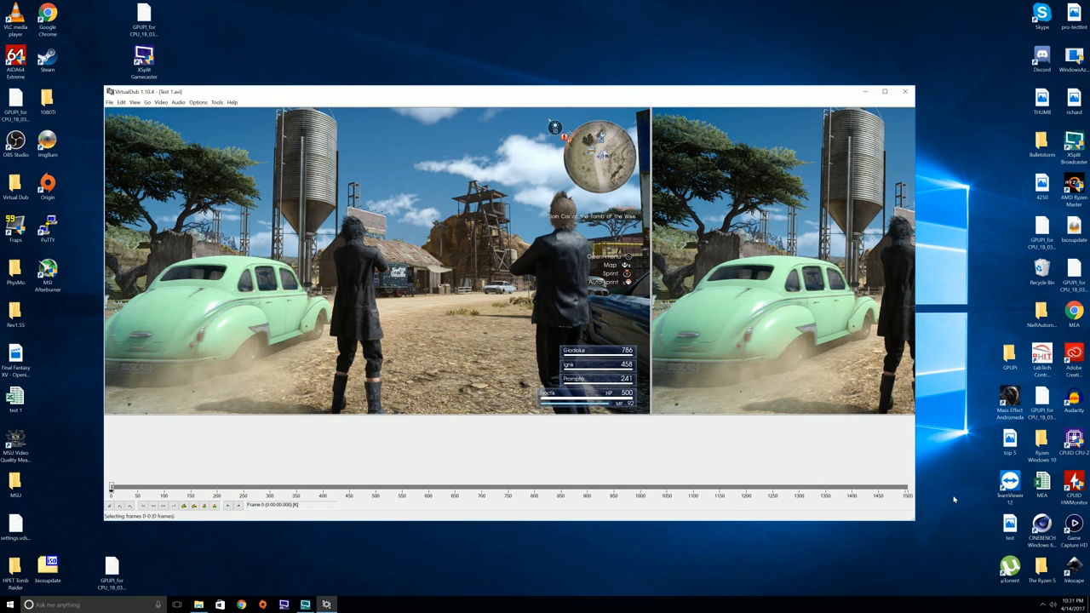
{"action": "mouse_move", "coordinate": [556, 355]}
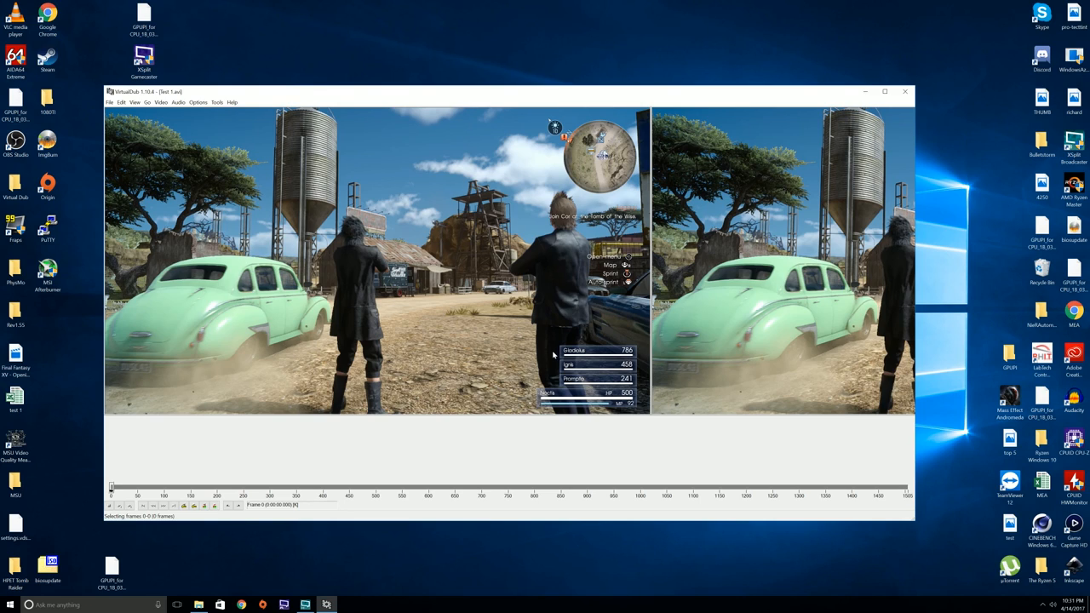
{"action": "mouse_move", "coordinate": [524, 385]}
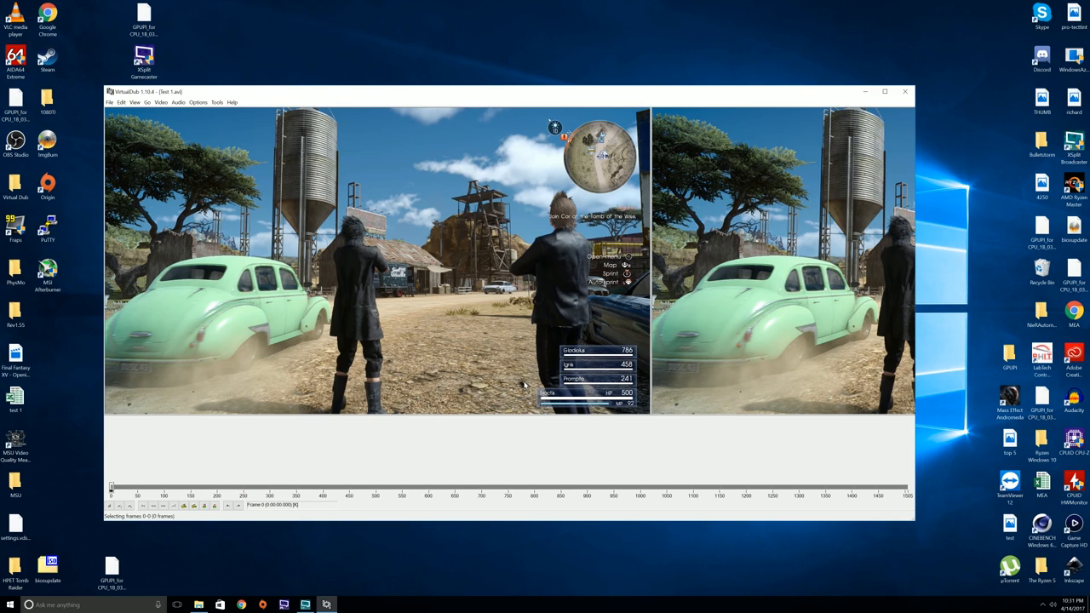
{"action": "mouse_move", "coordinate": [600, 299]}
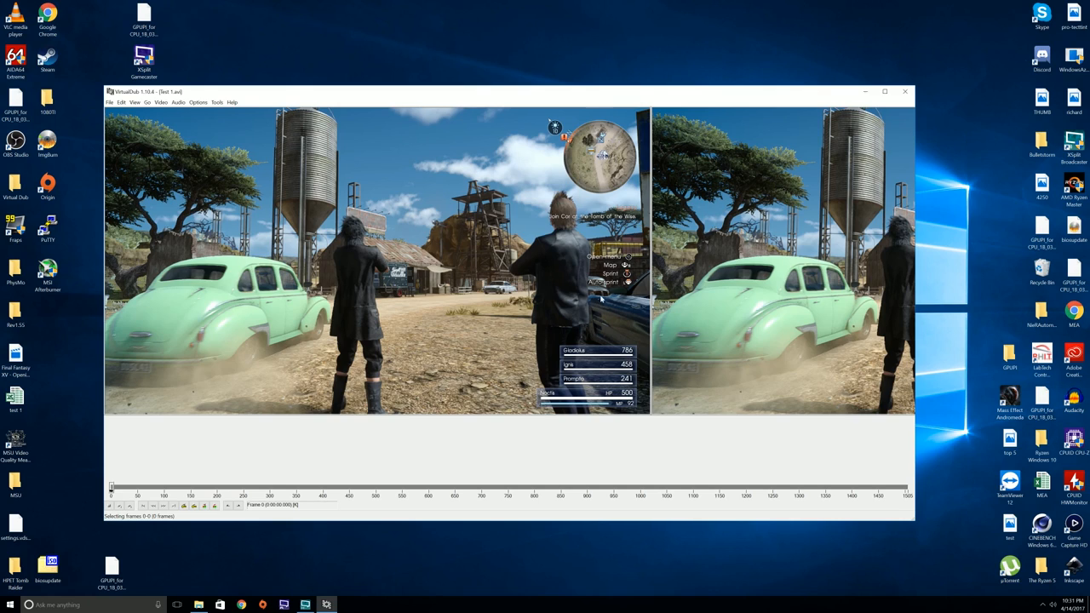
{"action": "mouse_move", "coordinate": [615, 287]}
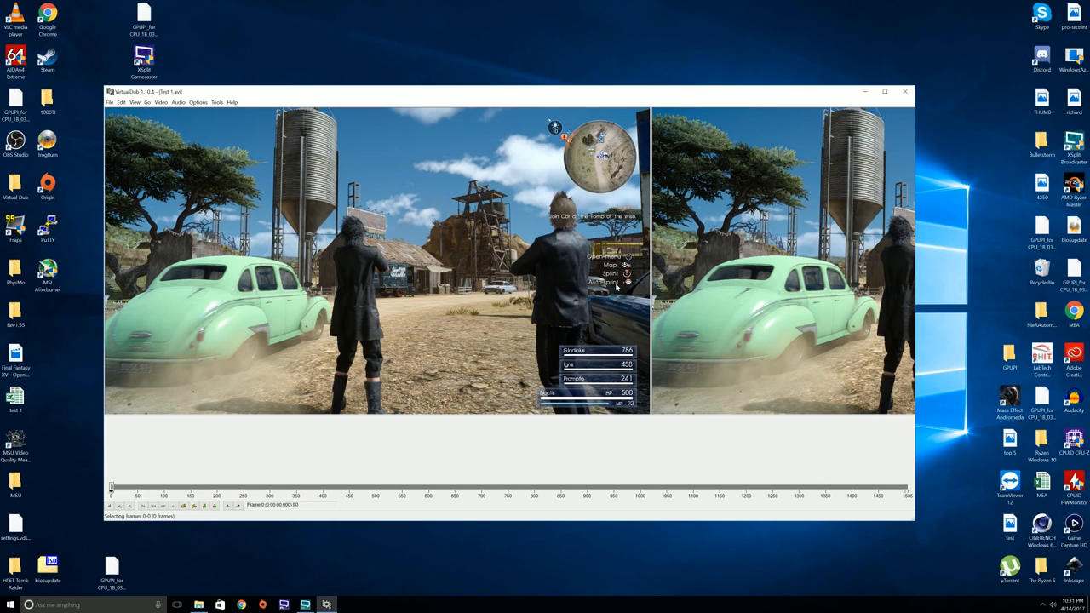
{"action": "mouse_move", "coordinate": [415, 316]}
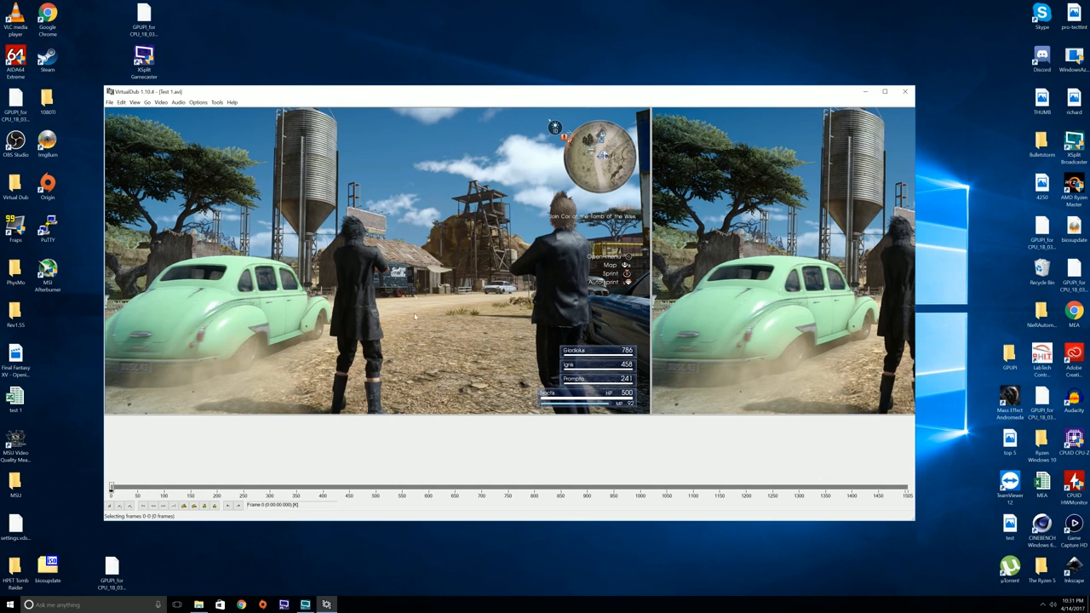
{"action": "mouse_move", "coordinate": [905, 91]}
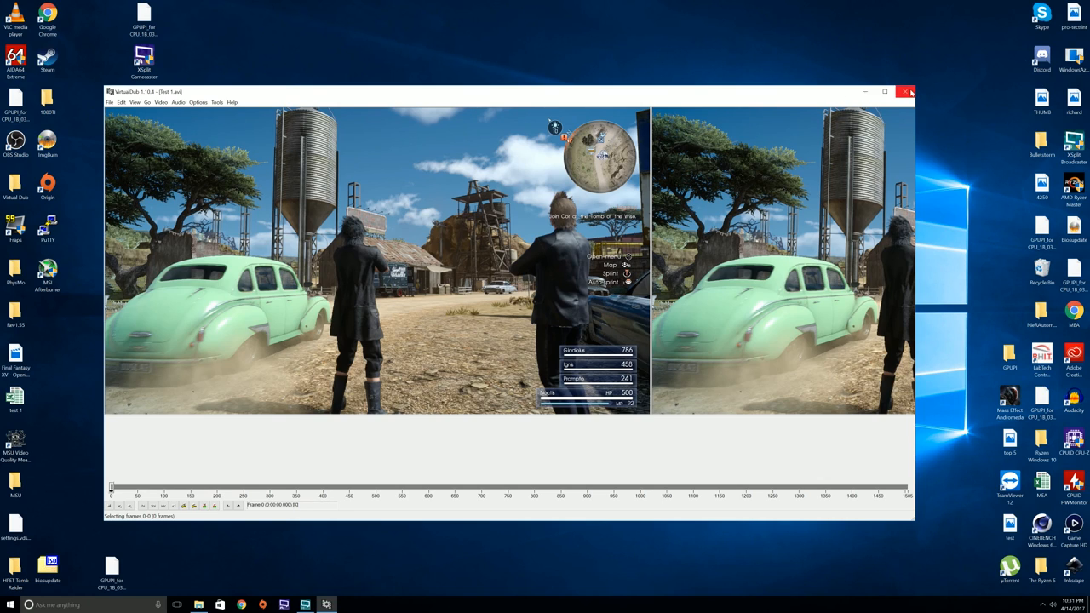
{"action": "mouse_move", "coordinate": [739, 184]}
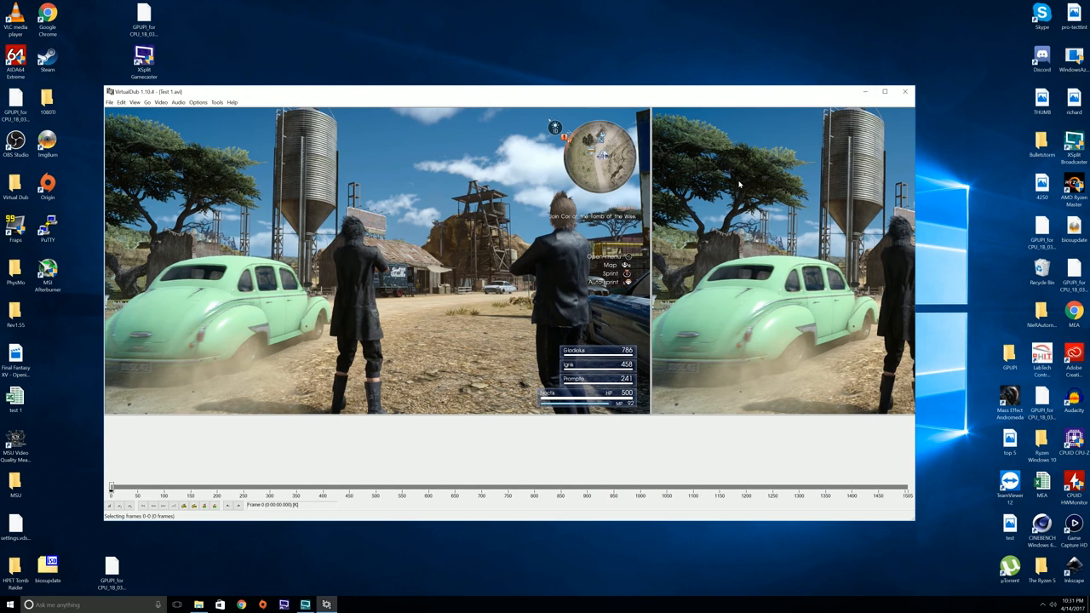
{"action": "mouse_move", "coordinate": [191, 340]}
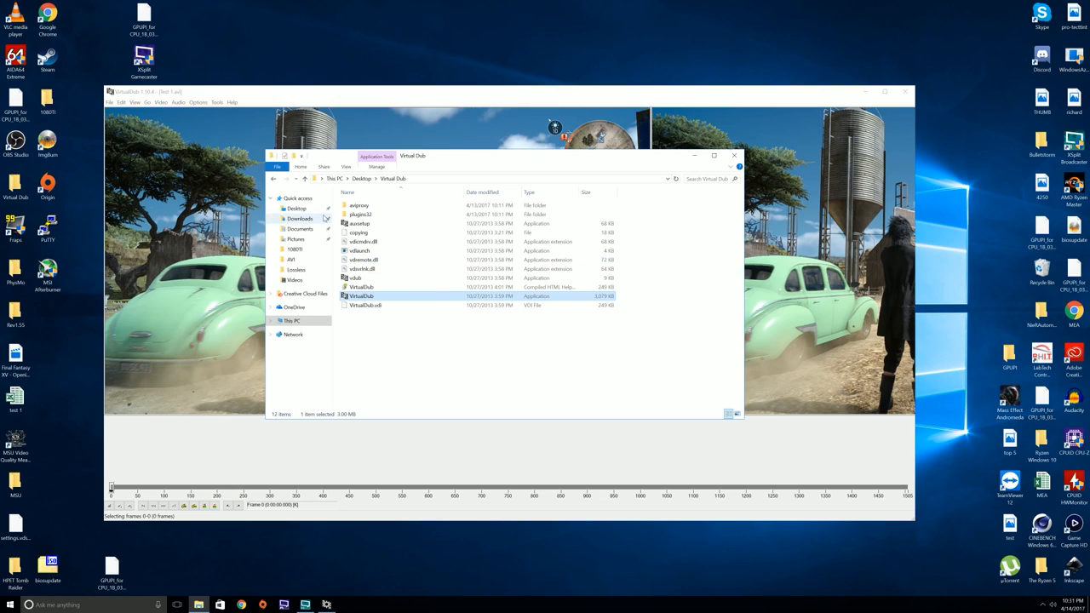
- Browse from Desktop to C:\FCAT\Overlay, close that window, and open a fresh File Explorer
{"action": "left_click", "coordinate": [296, 207]}
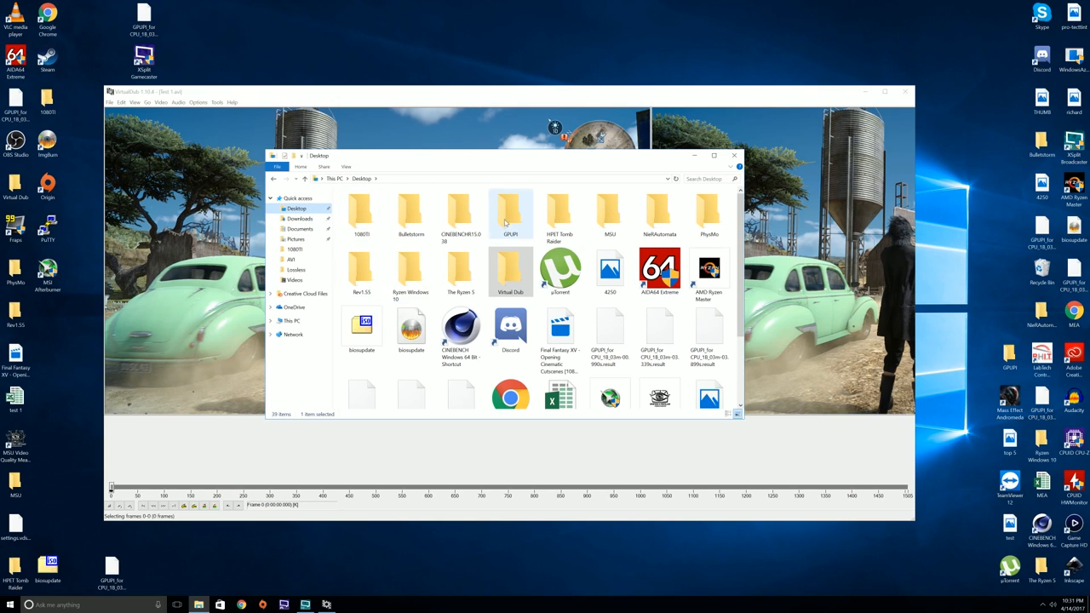
{"action": "left_click", "coordinate": [291, 320]}
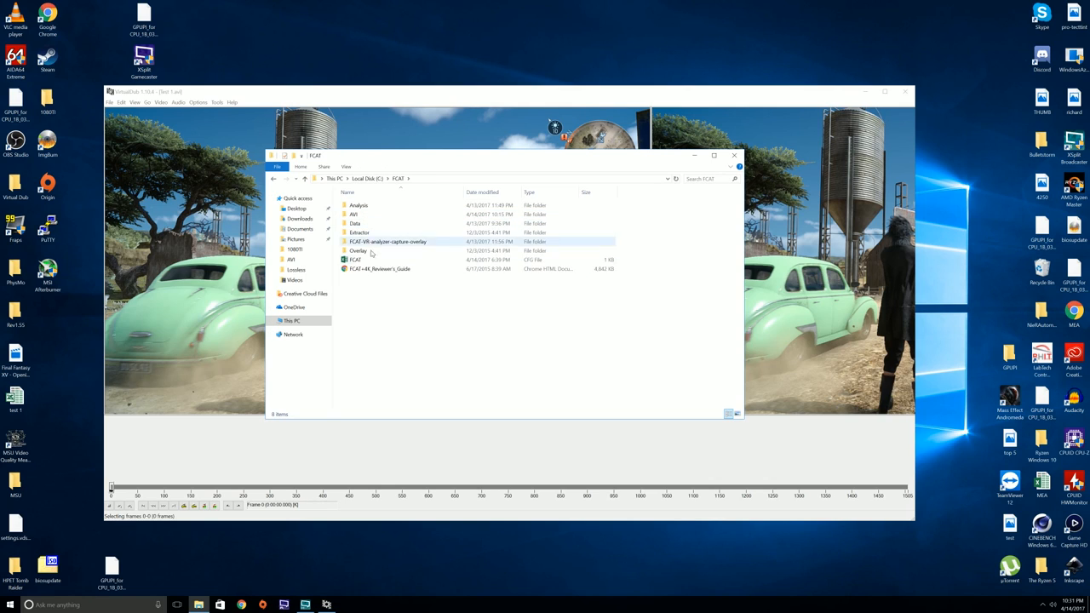
{"action": "double_click", "coordinate": [357, 250]}
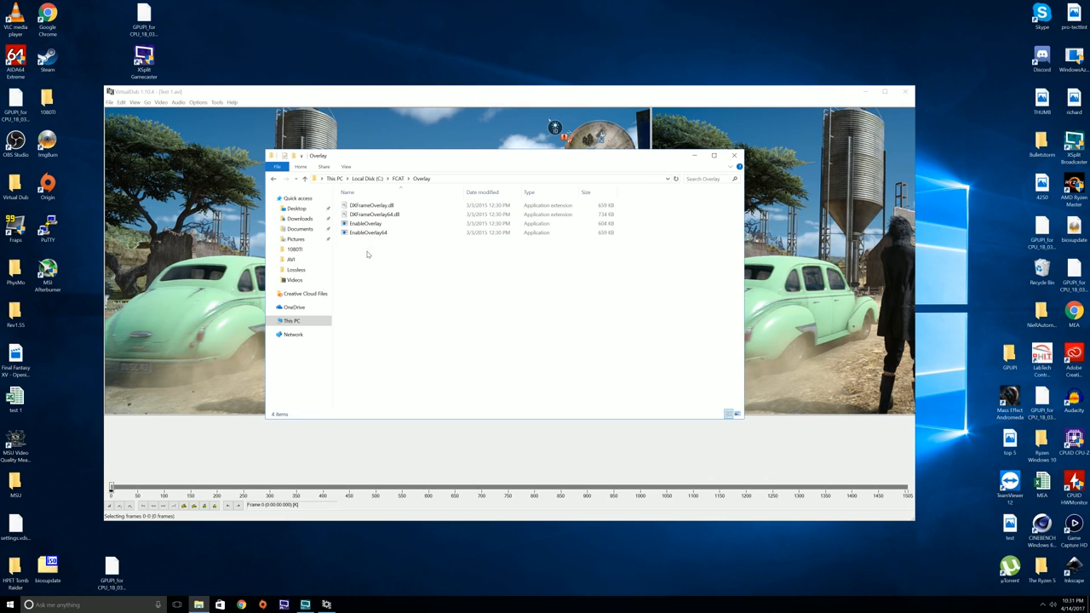
{"action": "mouse_move", "coordinate": [394, 252]}
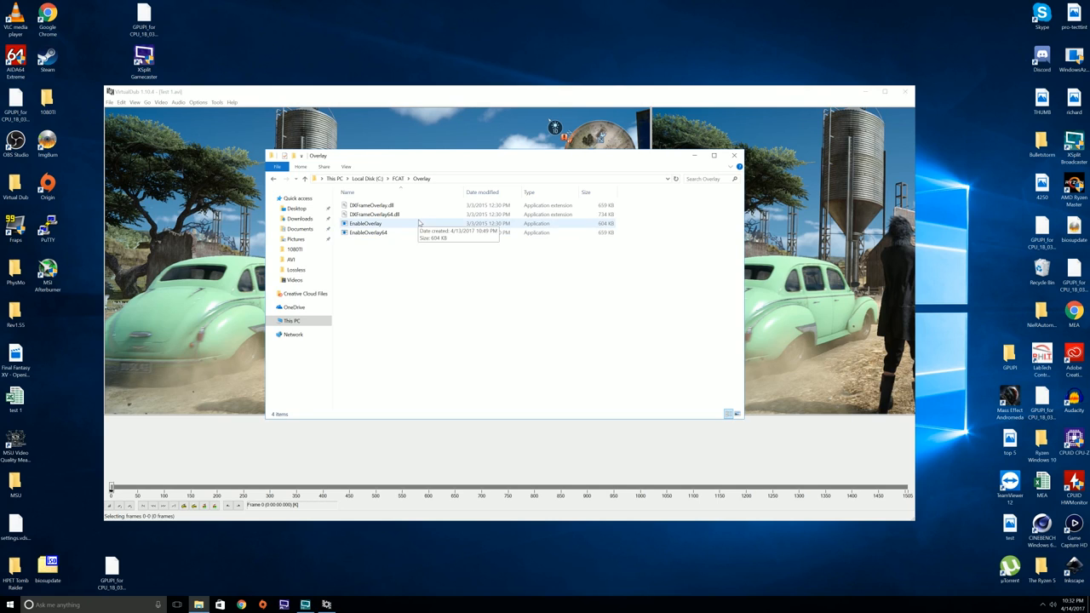
{"action": "mouse_move", "coordinate": [400, 224]}
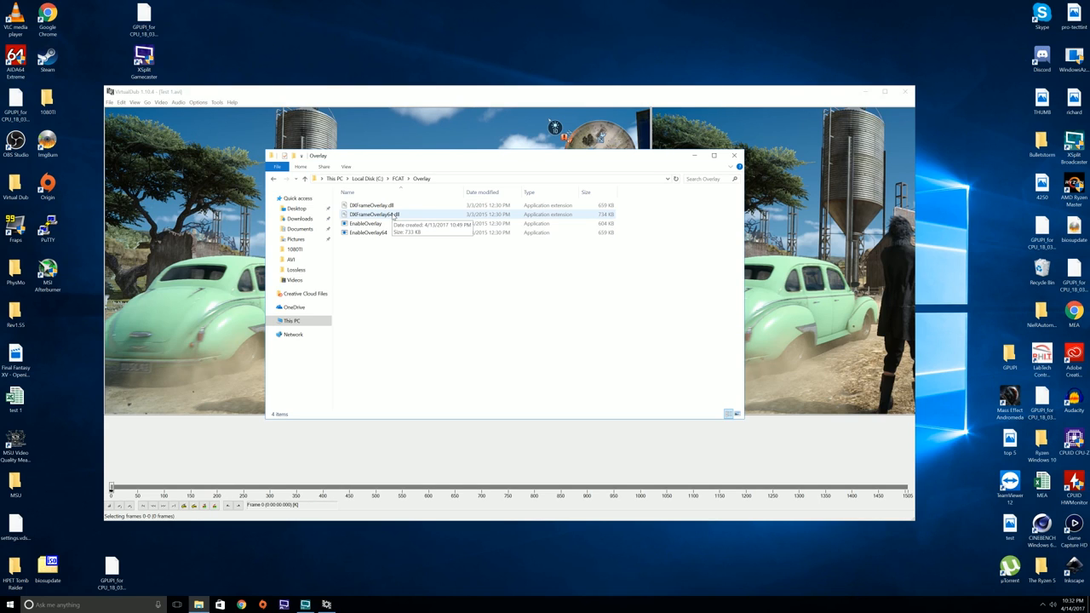
{"action": "mouse_move", "coordinate": [705, 195]}
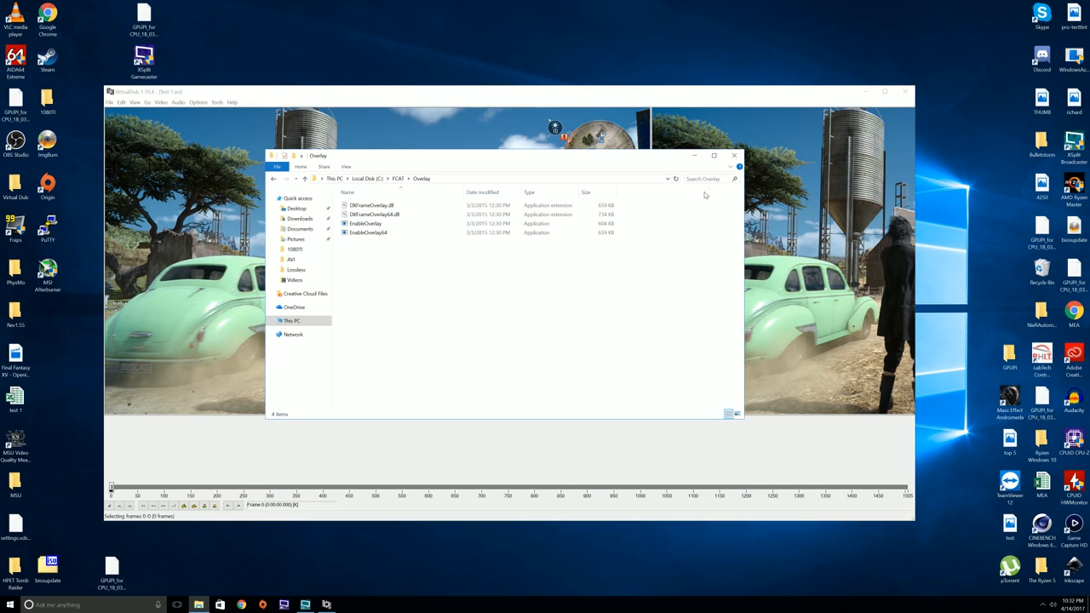
{"action": "mouse_move", "coordinate": [733, 155]}
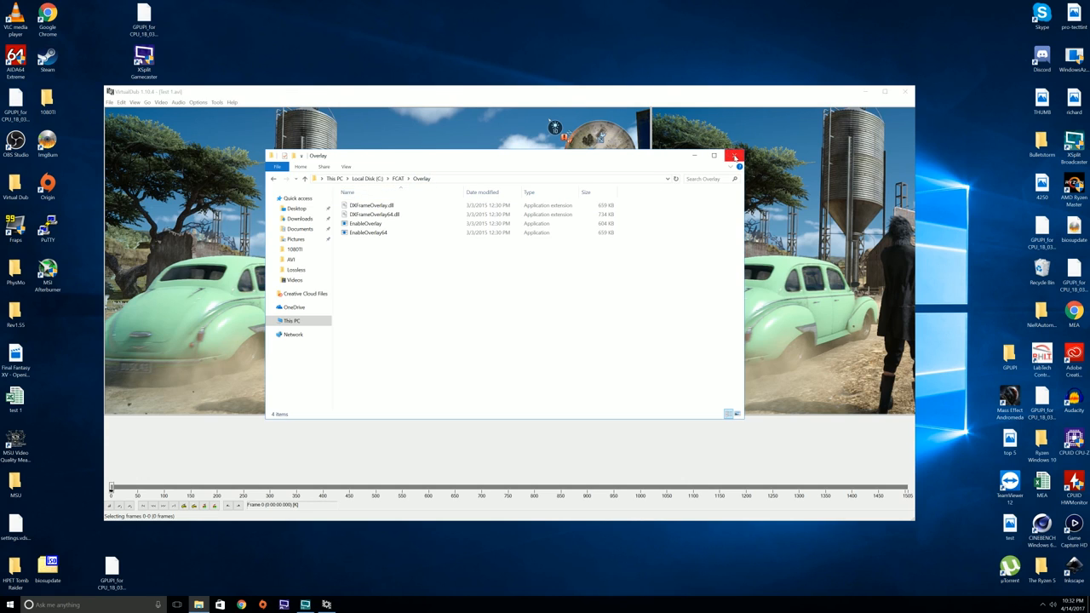
{"action": "left_click", "coordinate": [736, 156]}
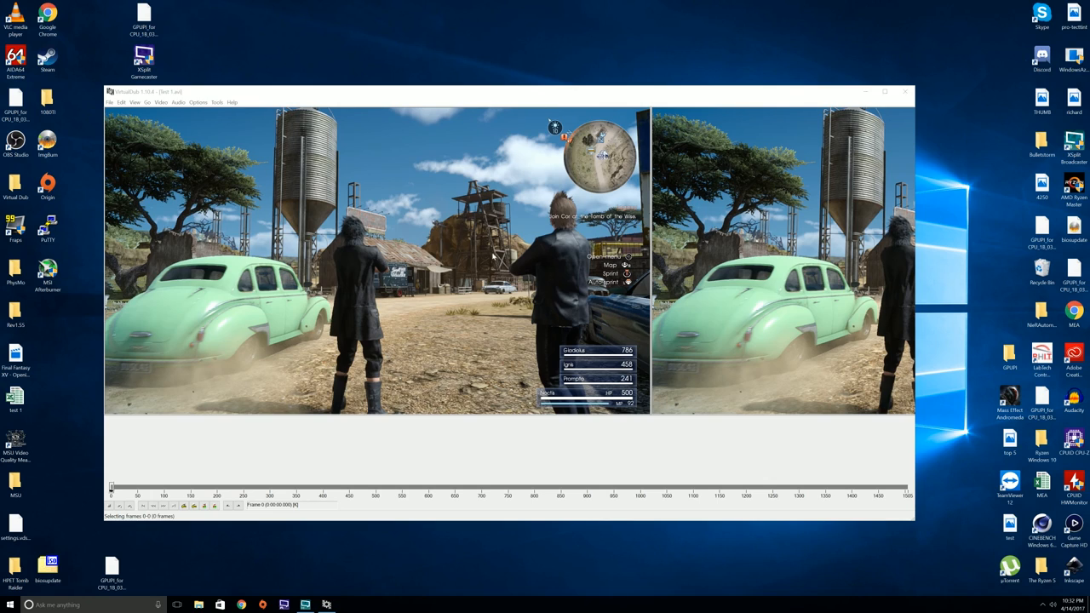
{"action": "mouse_move", "coordinate": [387, 434]}
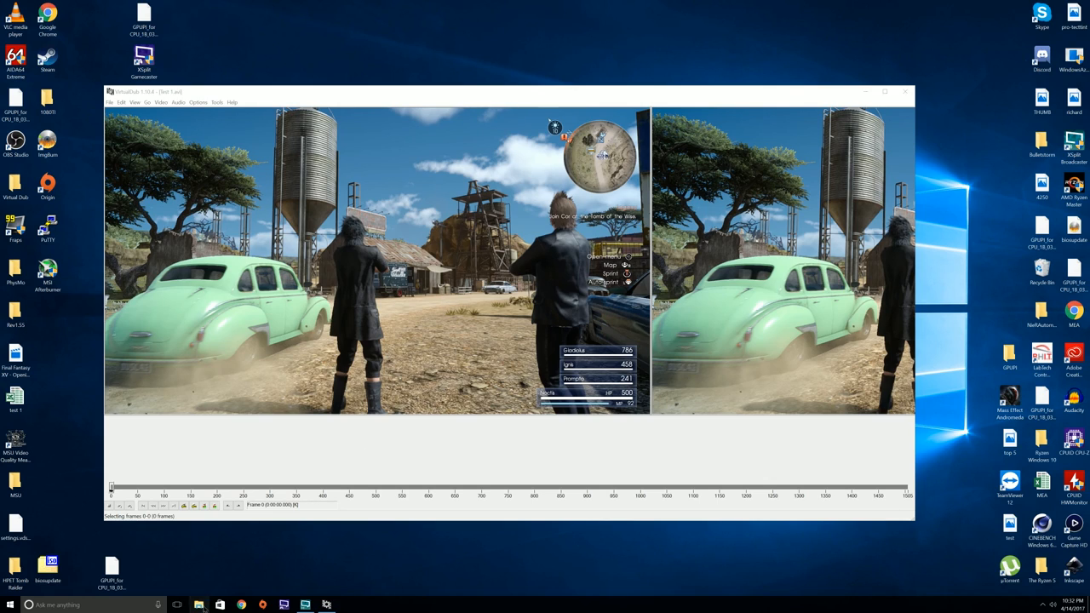
{"action": "left_click", "coordinate": [199, 604]}
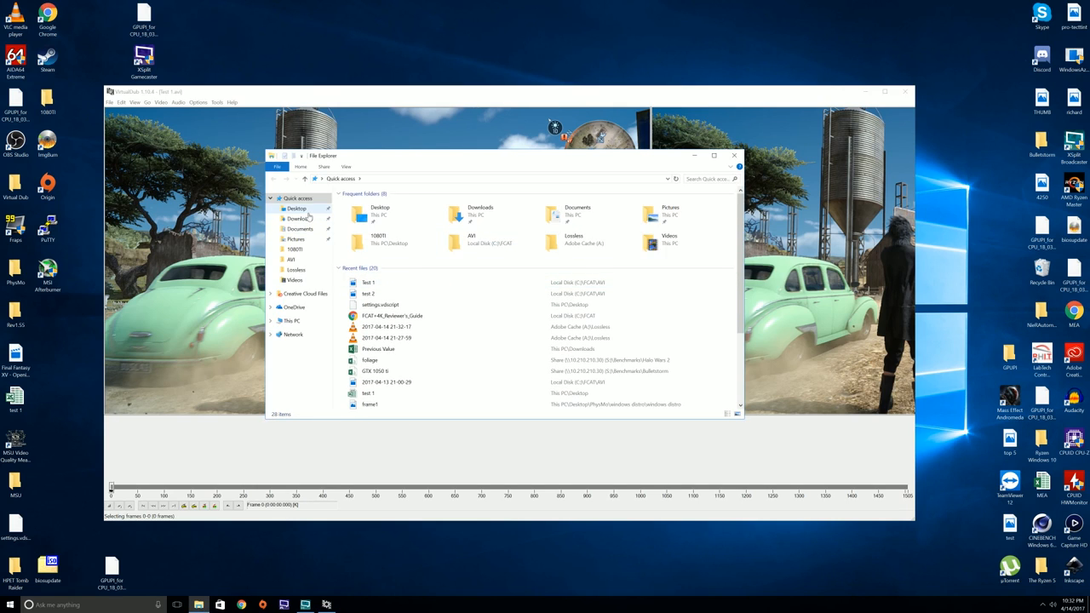
- Navigate from This PC through C: to Desktop\PhysMo\windows distro
{"action": "left_click", "coordinate": [293, 321]}
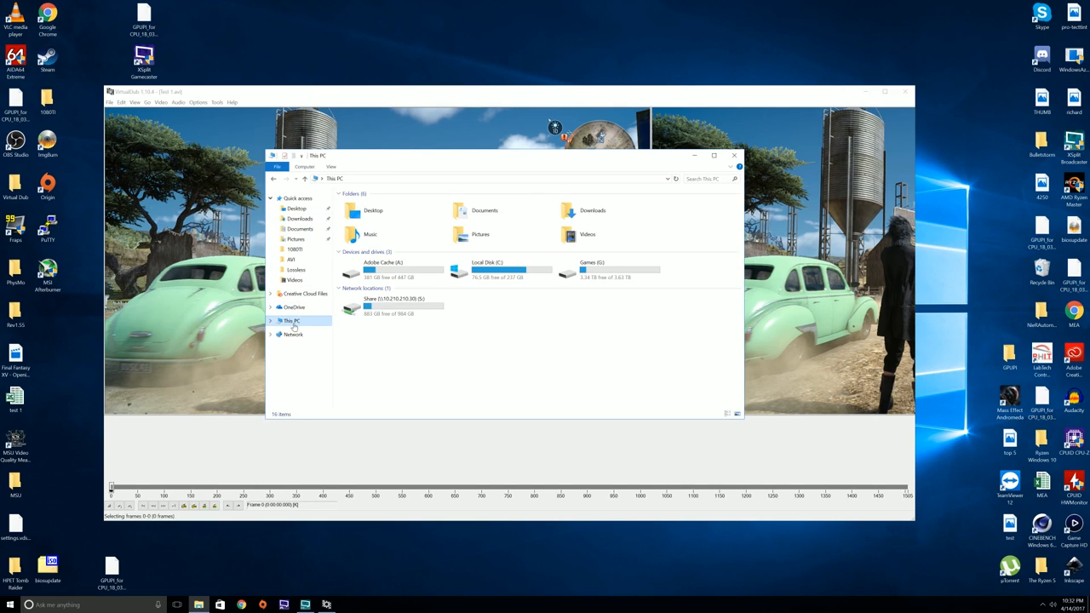
{"action": "double_click", "coordinate": [460, 269]}
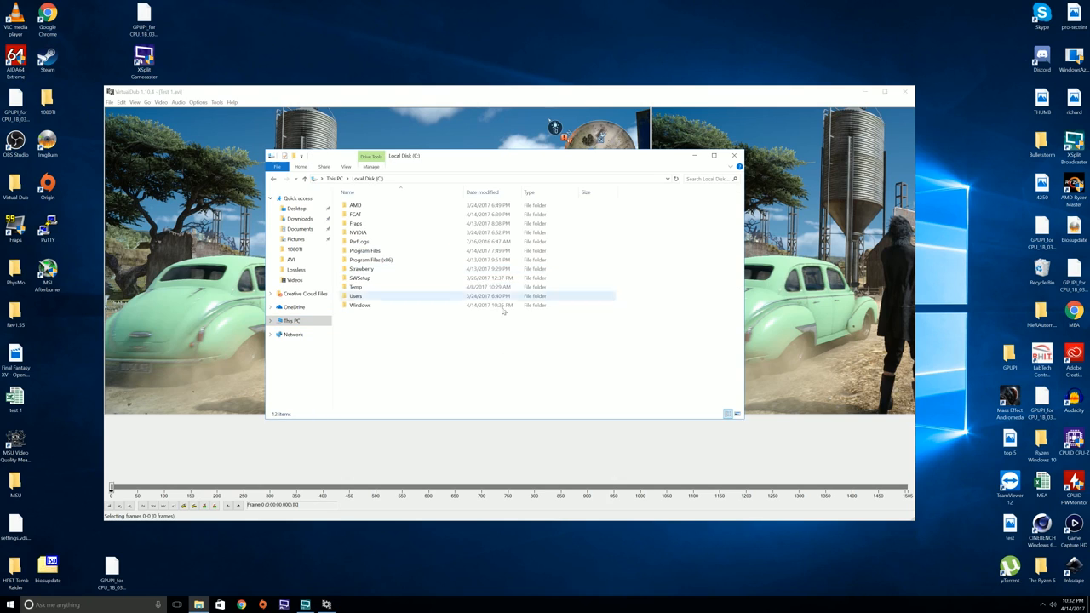
{"action": "left_click", "coordinate": [298, 208]}
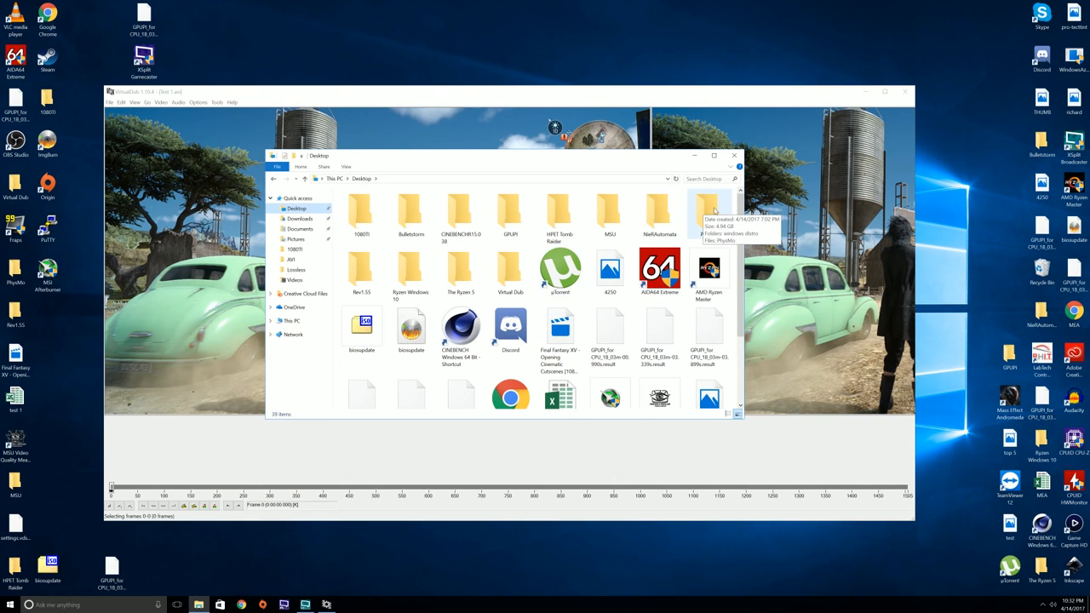
{"action": "double_click", "coordinate": [709, 212]}
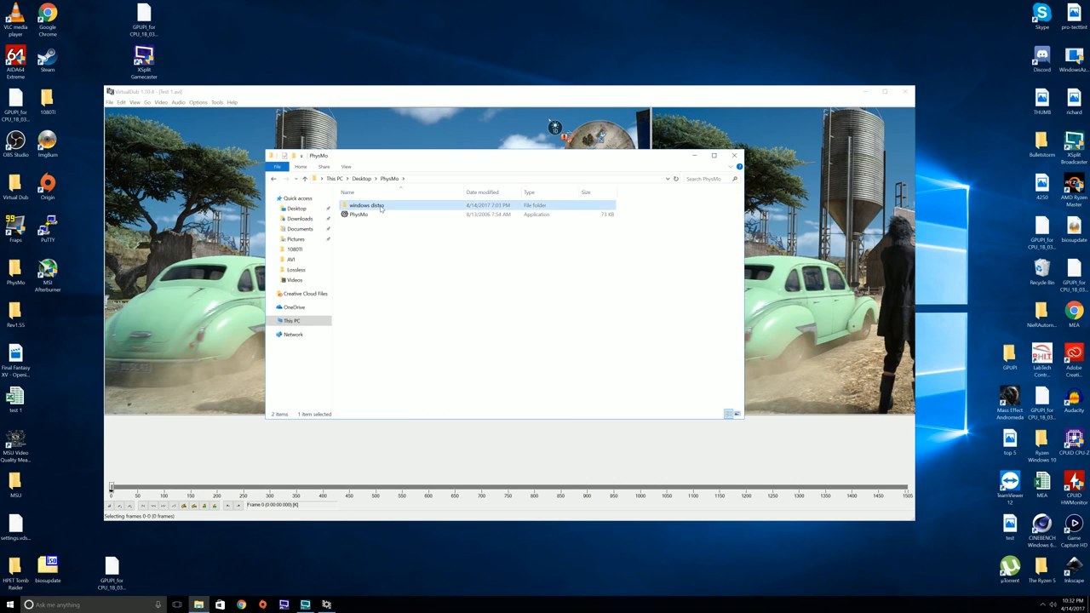
{"action": "double_click", "coordinate": [366, 205]}
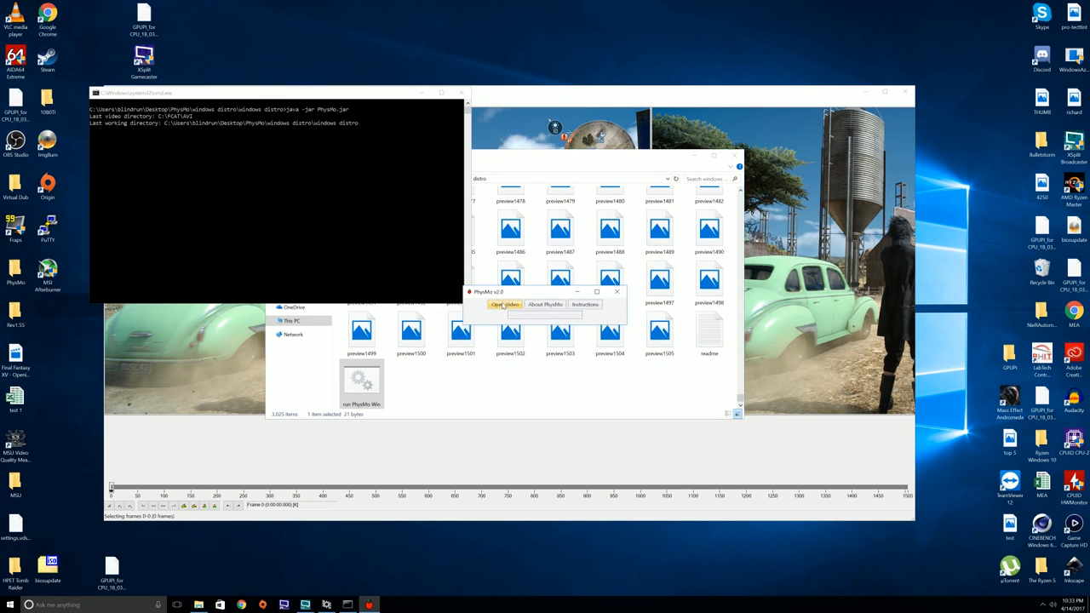
- Load Test 1.avi in PhysMo, close it, then load test 2.avi for frame decomposition
{"action": "left_click", "coordinate": [504, 304]}
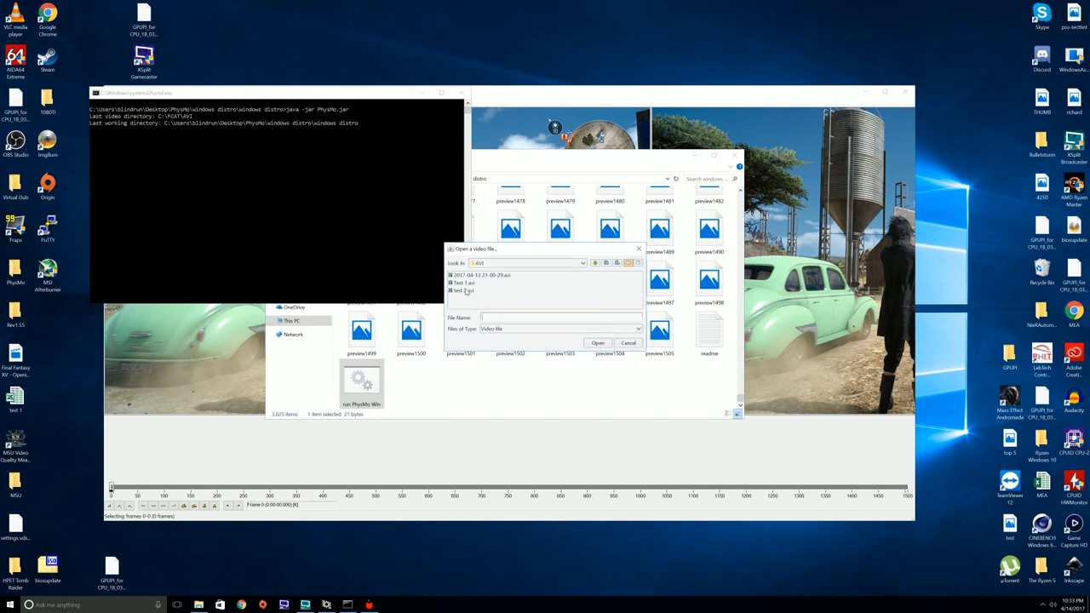
{"action": "left_click", "coordinate": [464, 282]}
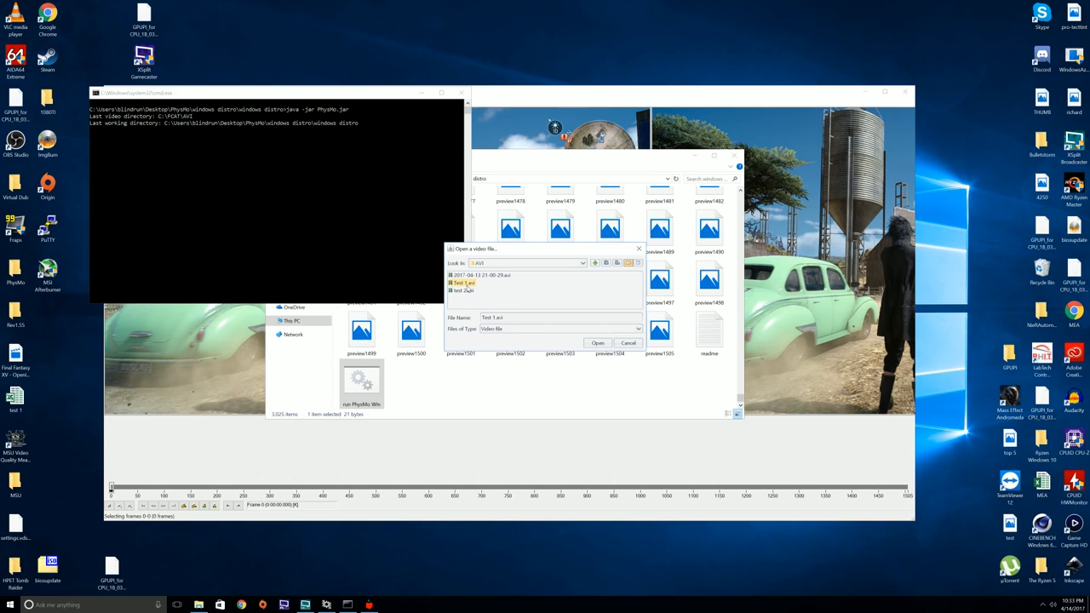
{"action": "left_click", "coordinate": [596, 342]}
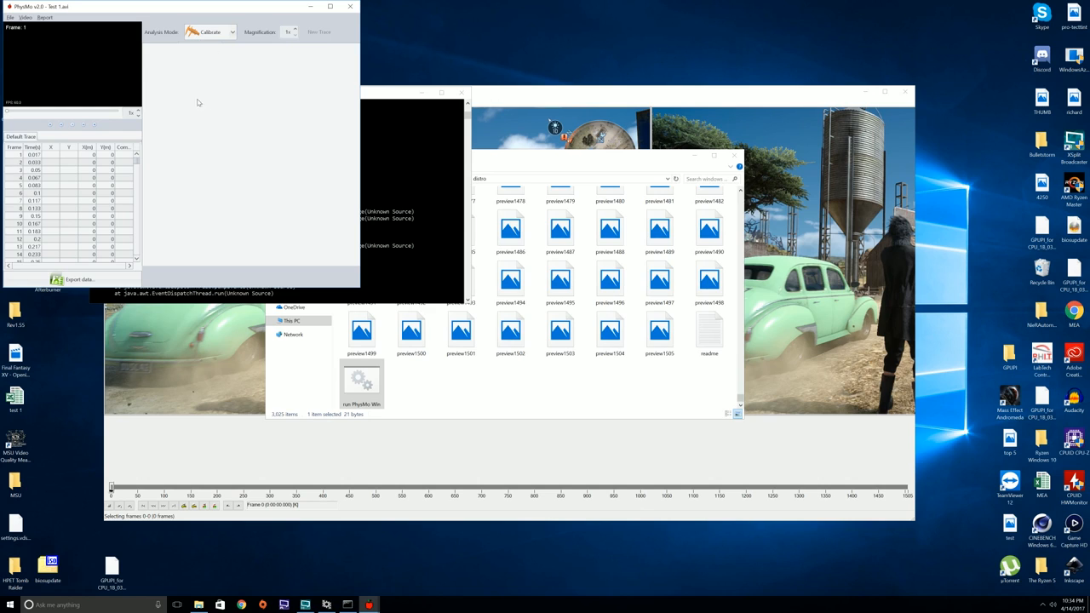
{"action": "left_click", "coordinate": [124, 155]}
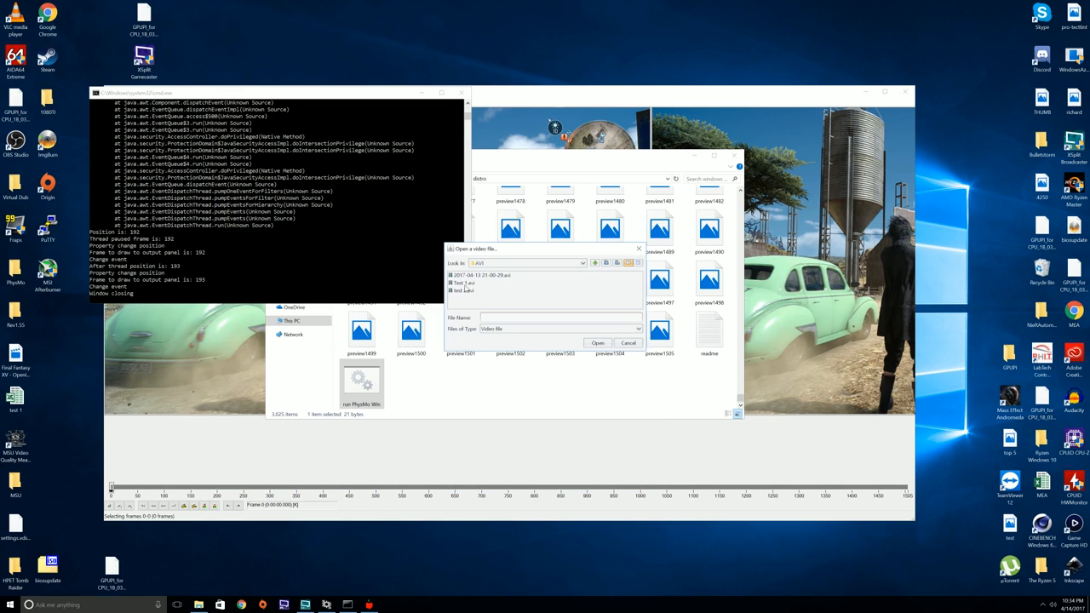
{"action": "left_click", "coordinate": [597, 342]}
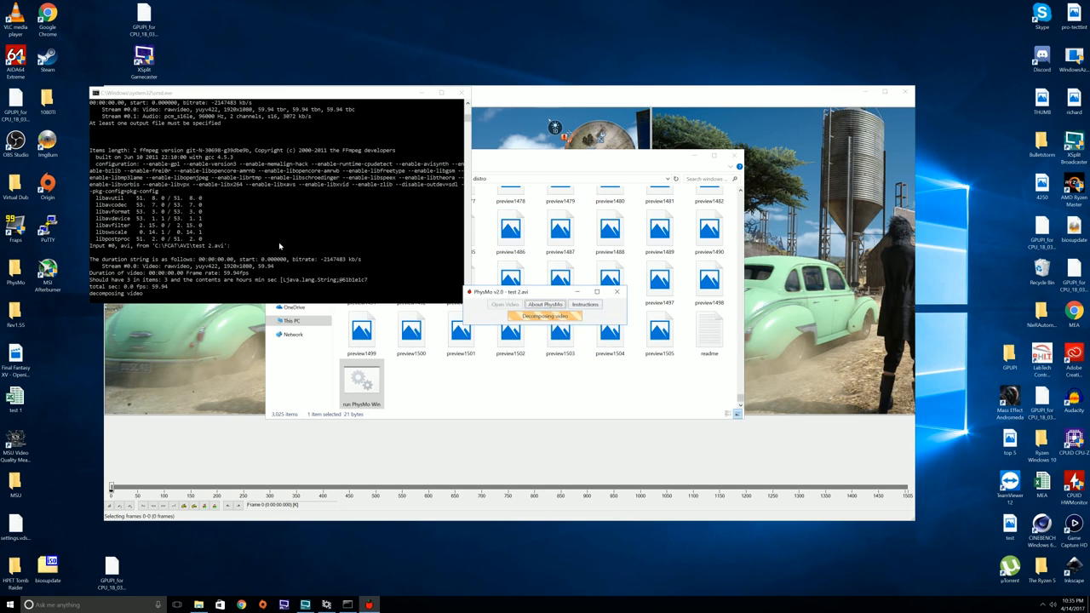
{"action": "mouse_move", "coordinate": [181, 271]}
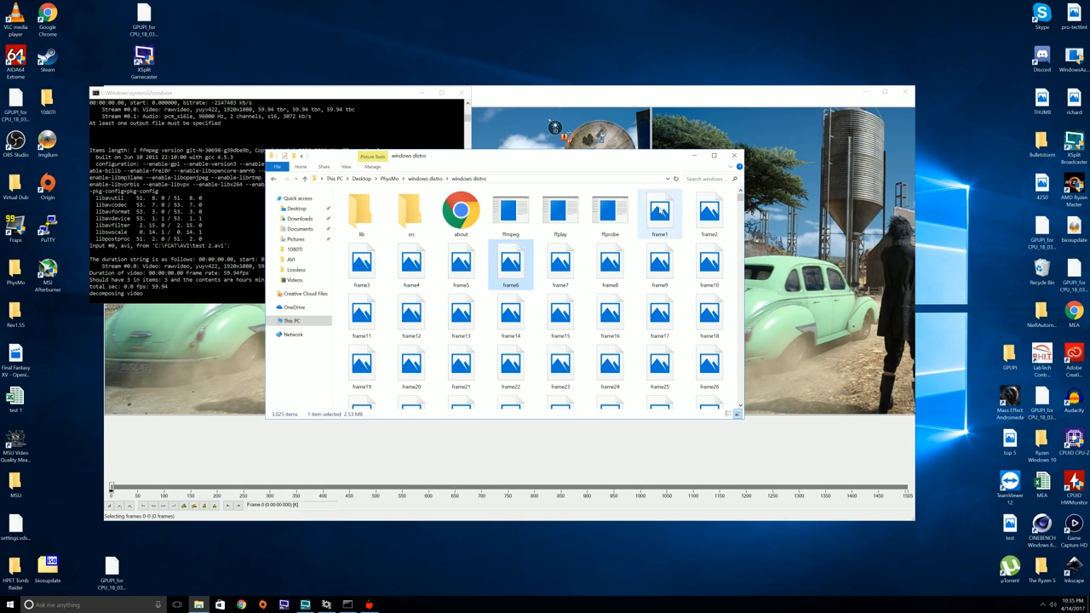
- Open frame2 in Photos, close it, then open frame1.png from the extracted frames folder
{"action": "double_click", "coordinate": [660, 213]}
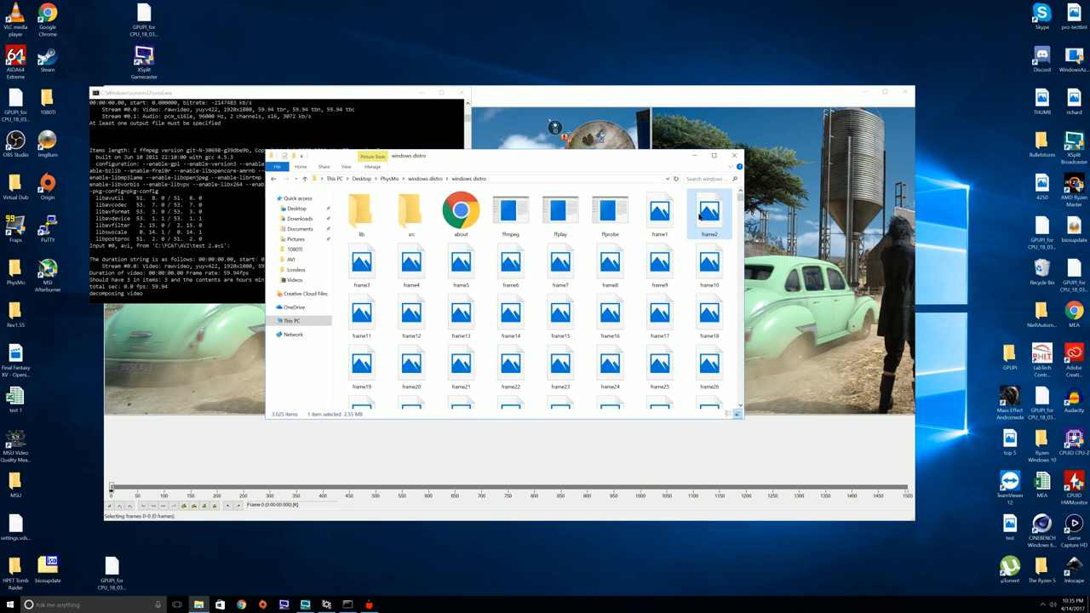
{"action": "double_click", "coordinate": [708, 213]}
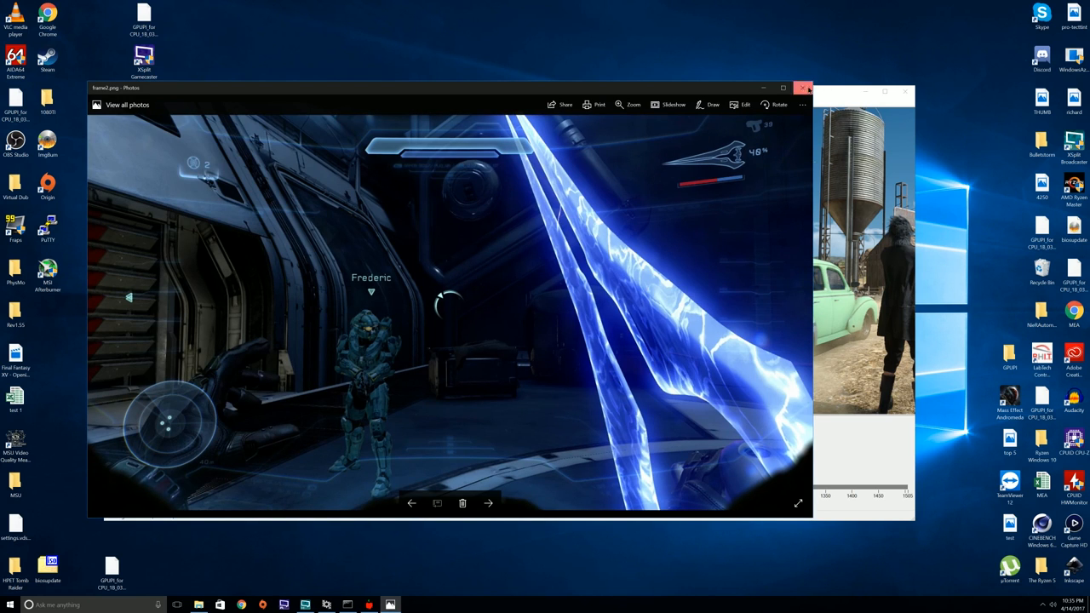
{"action": "left_click", "coordinate": [488, 503]}
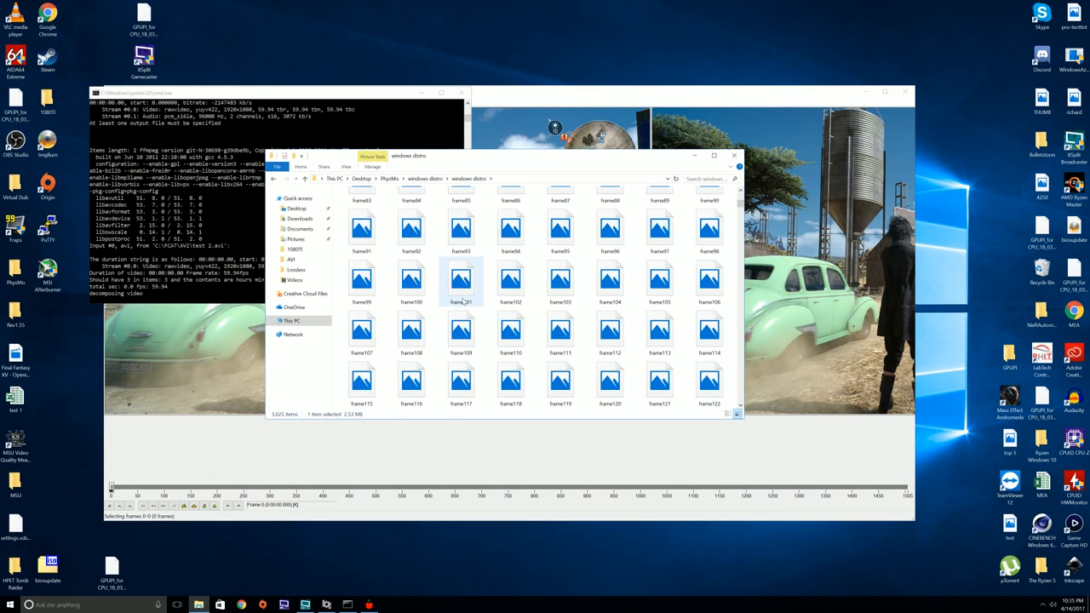
{"action": "double_click", "coordinate": [461, 281]}
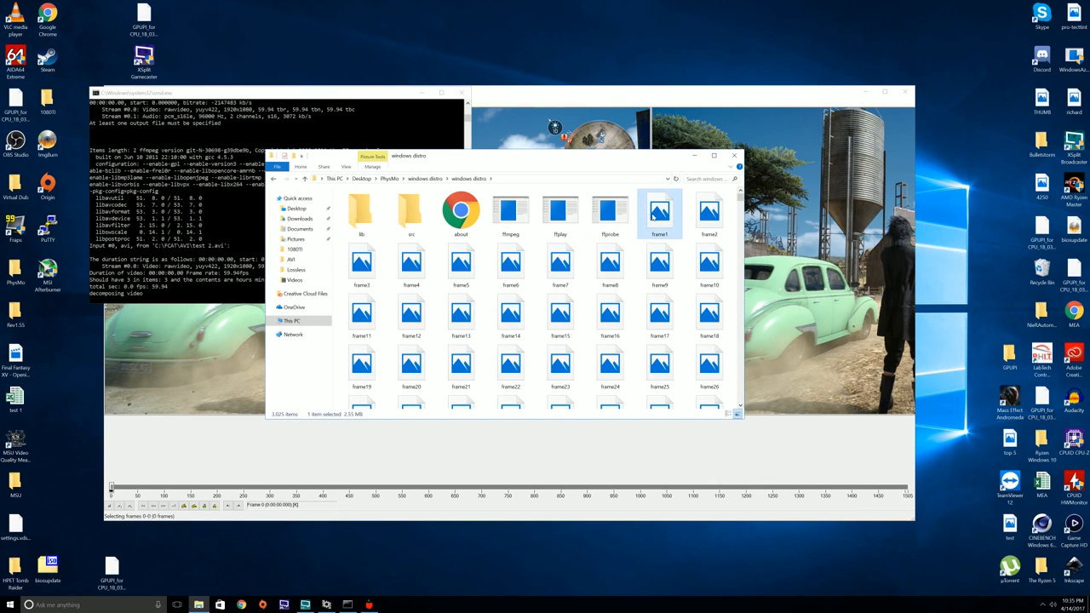
{"action": "double_click", "coordinate": [660, 212]}
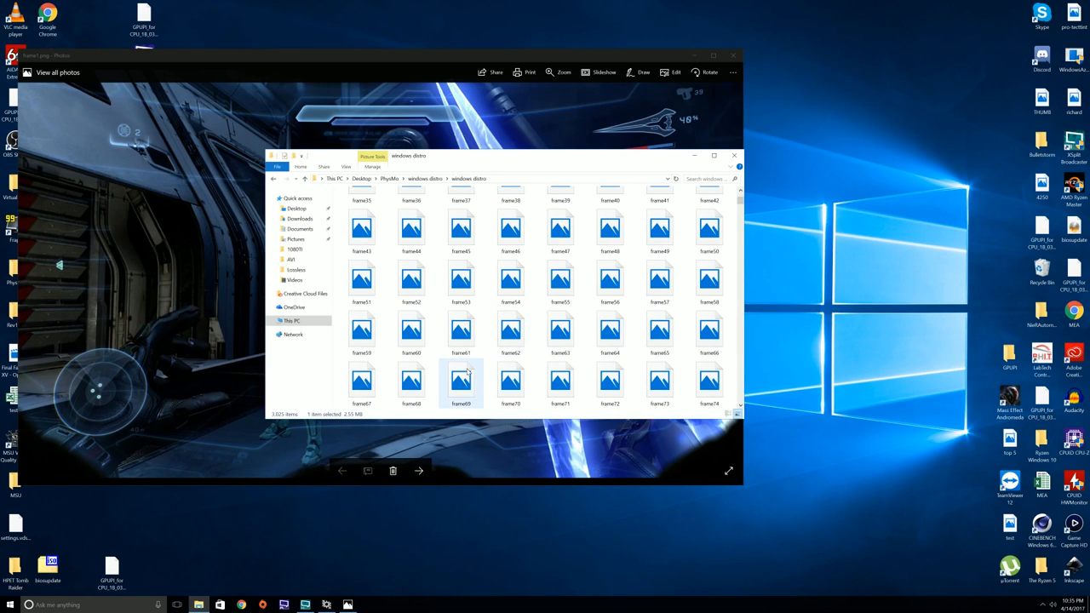
- Open and close frame69, then step the shooter capture forward two frames in Photos
{"action": "double_click", "coordinate": [460, 380]}
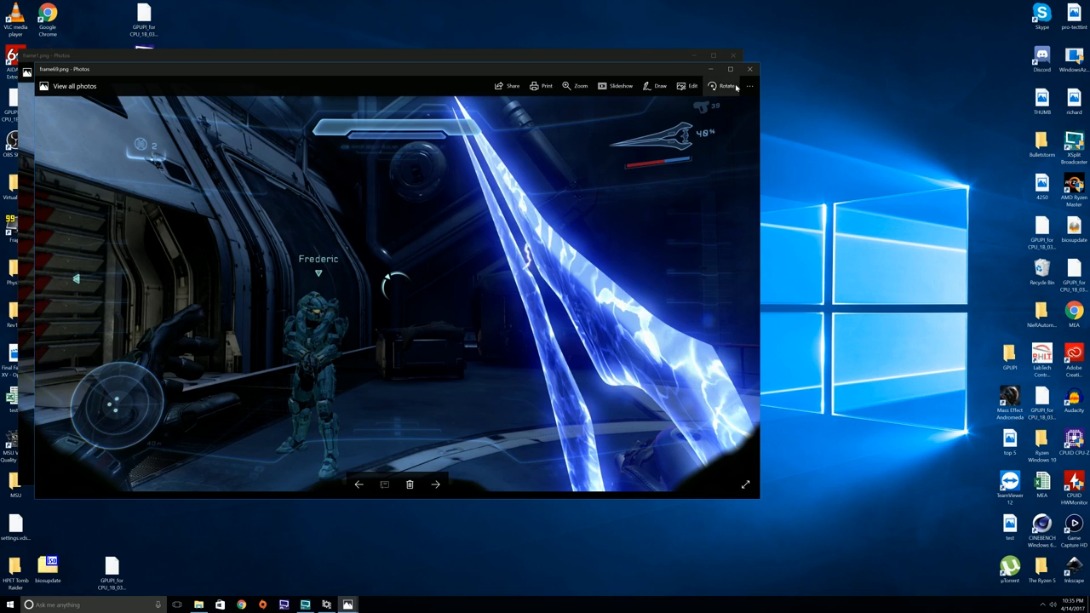
{"action": "left_click", "coordinate": [435, 485]}
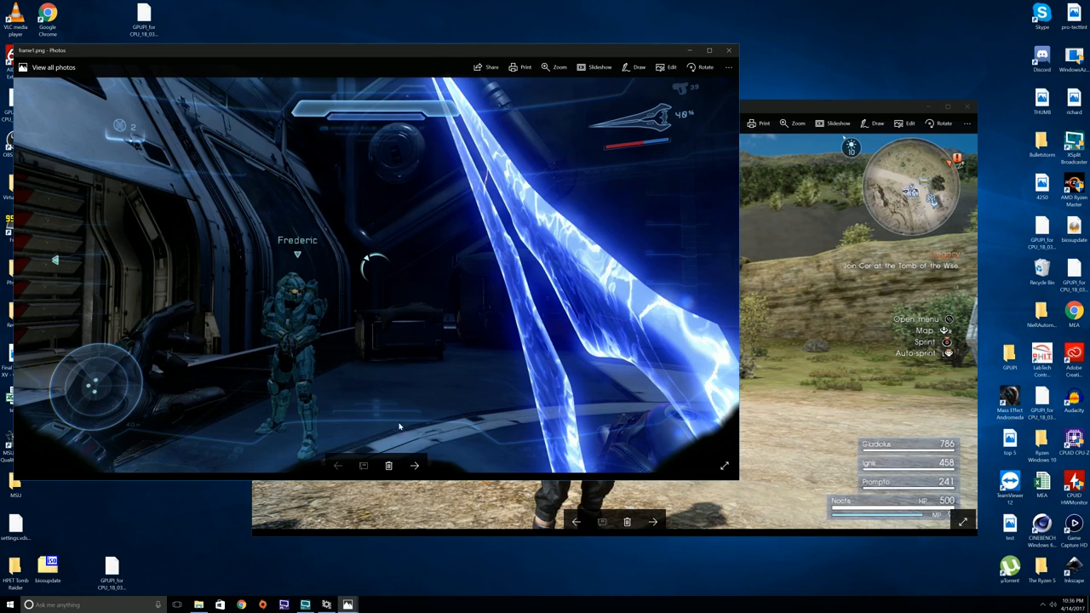
{"action": "mouse_move", "coordinate": [407, 489]}
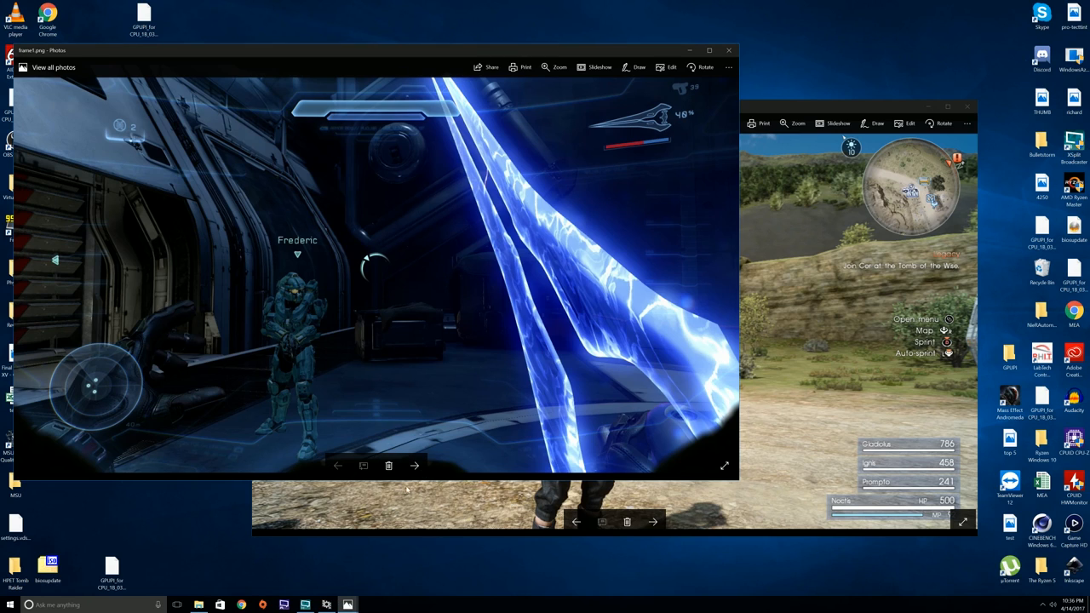
{"action": "mouse_move", "coordinate": [414, 466]}
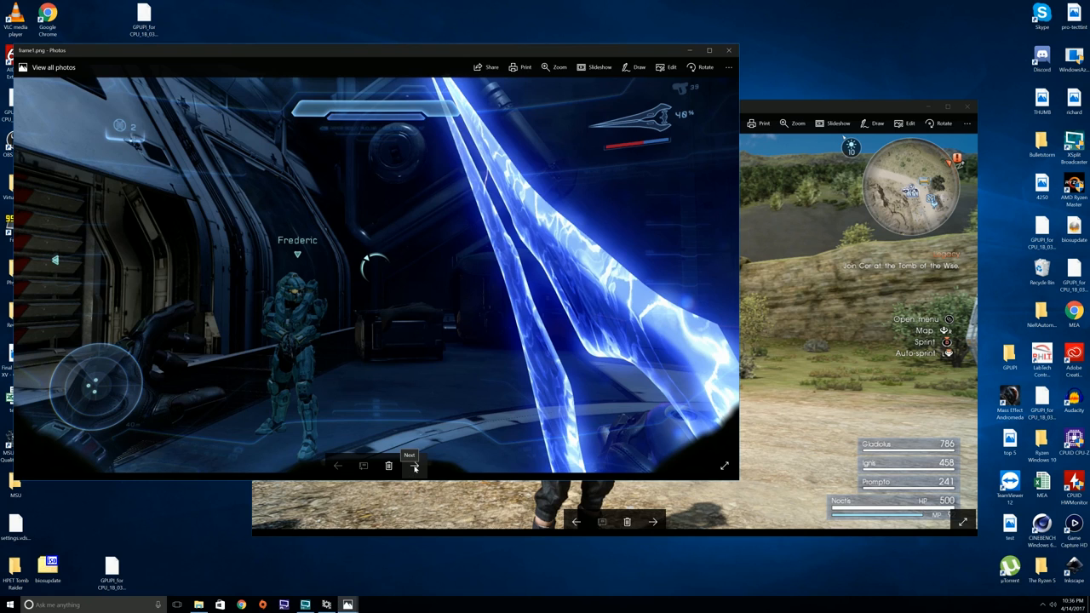
{"action": "left_click", "coordinate": [414, 466]}
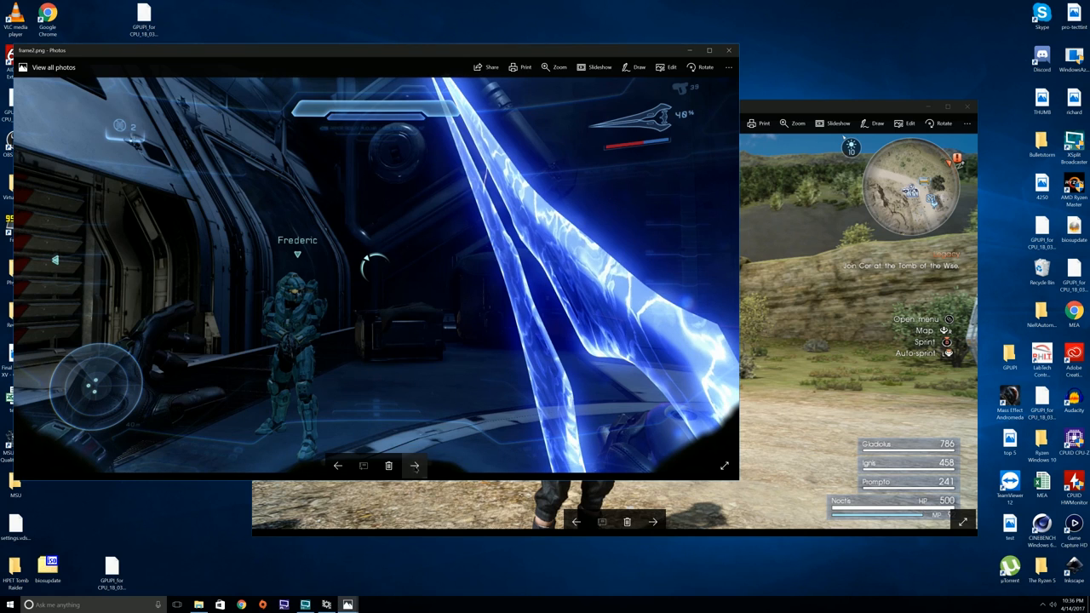
{"action": "left_click", "coordinate": [414, 466]}
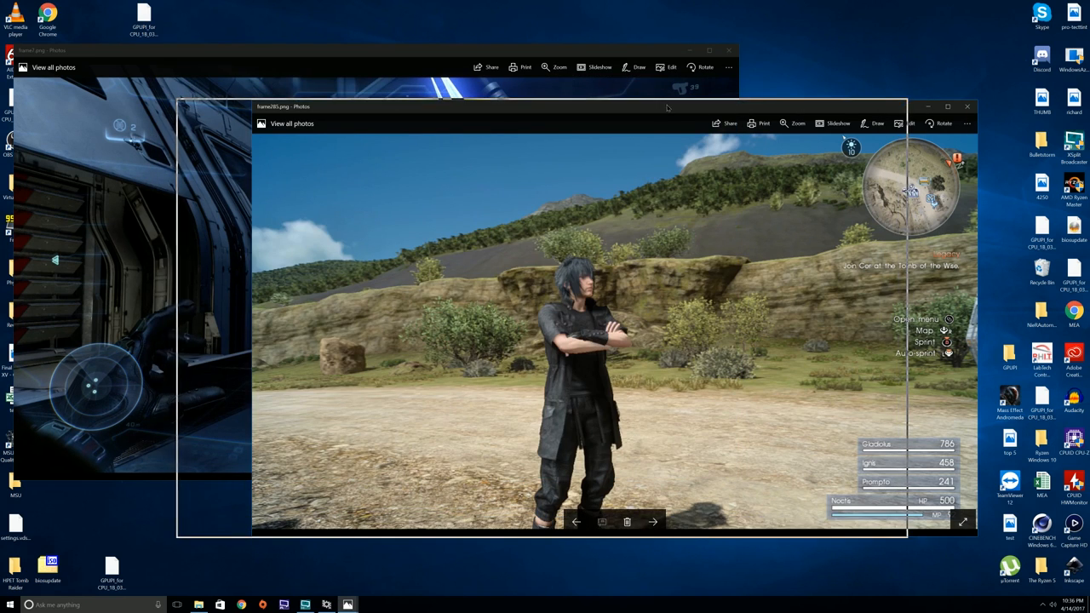
- Reposition the outdoor-game viewer, step it past frame285 to frame287, then advance the shooter capture
{"action": "left_click_drag", "start_coordinate": [667, 106], "coordinate": [654, 104]}
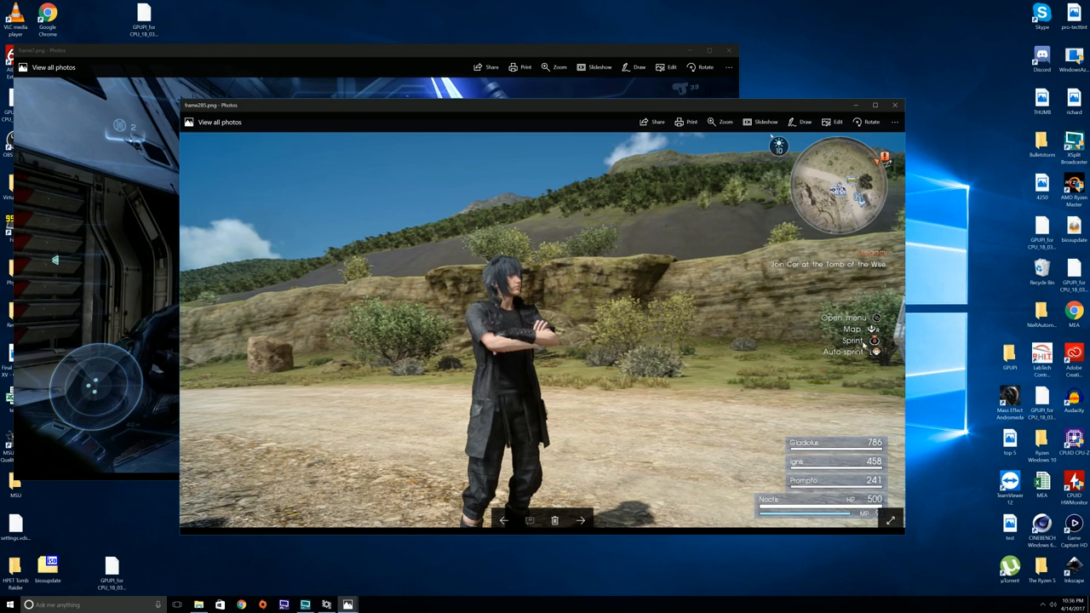
{"action": "left_click", "coordinate": [581, 520]}
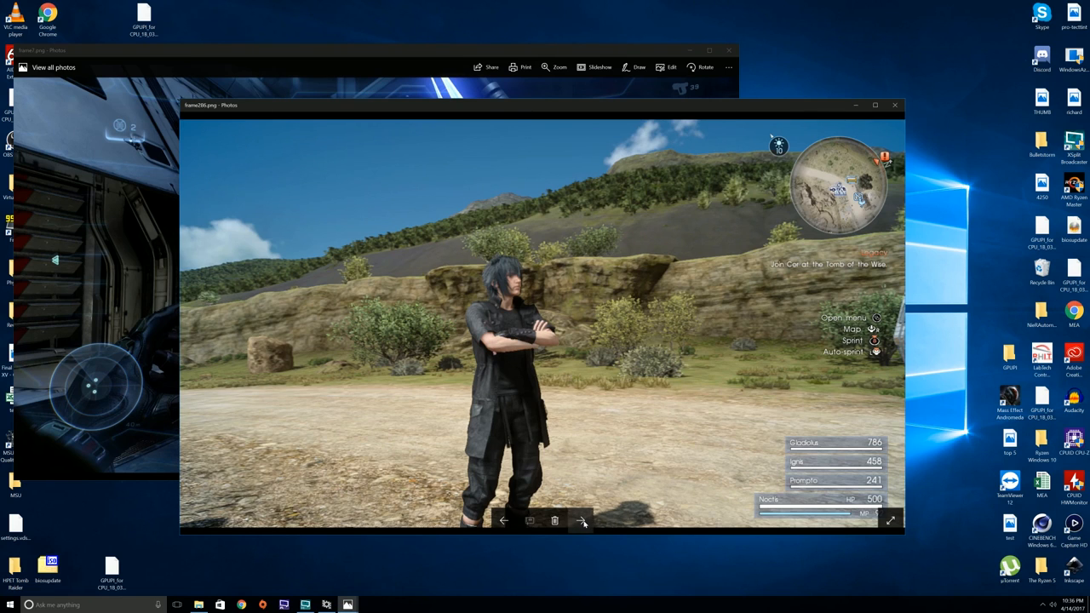
{"action": "left_click", "coordinate": [503, 520]}
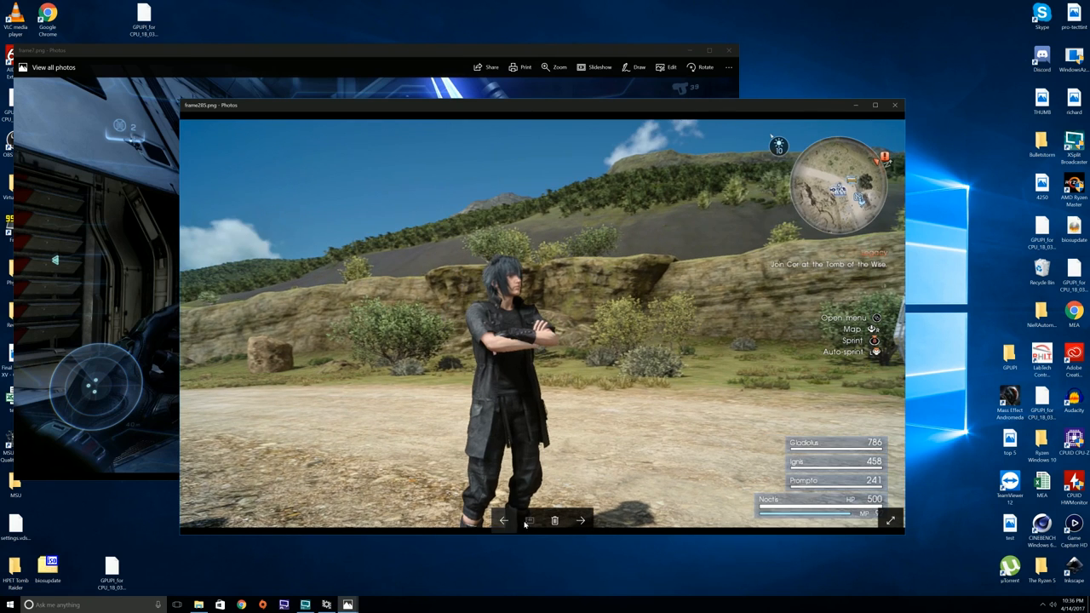
{"action": "left_click", "coordinate": [581, 520]}
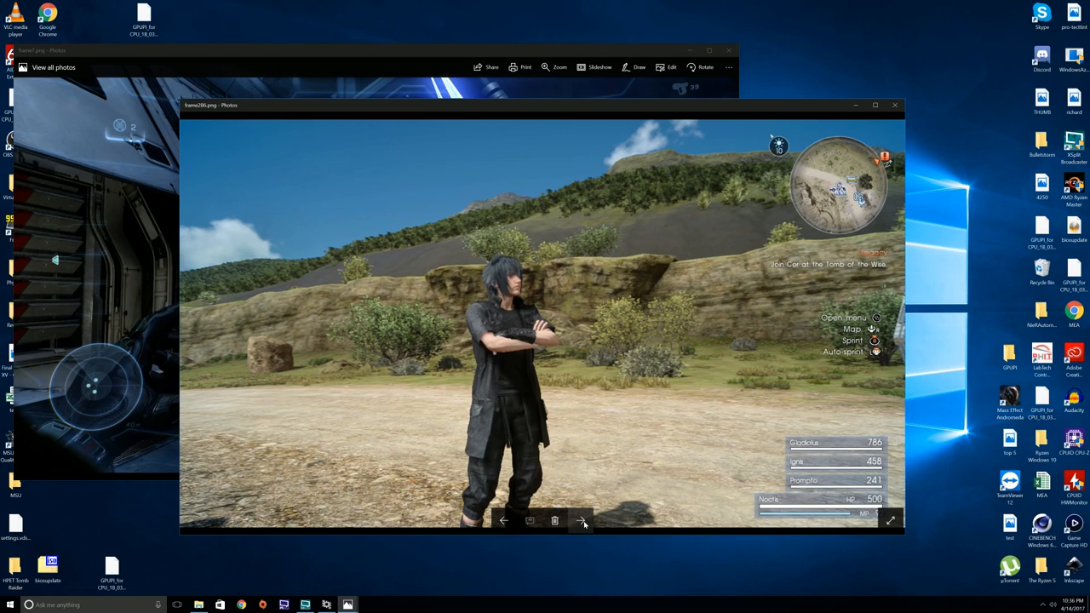
{"action": "left_click", "coordinate": [581, 521]}
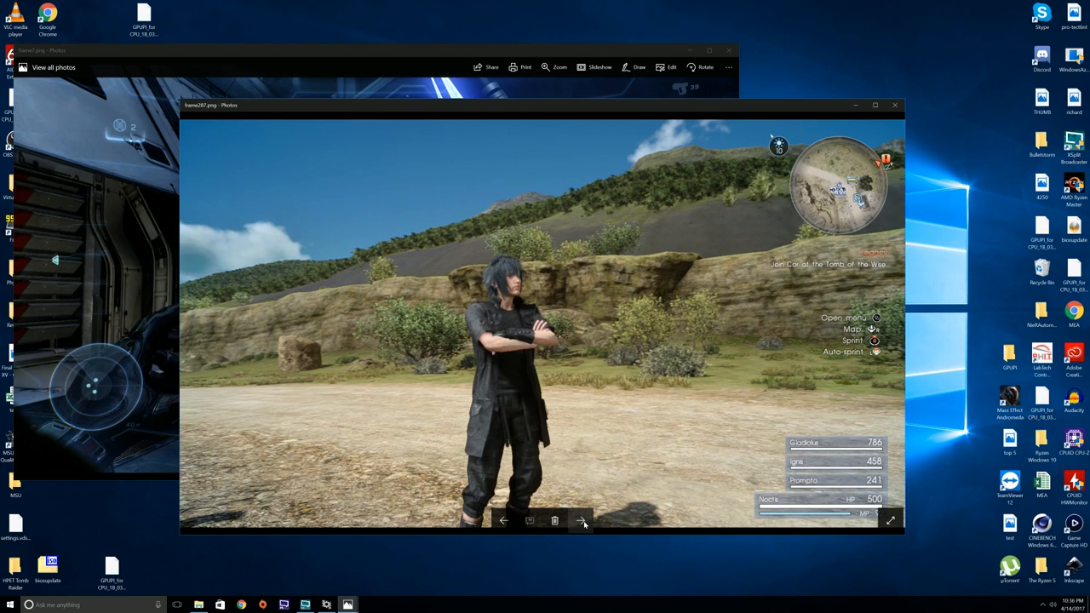
{"action": "left_click", "coordinate": [582, 520]}
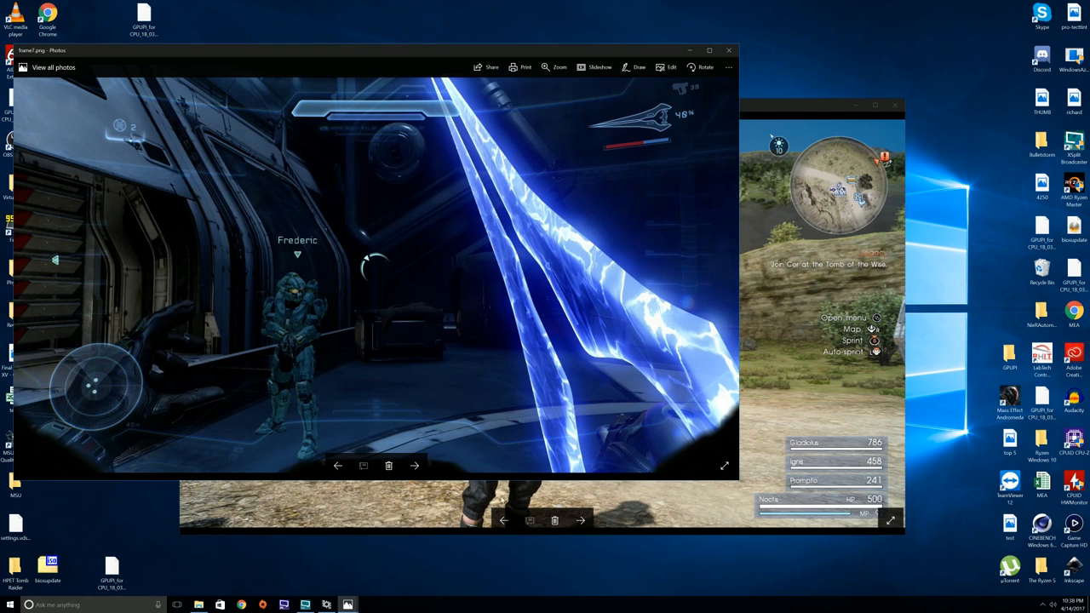
{"action": "left_click", "coordinate": [415, 465]}
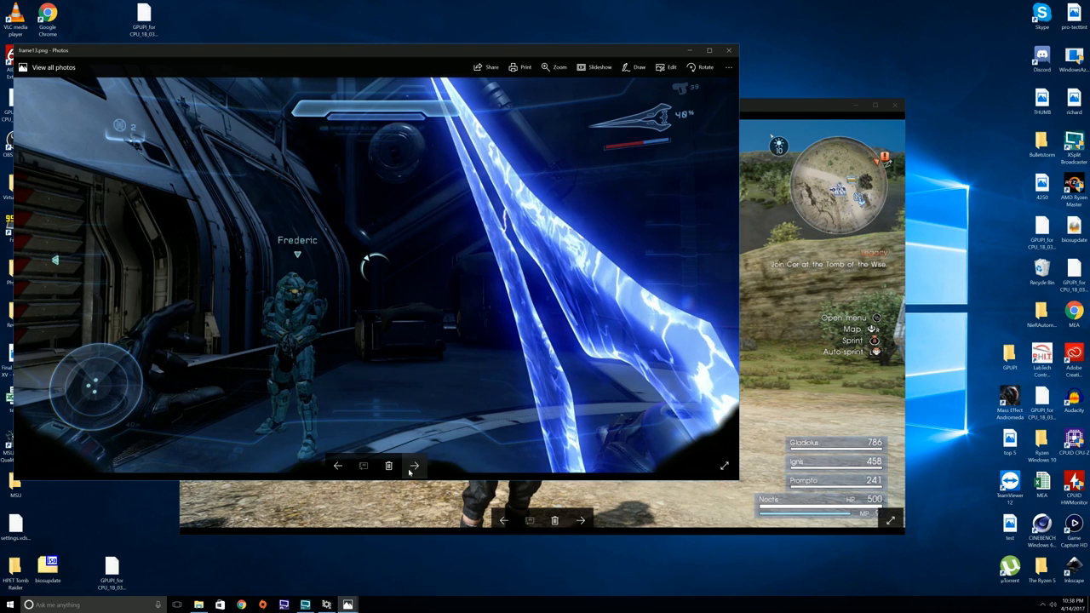
{"action": "left_click", "coordinate": [414, 466]}
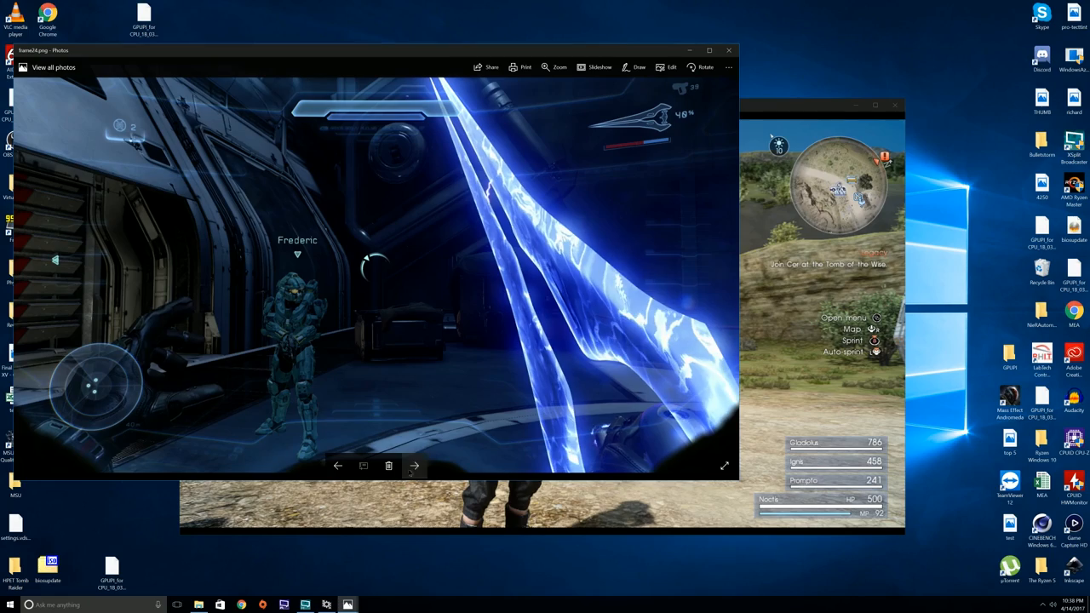